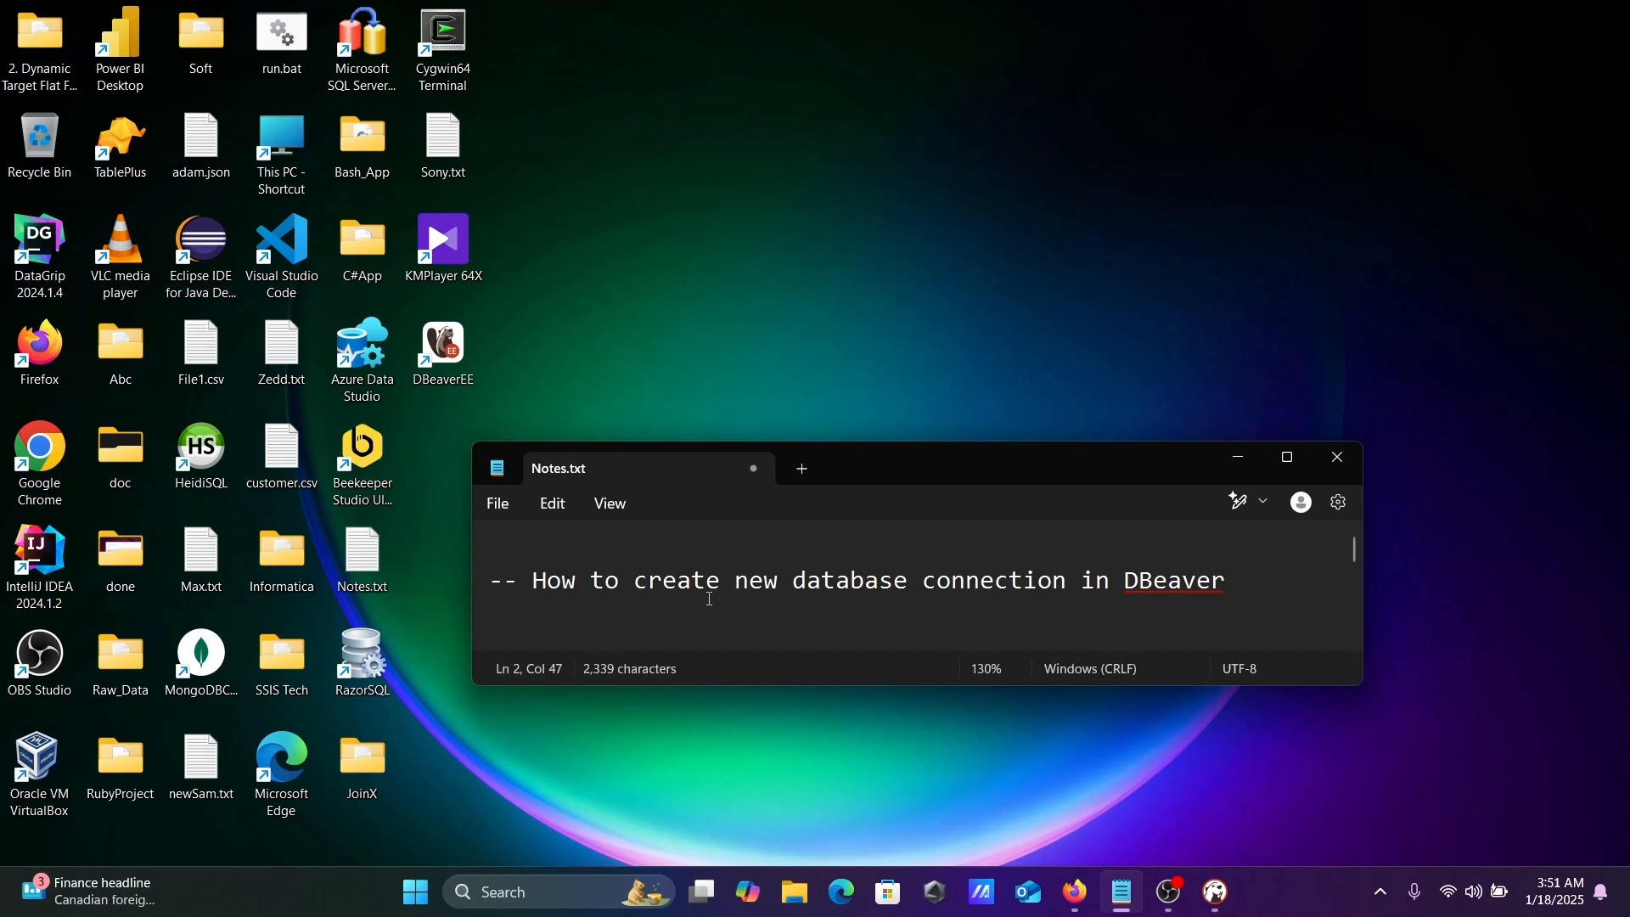
{"action": "mouse_move", "coordinate": [1105, 603]}
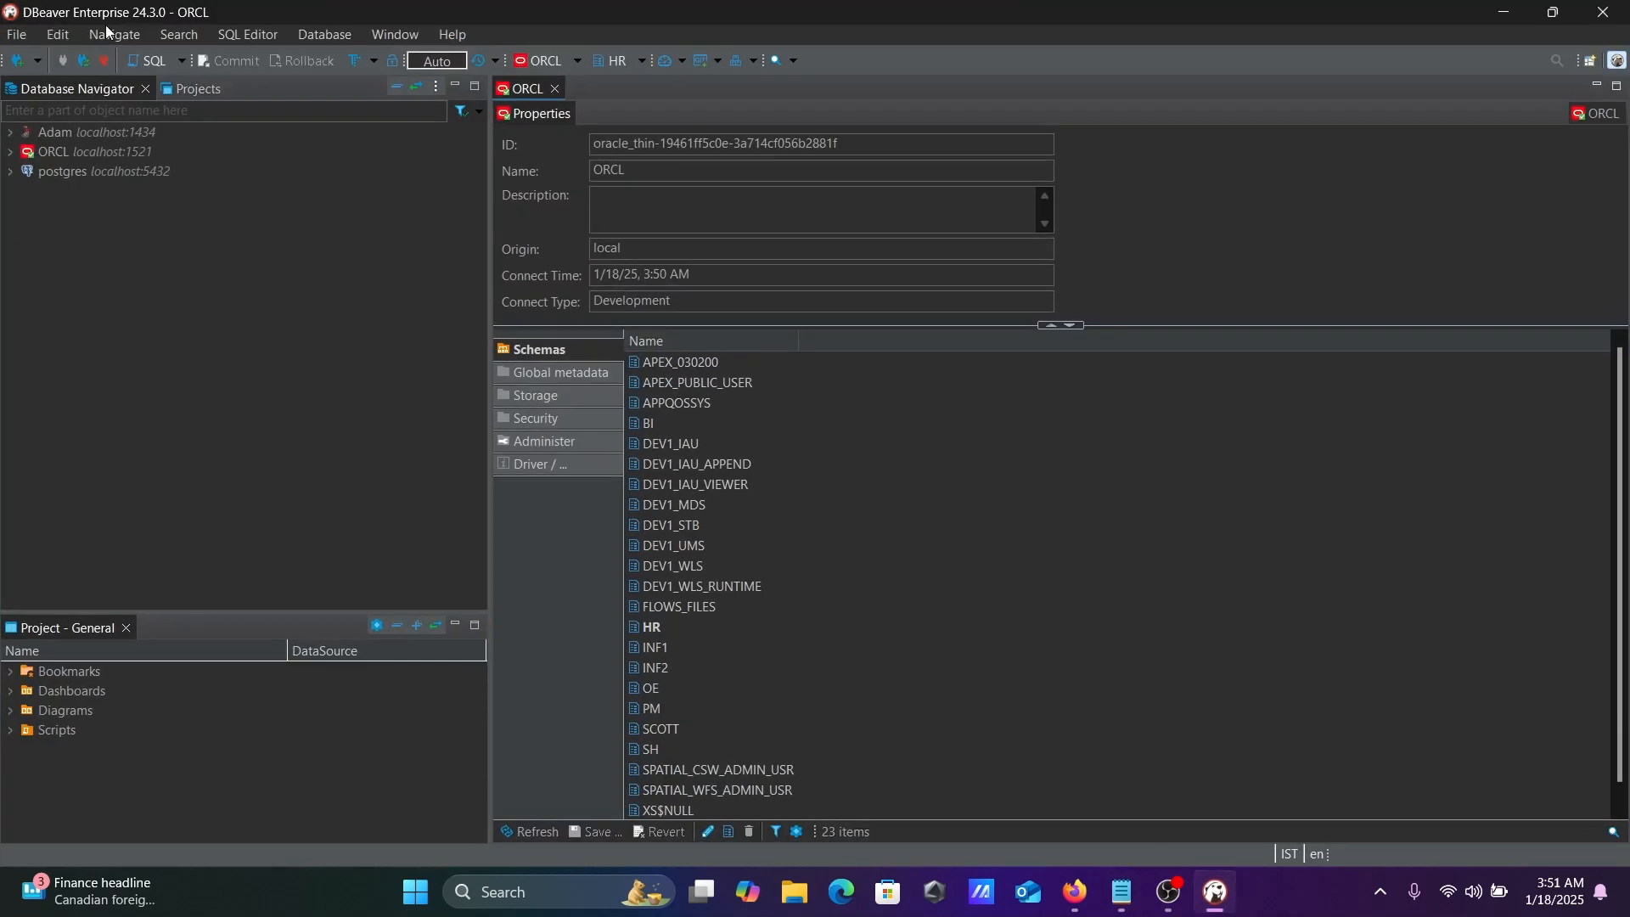
{"action": "mouse_move", "coordinate": [117, 26]}
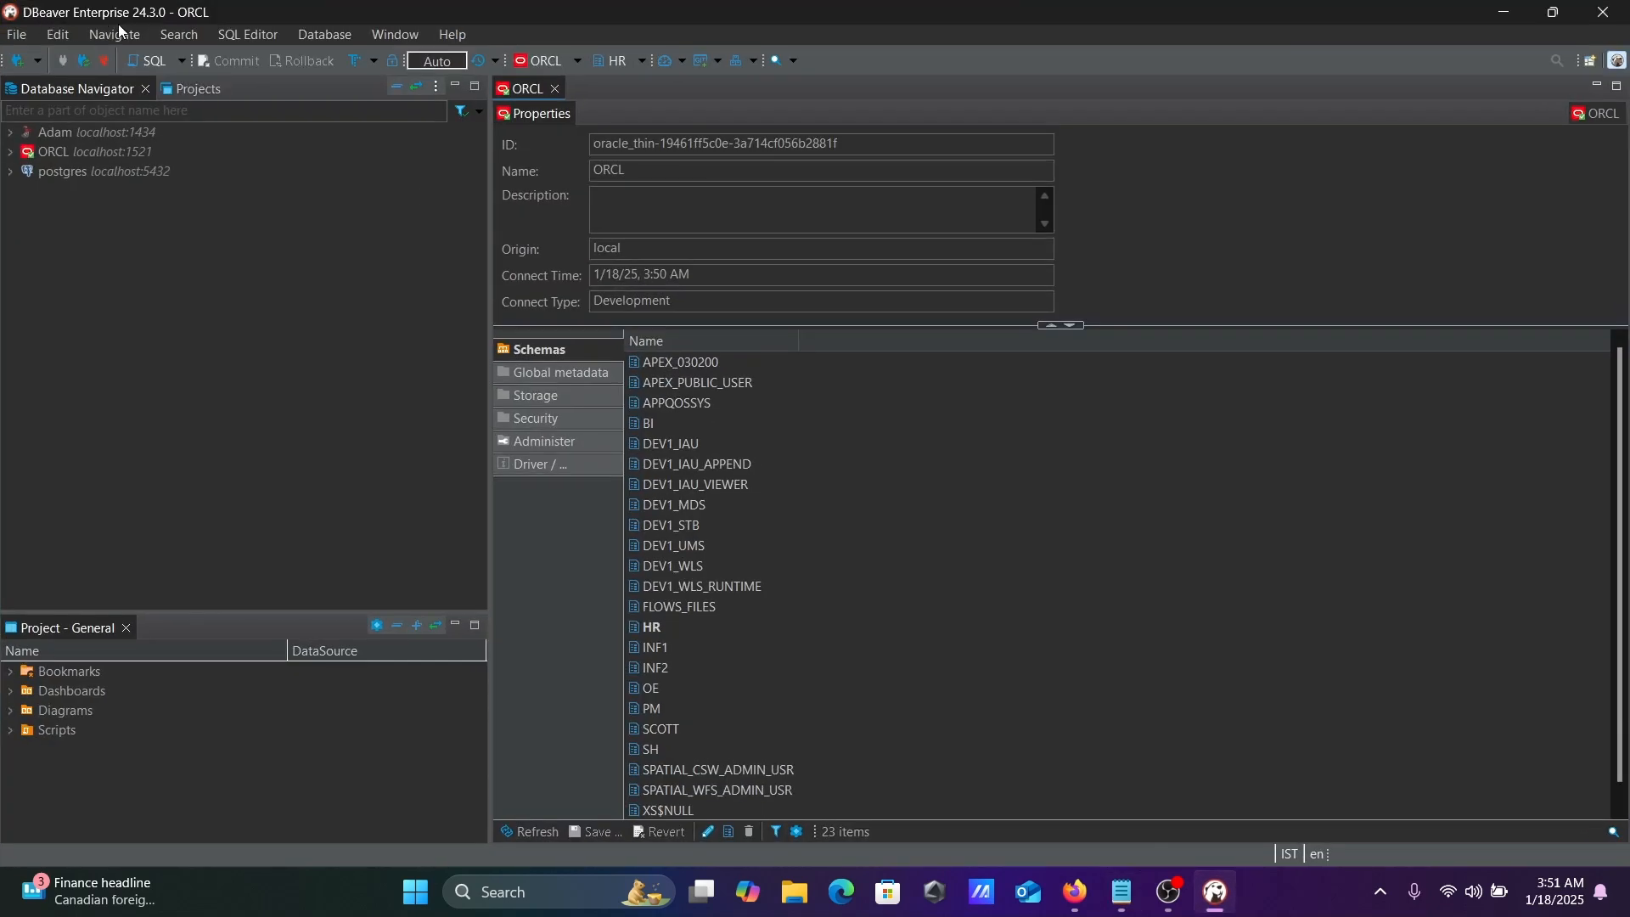
{"action": "mouse_move", "coordinate": [112, 19]}
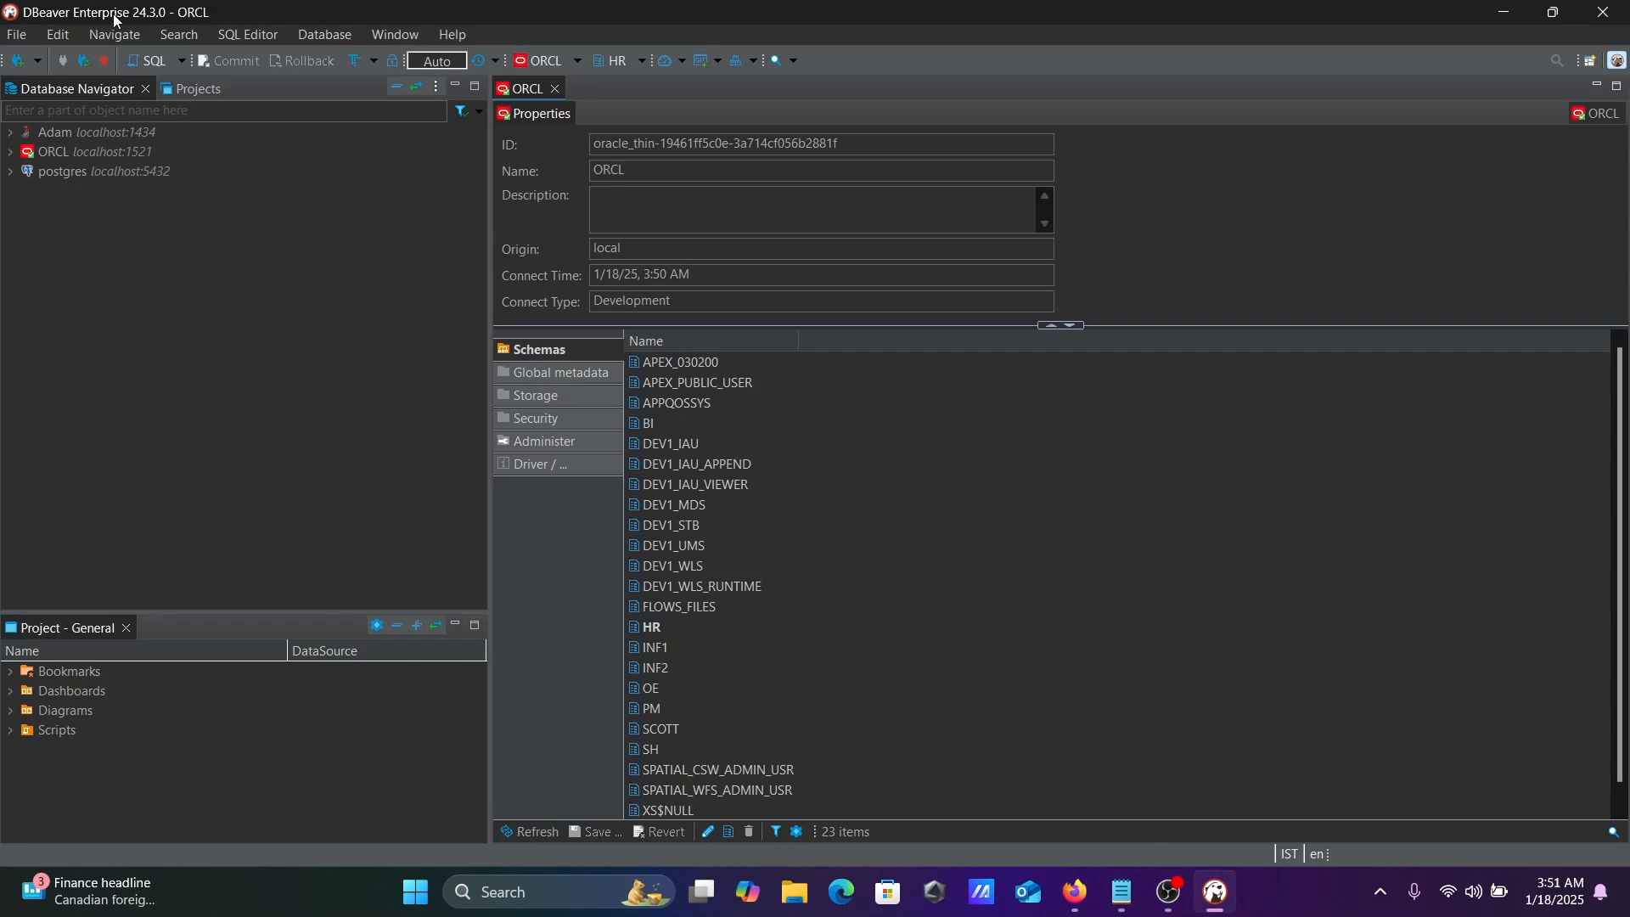
- Start a new connection with MySQL as driver, reaching its settings (localhost:3306, root)
{"action": "left_click", "coordinate": [91, 174]}
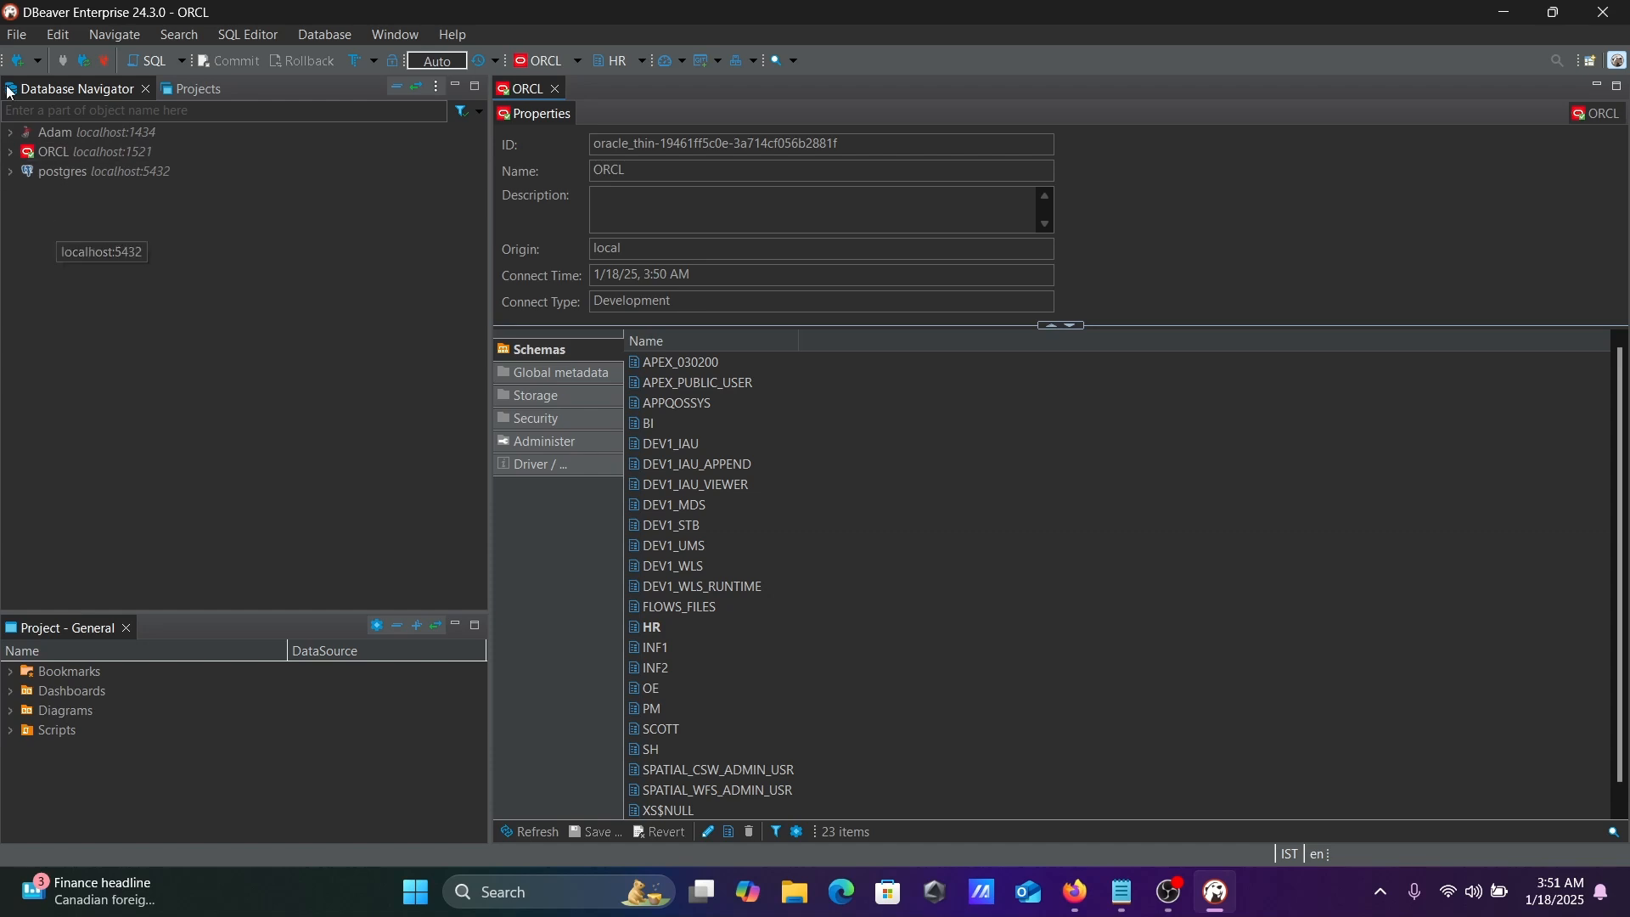
{"action": "left_click", "coordinate": [17, 61]}
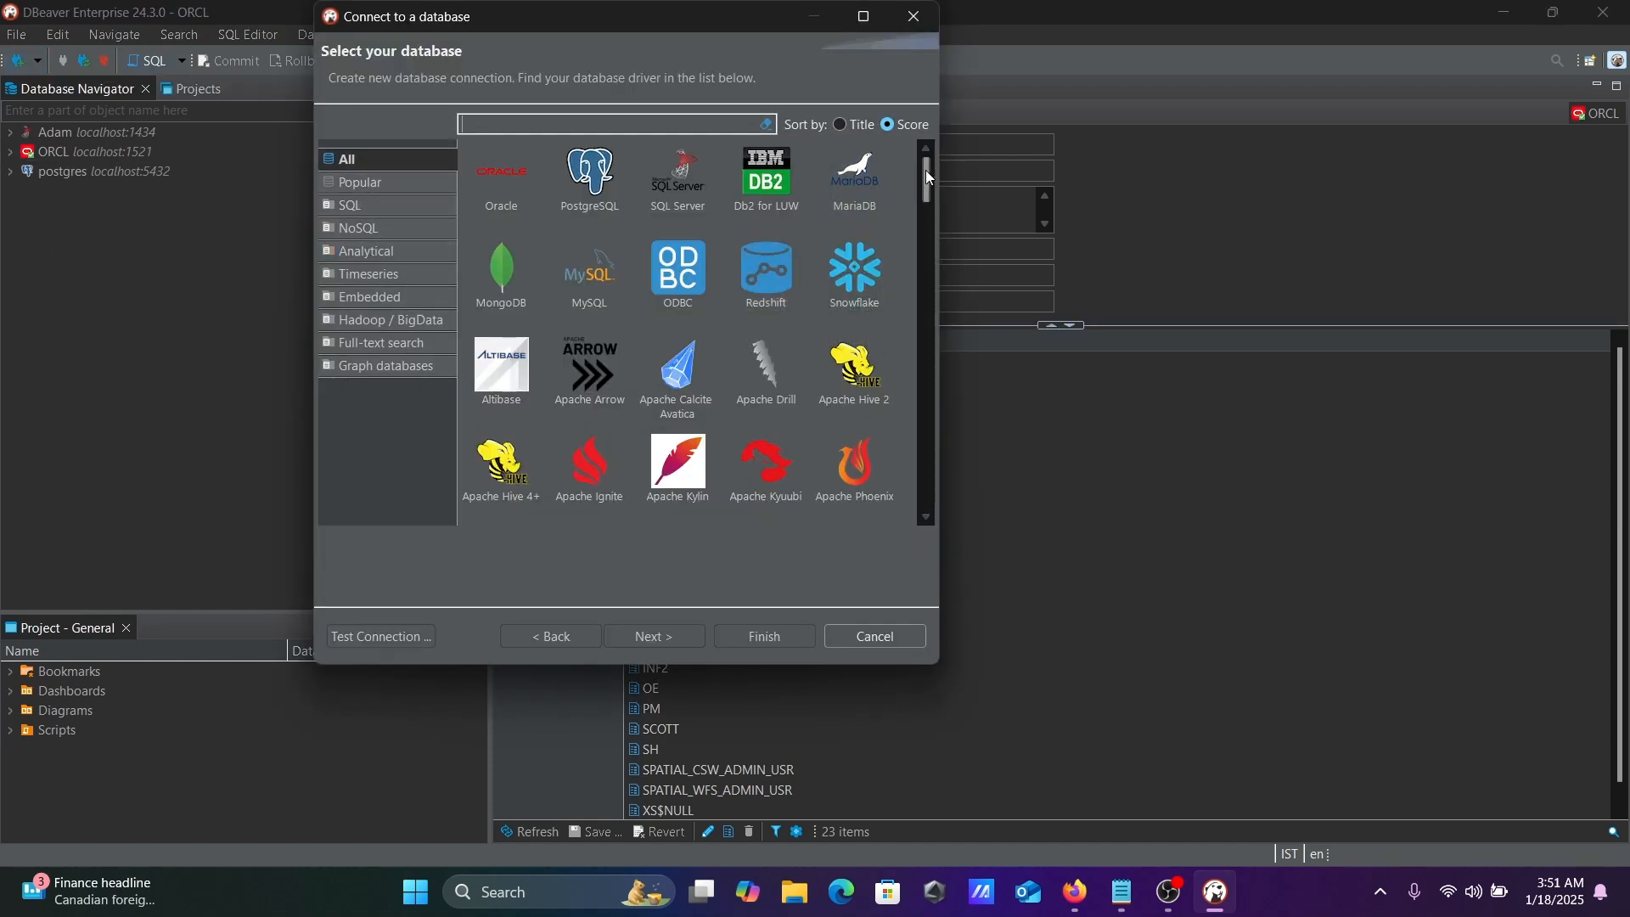
{"action": "scroll", "scroll_direction": "down", "scroll_amount": 3}
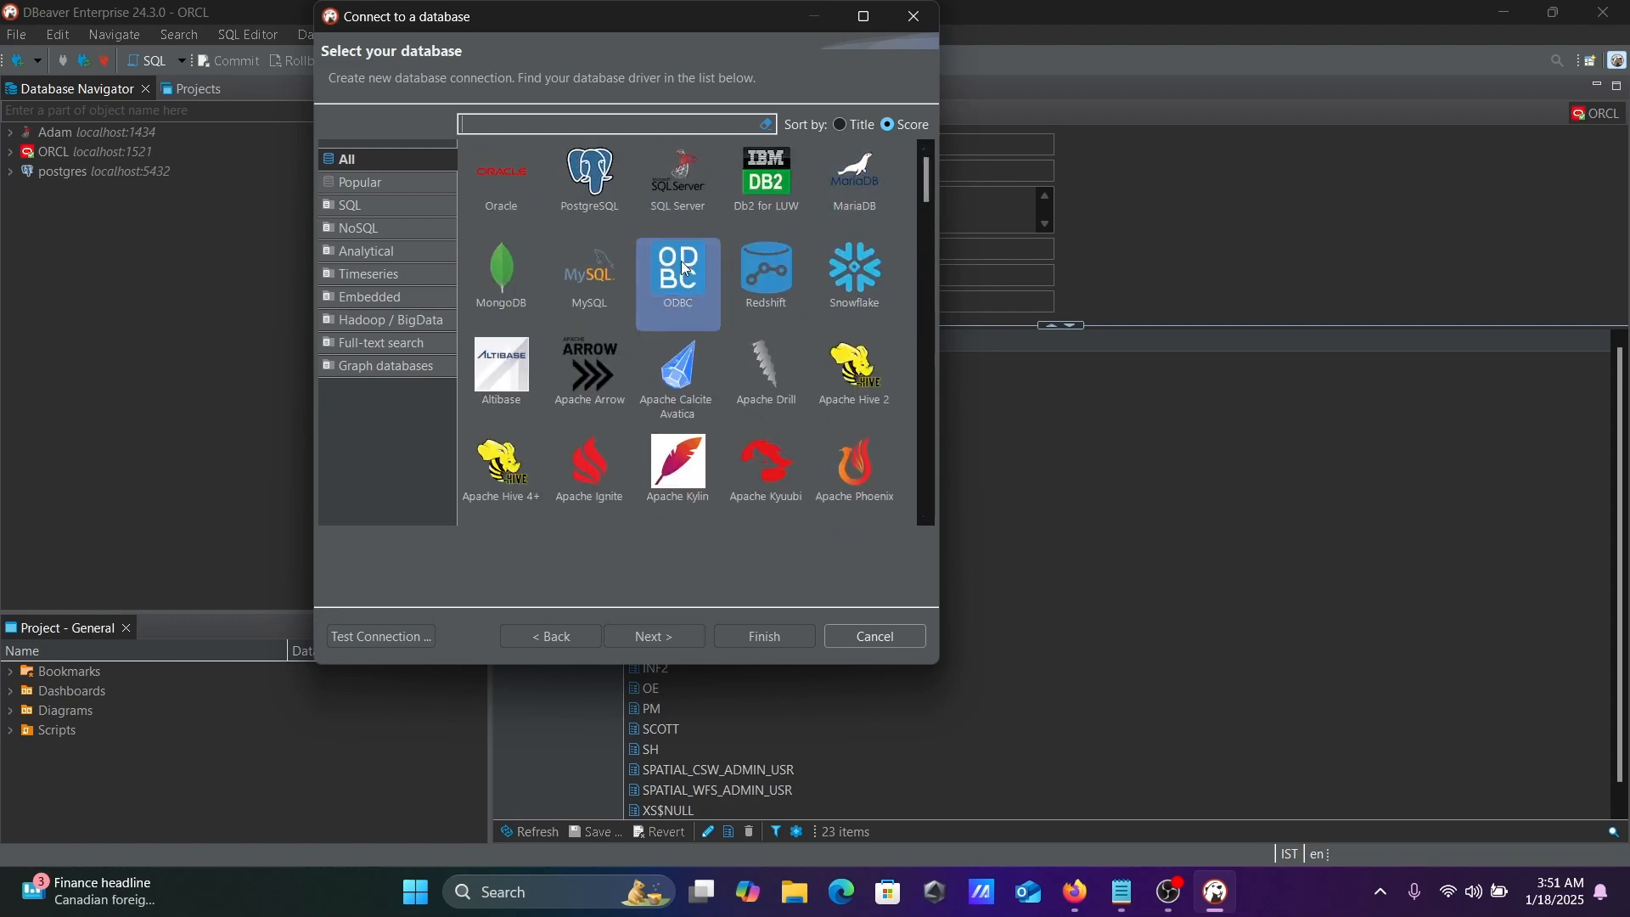
{"action": "left_click", "coordinate": [589, 277]}
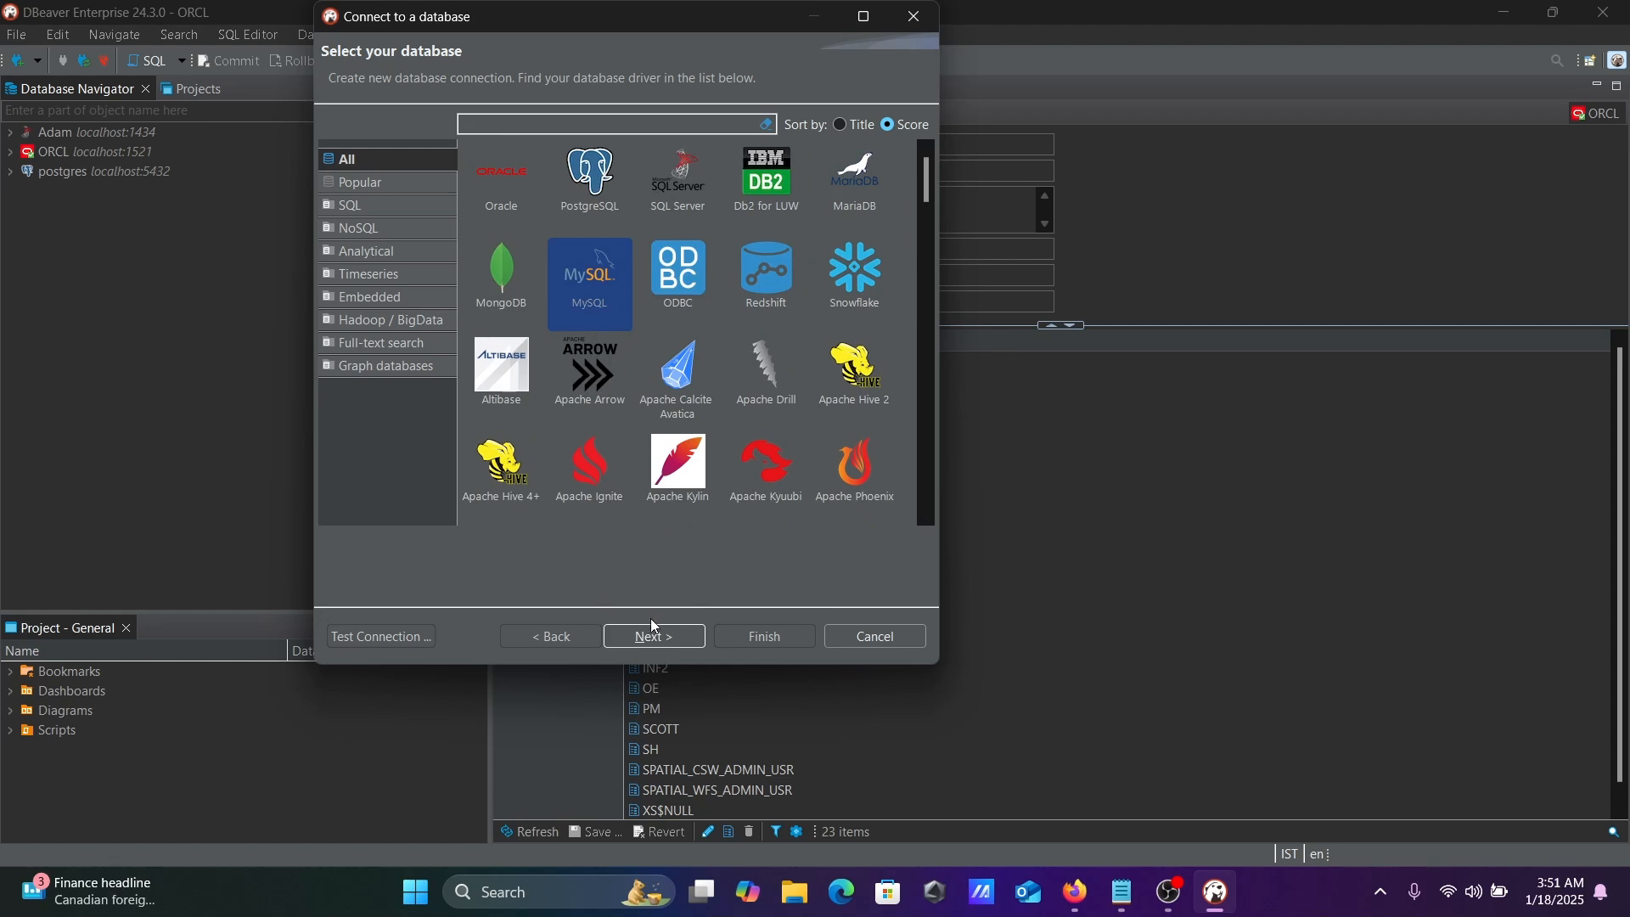
{"action": "left_click", "coordinate": [653, 635]}
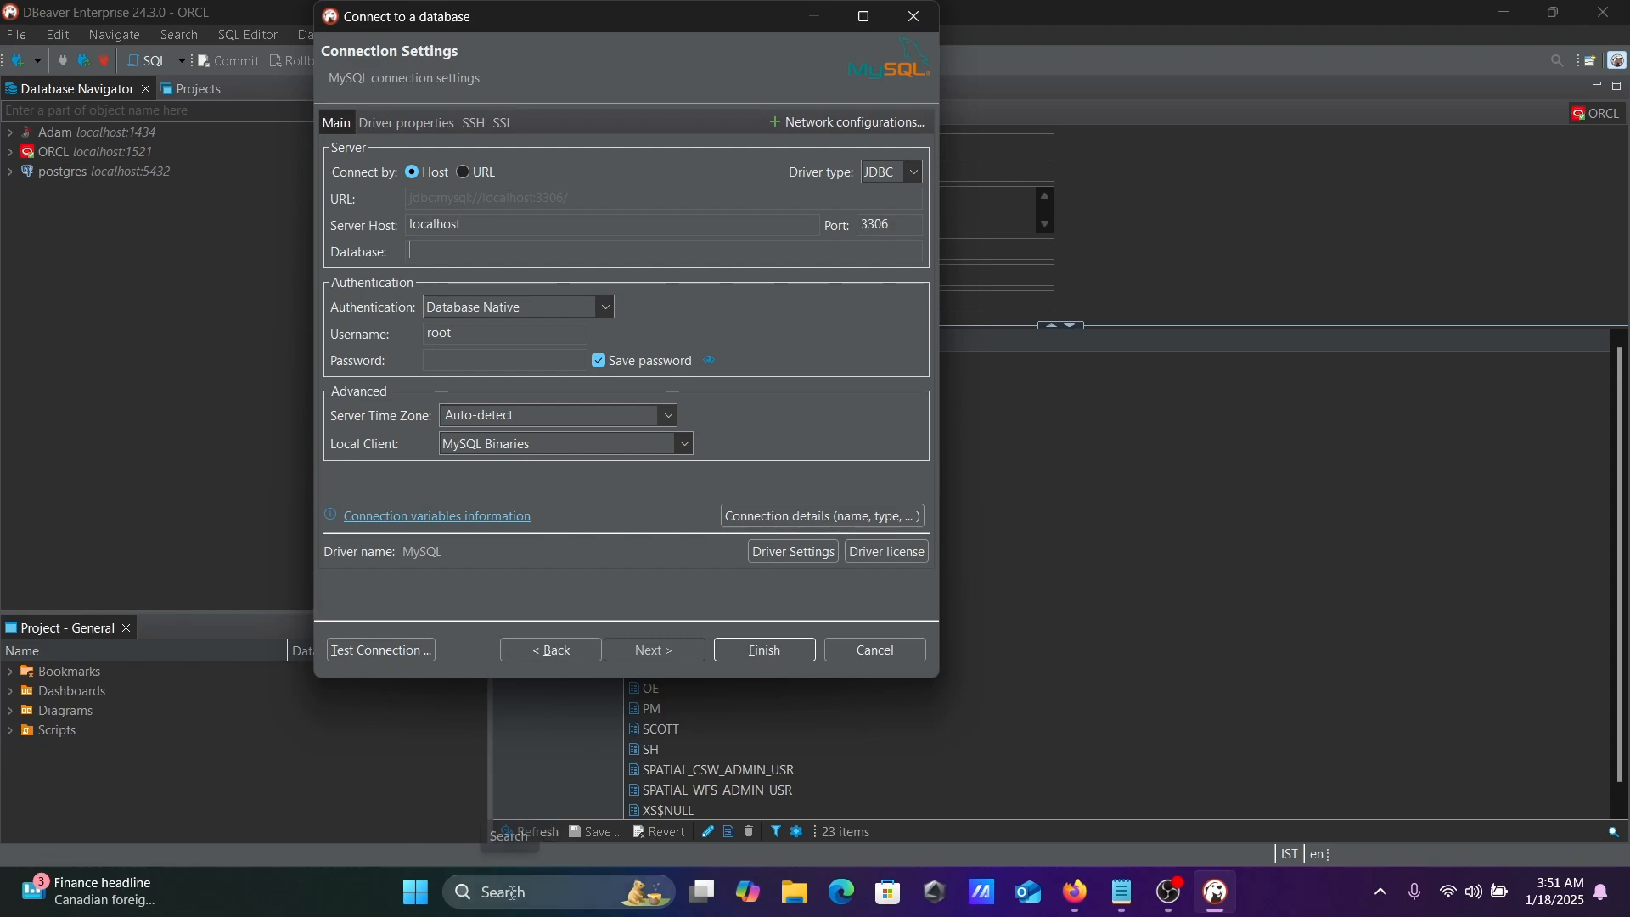
- Search Windows for 'wor' to launch MySQL Workbench
{"action": "type", "text": "wor"}
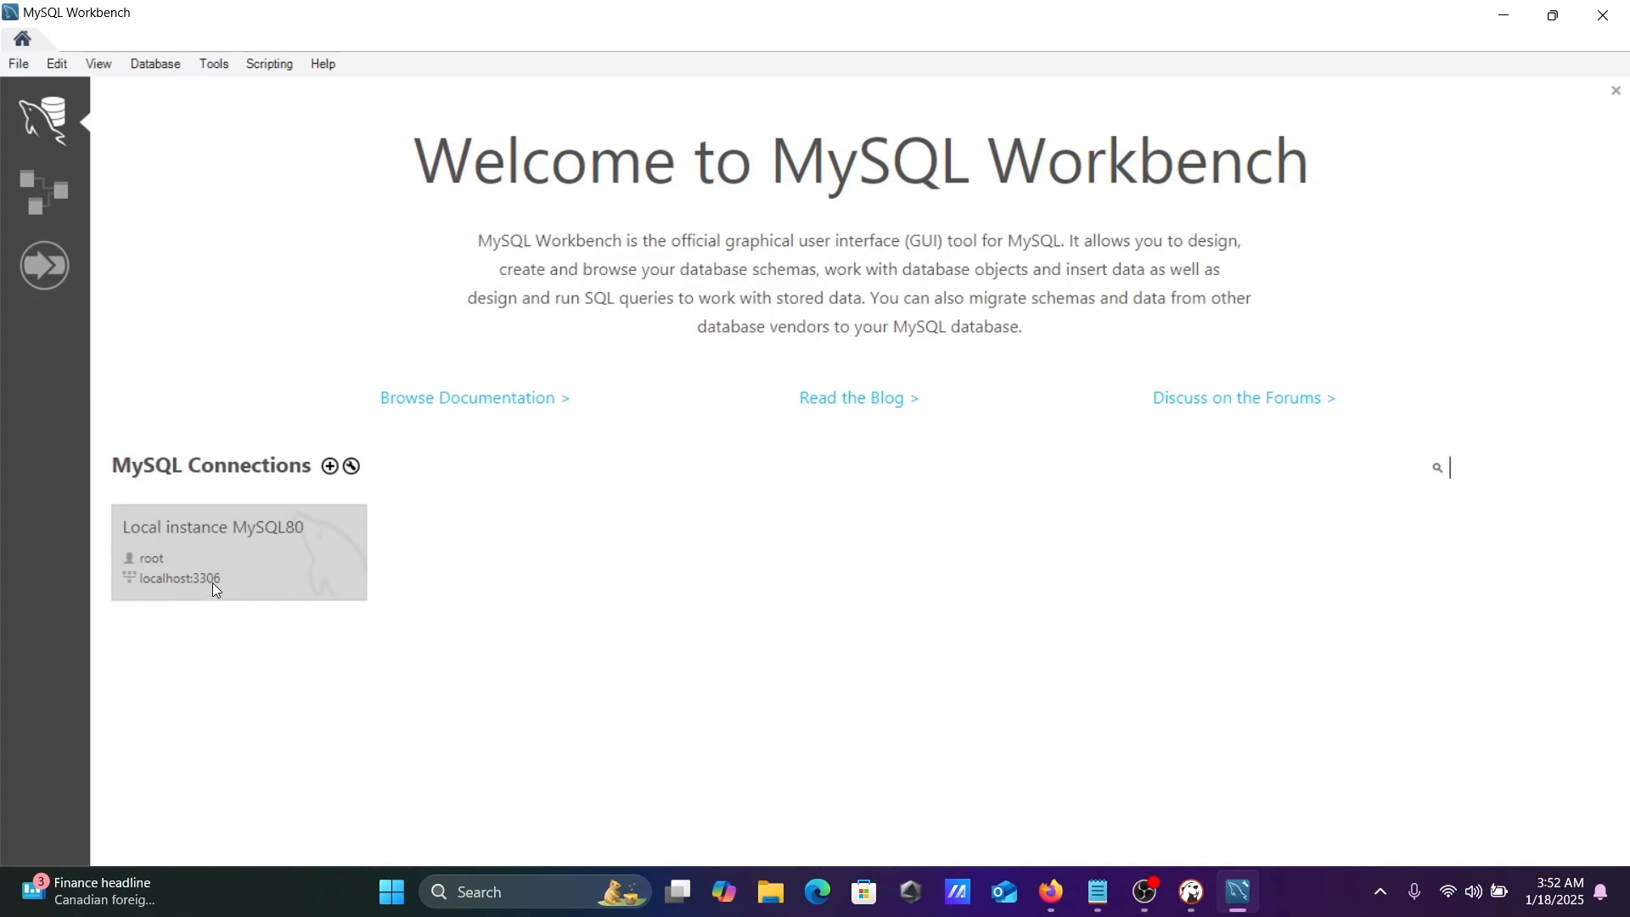
- Connect to Local instance MySQL80 as root, revealing schemas sakila, sys and world
{"action": "double_click", "coordinate": [238, 550]}
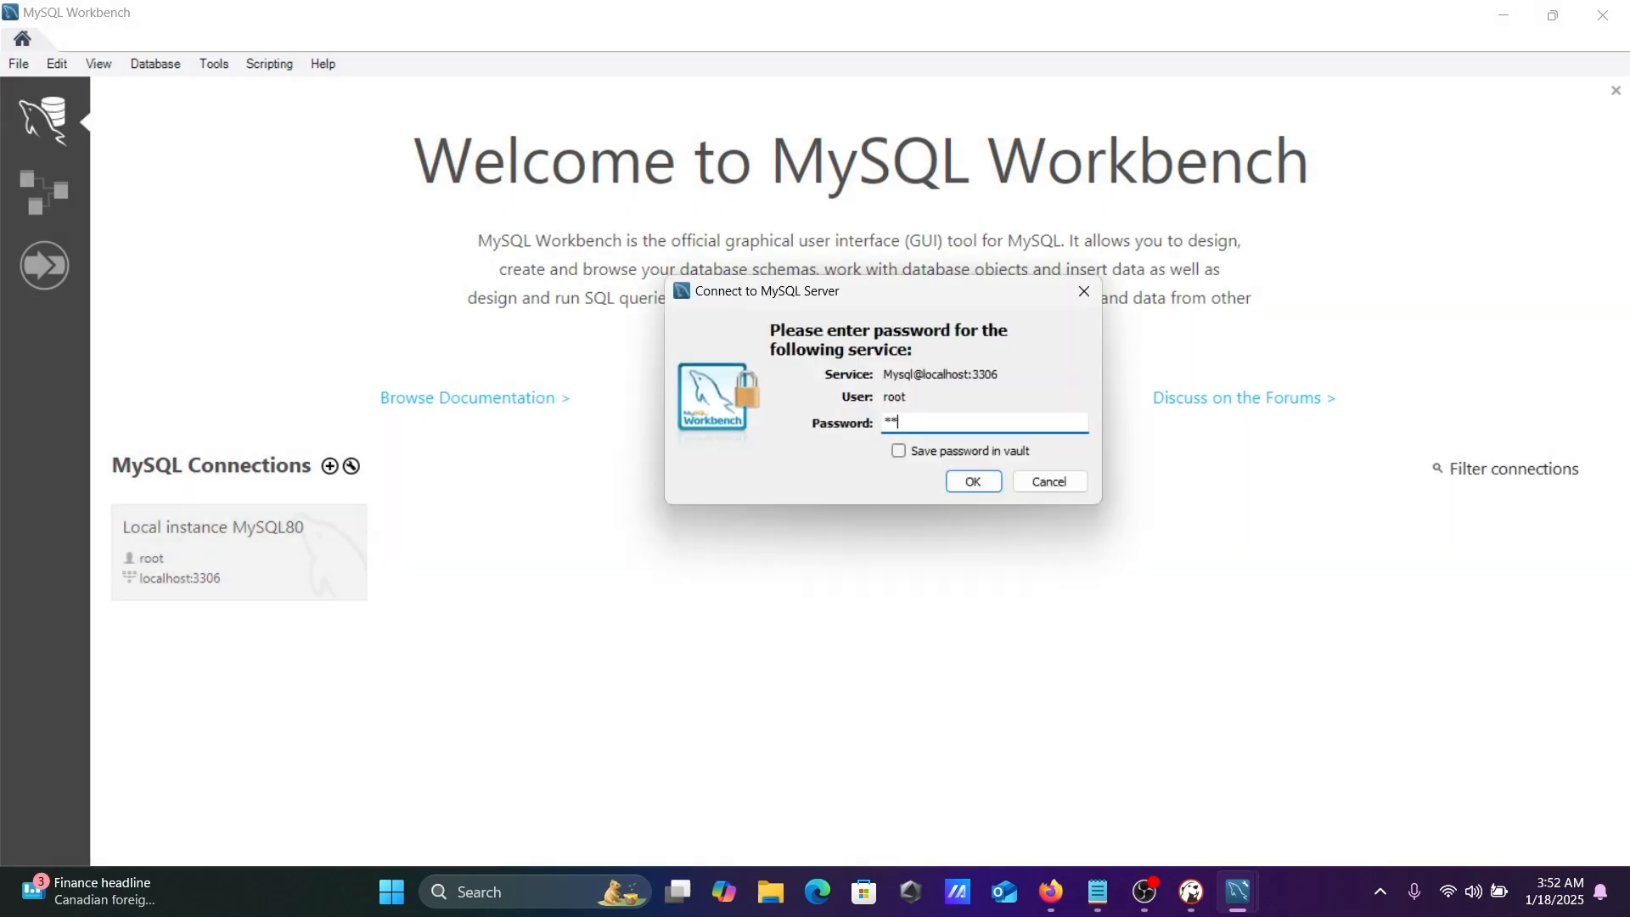
{"action": "left_click", "coordinate": [971, 481]}
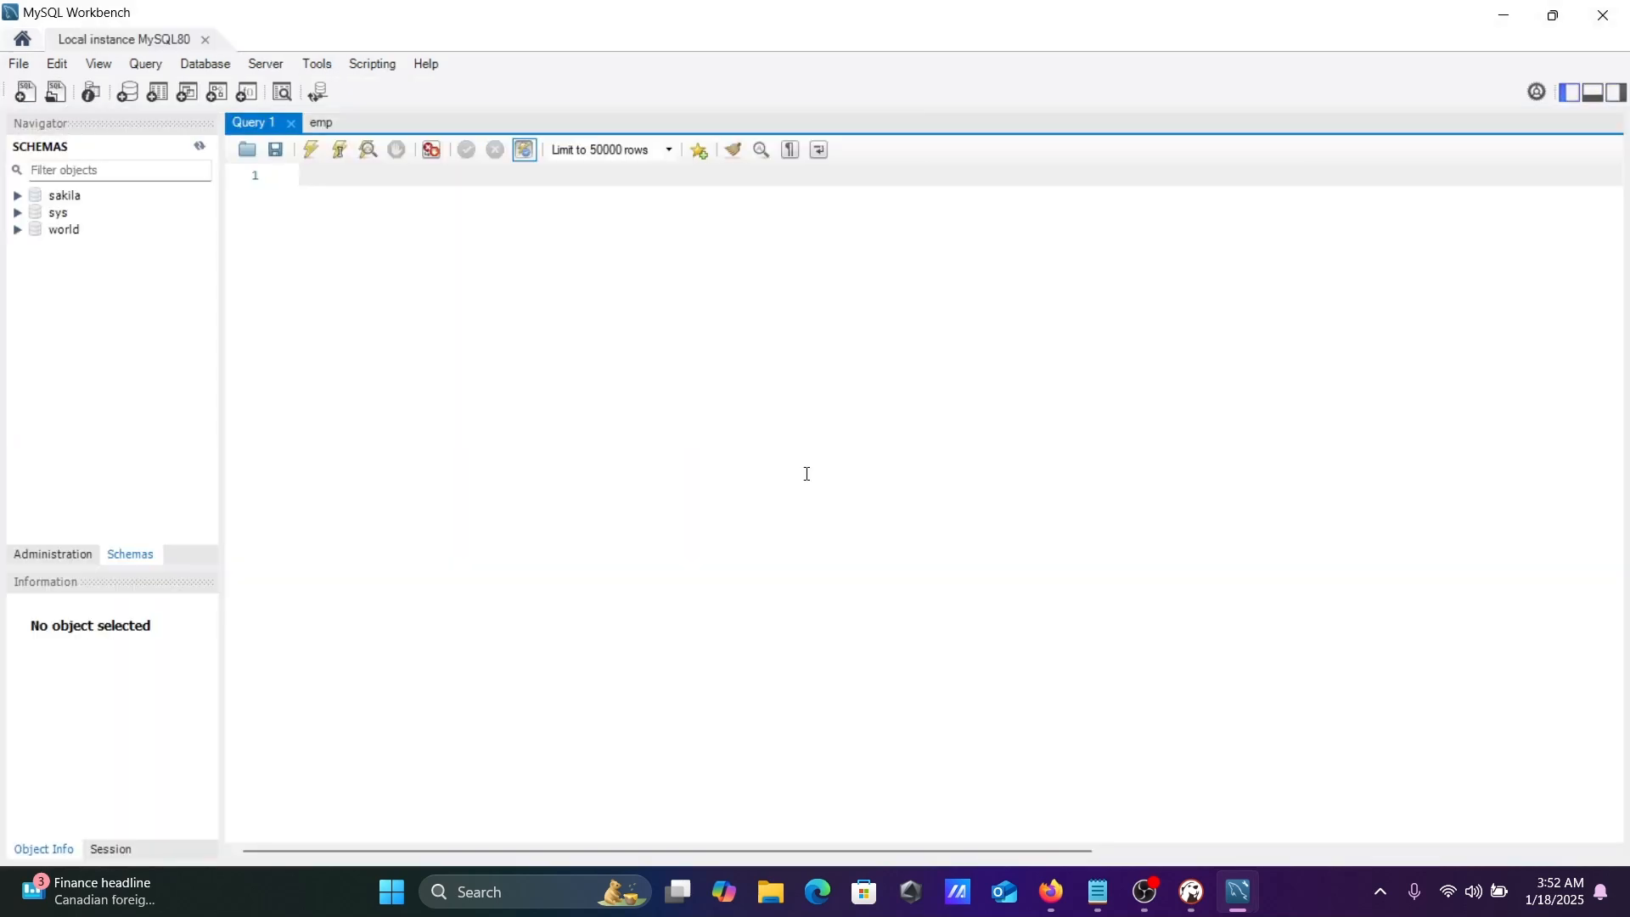
{"action": "mouse_move", "coordinate": [173, 313]}
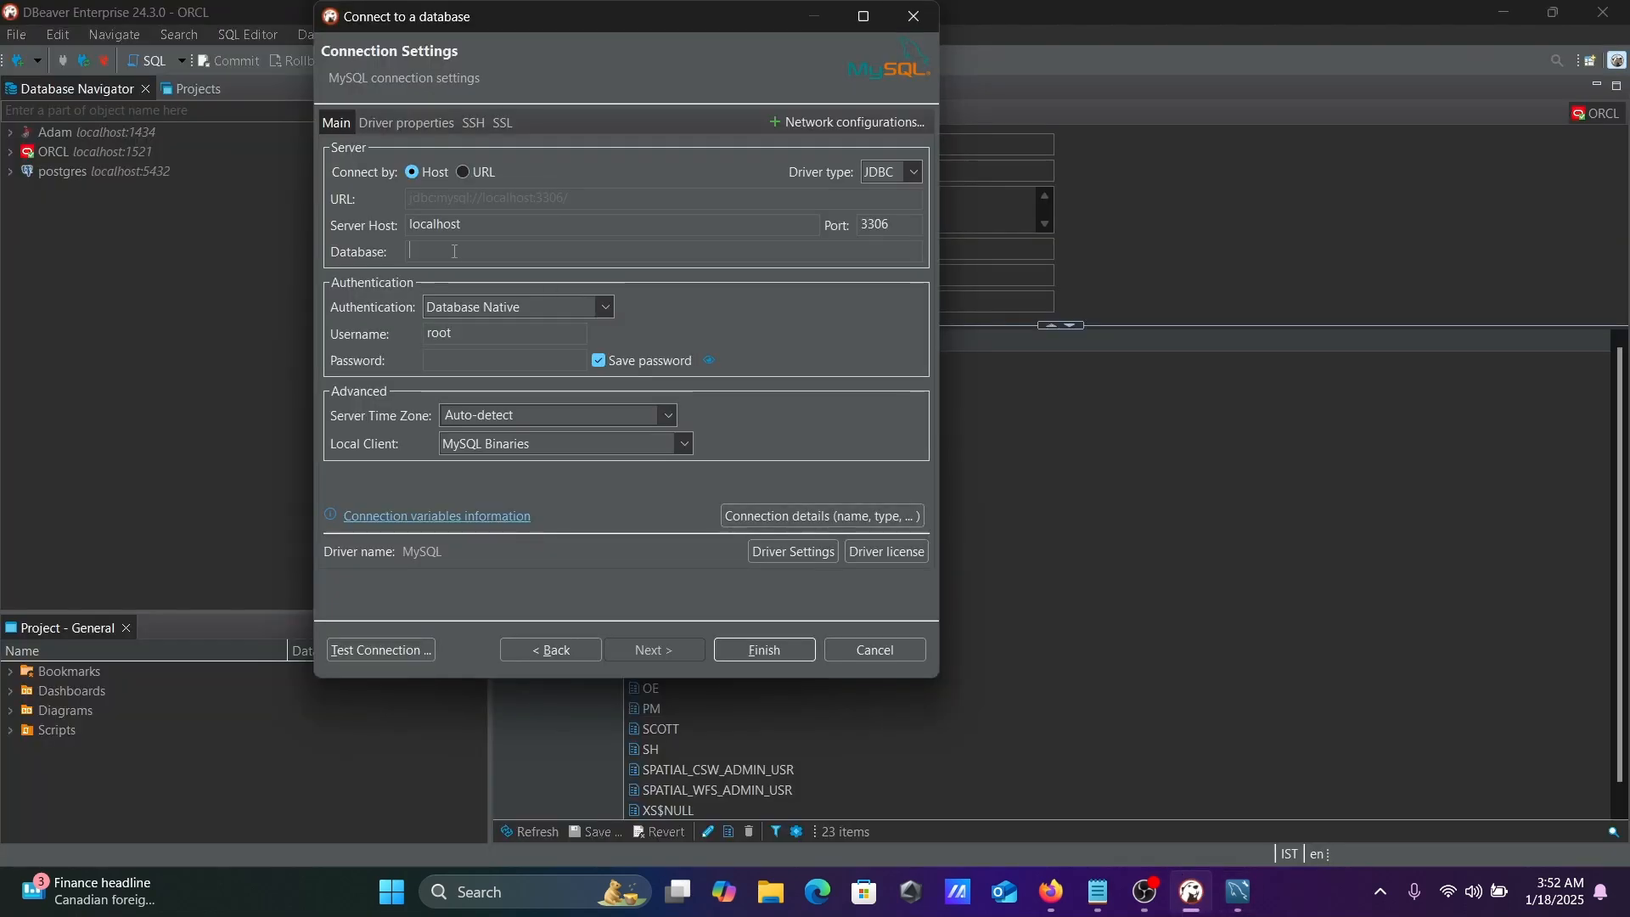
- Set the database to sakila with Database Native authentication
{"action": "type", "text": "sakil"}
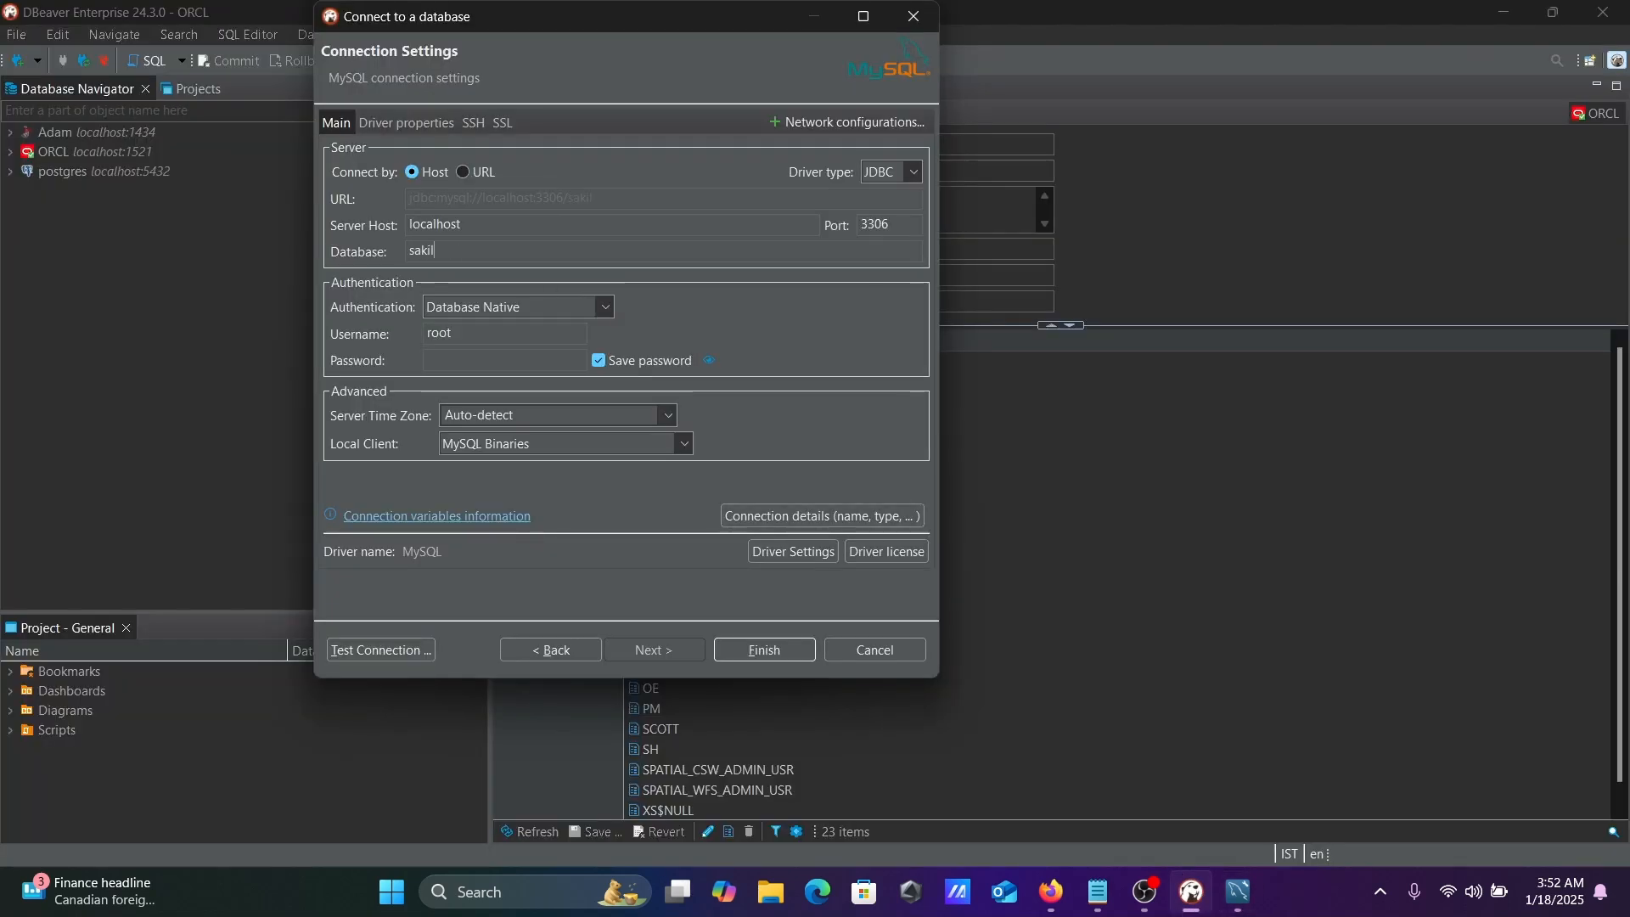
{"action": "type", "text": "a"}
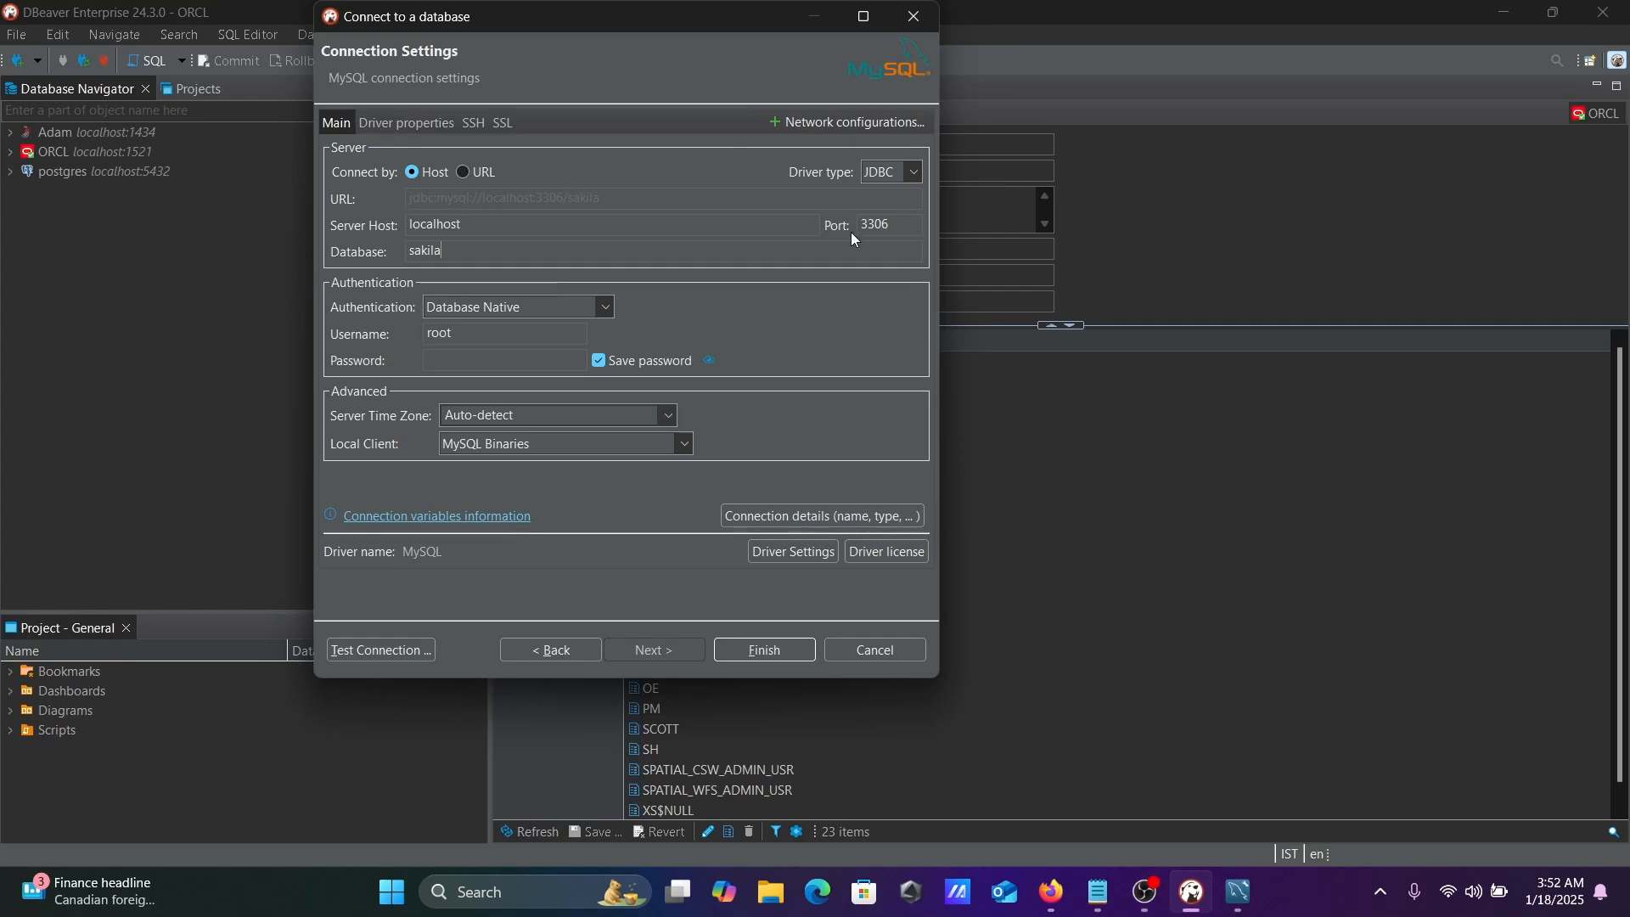
{"action": "mouse_move", "coordinate": [607, 308]}
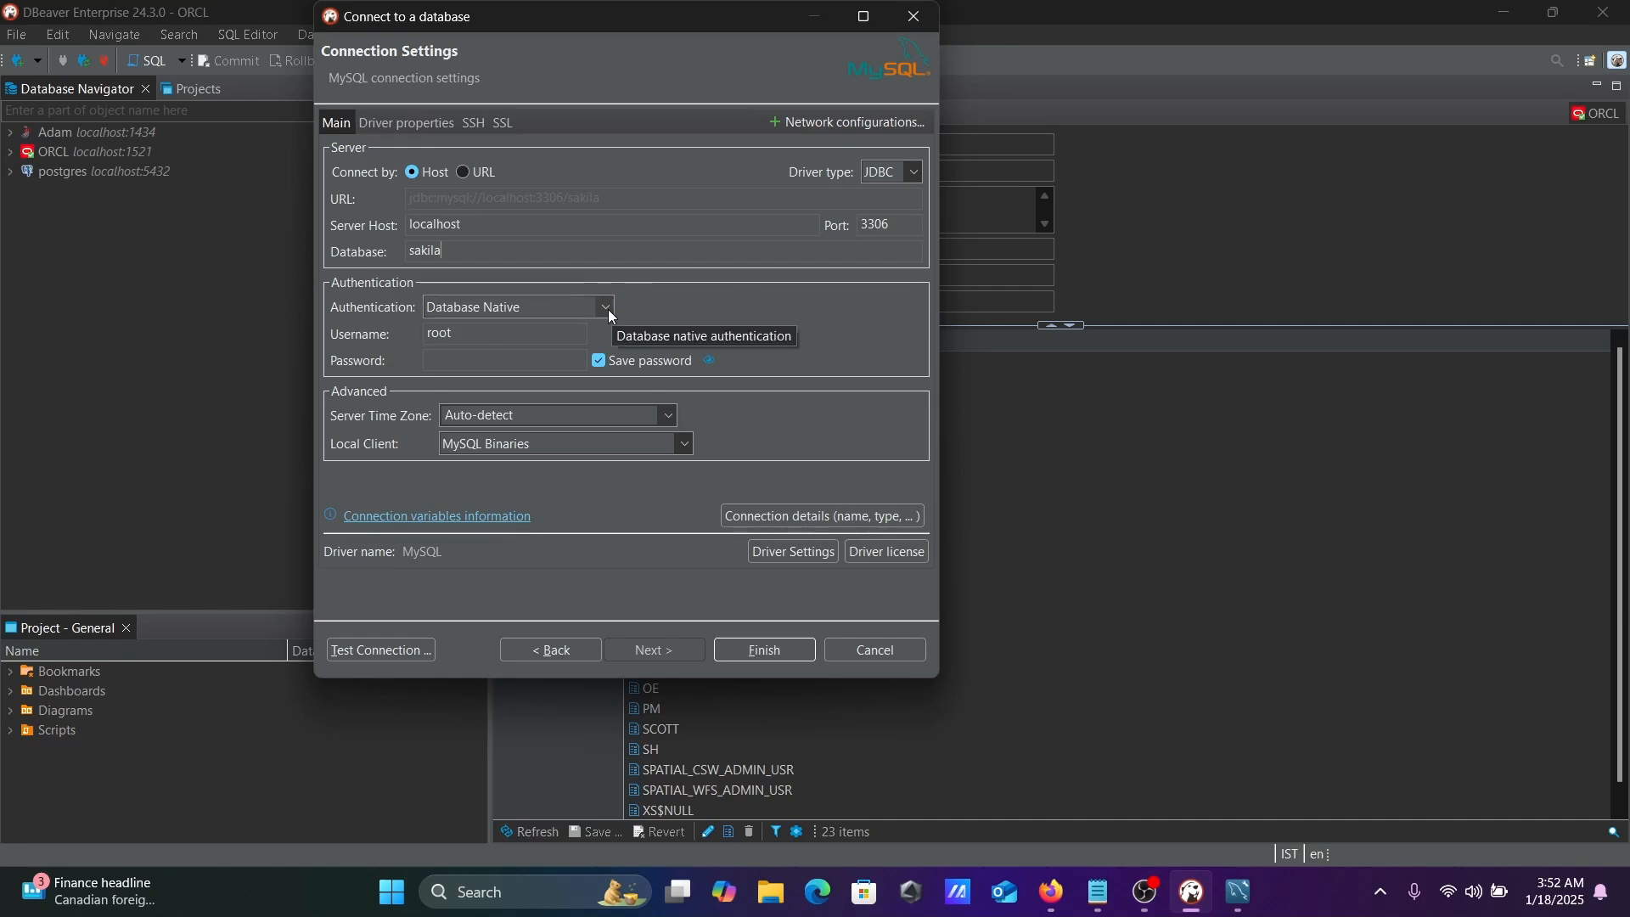
{"action": "left_click", "coordinate": [605, 307]}
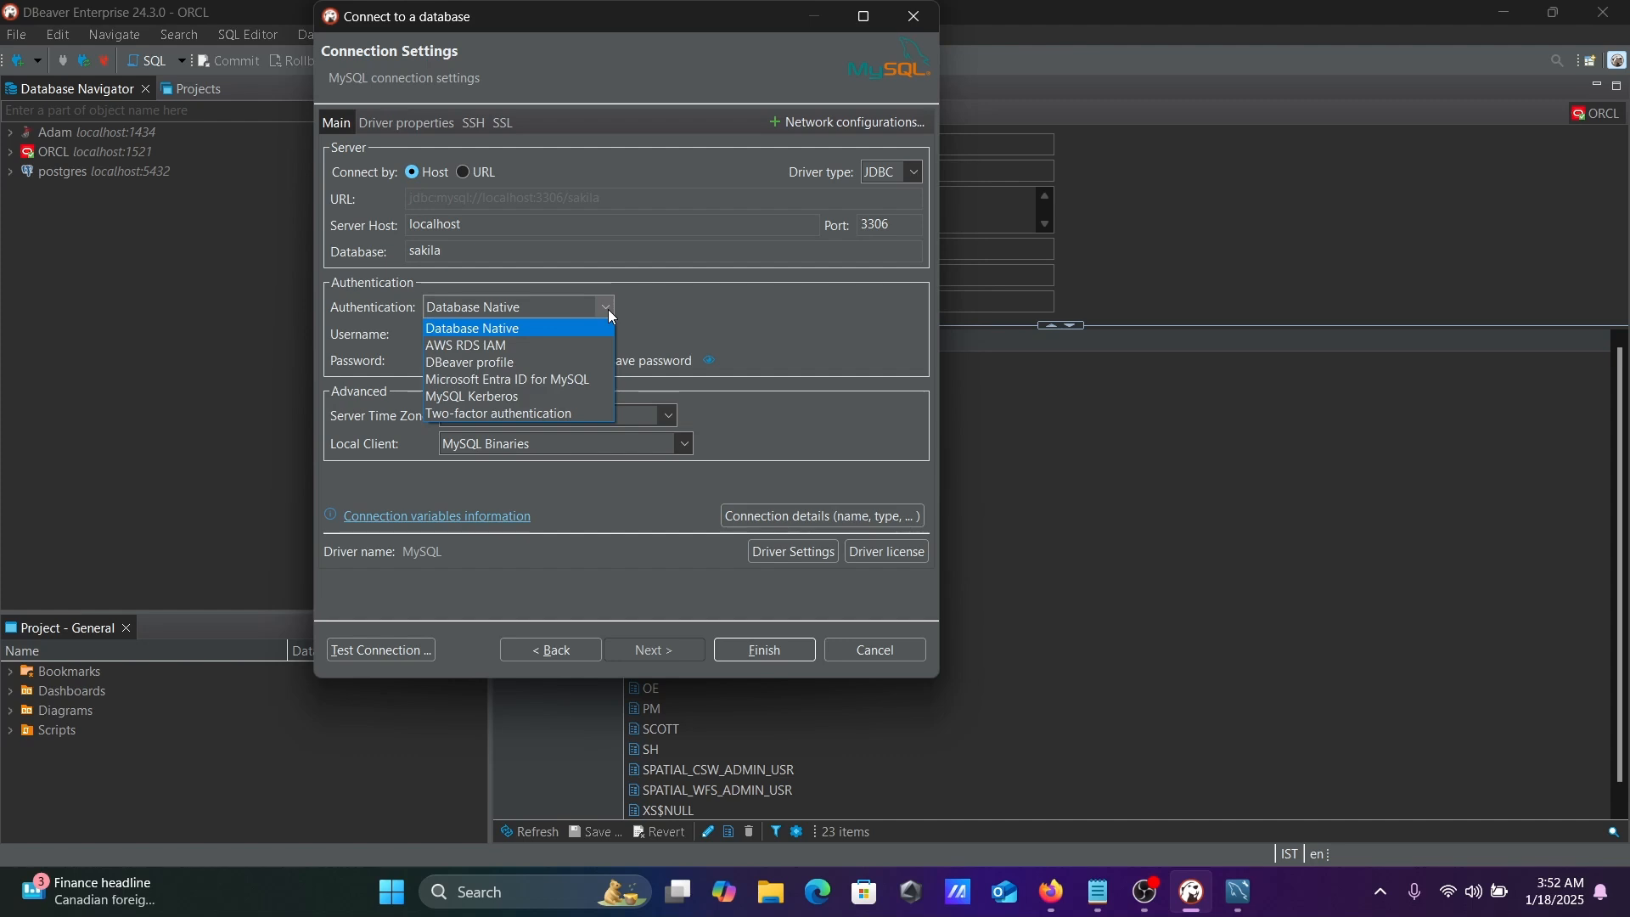
{"action": "left_click", "coordinate": [474, 328]}
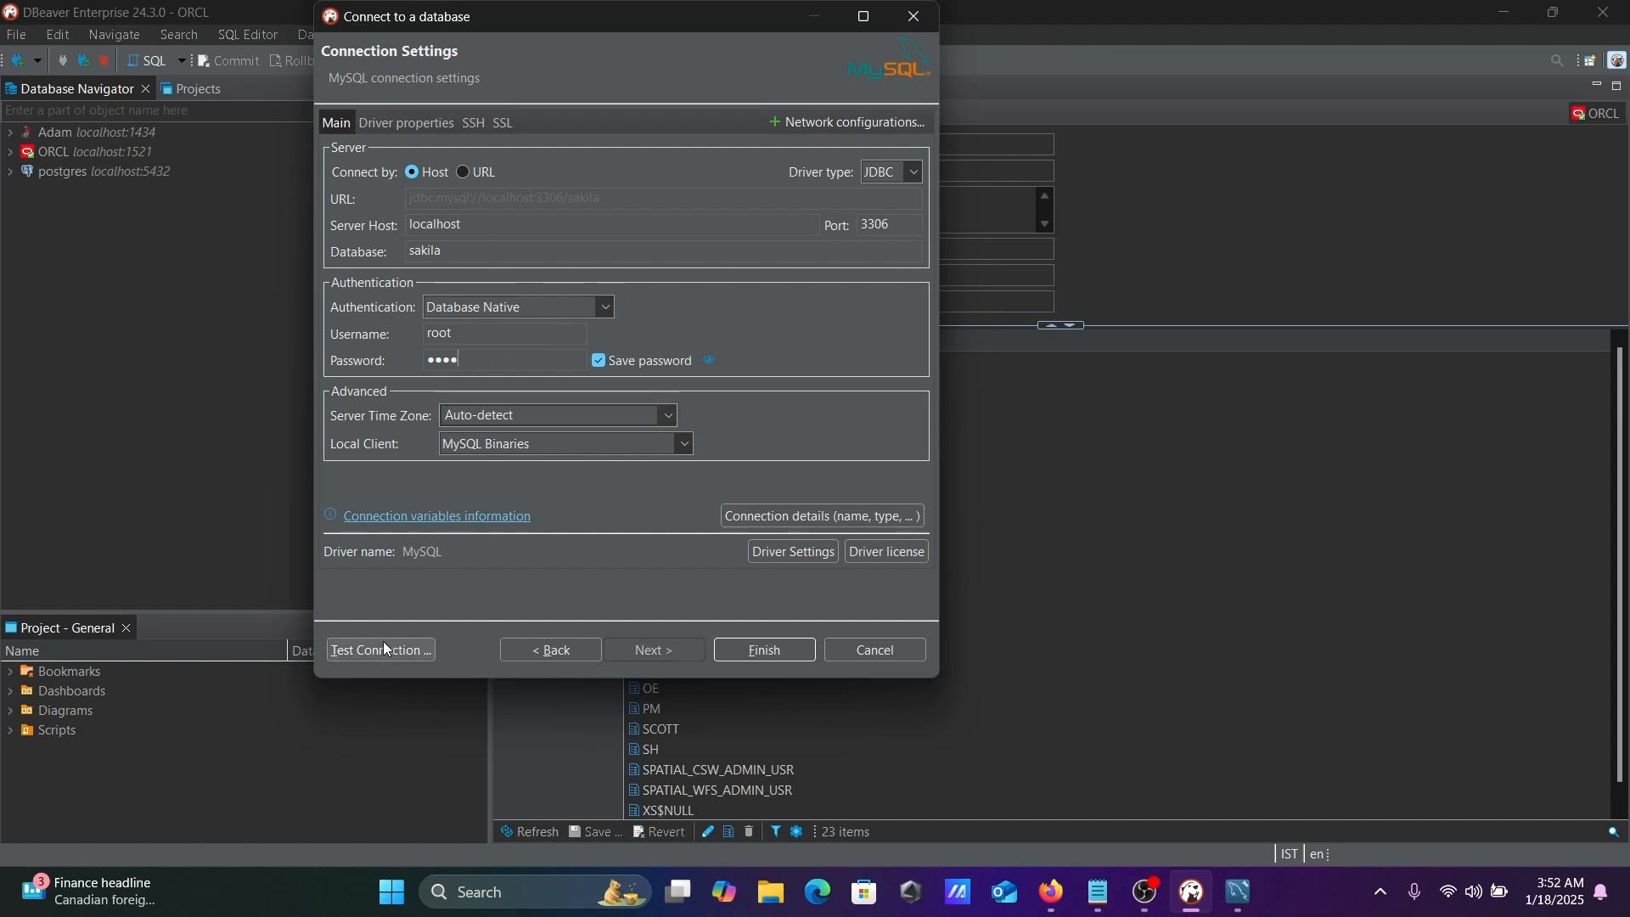
- Test the sakila connection successfully and finish creating it
{"action": "left_click", "coordinate": [379, 651]}
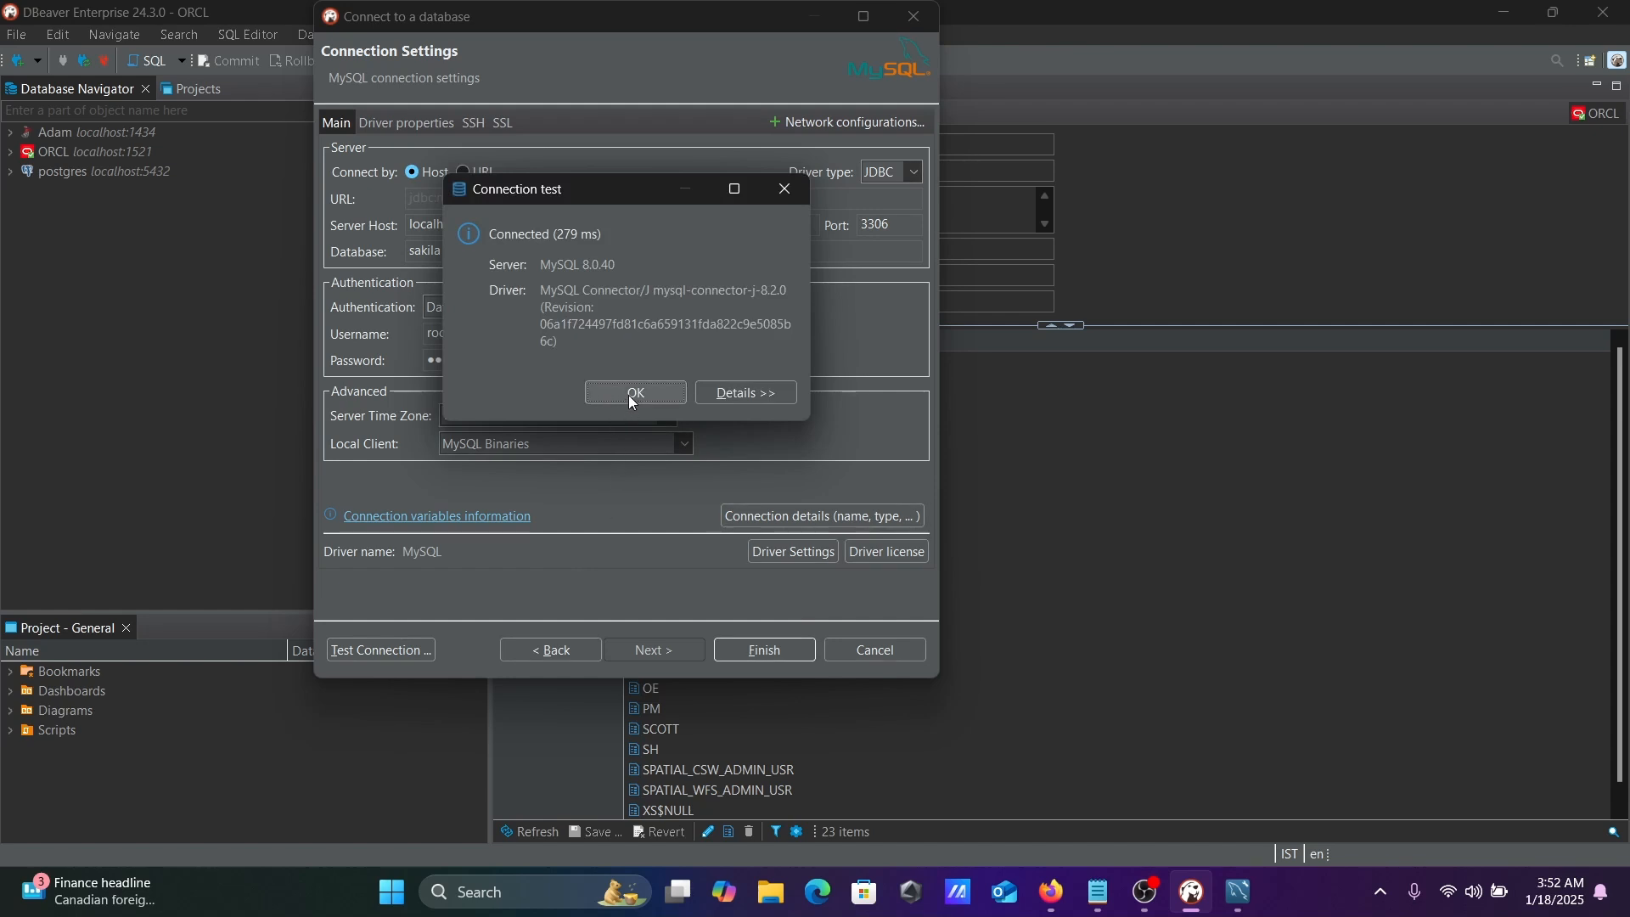
{"action": "left_click", "coordinate": [633, 394]}
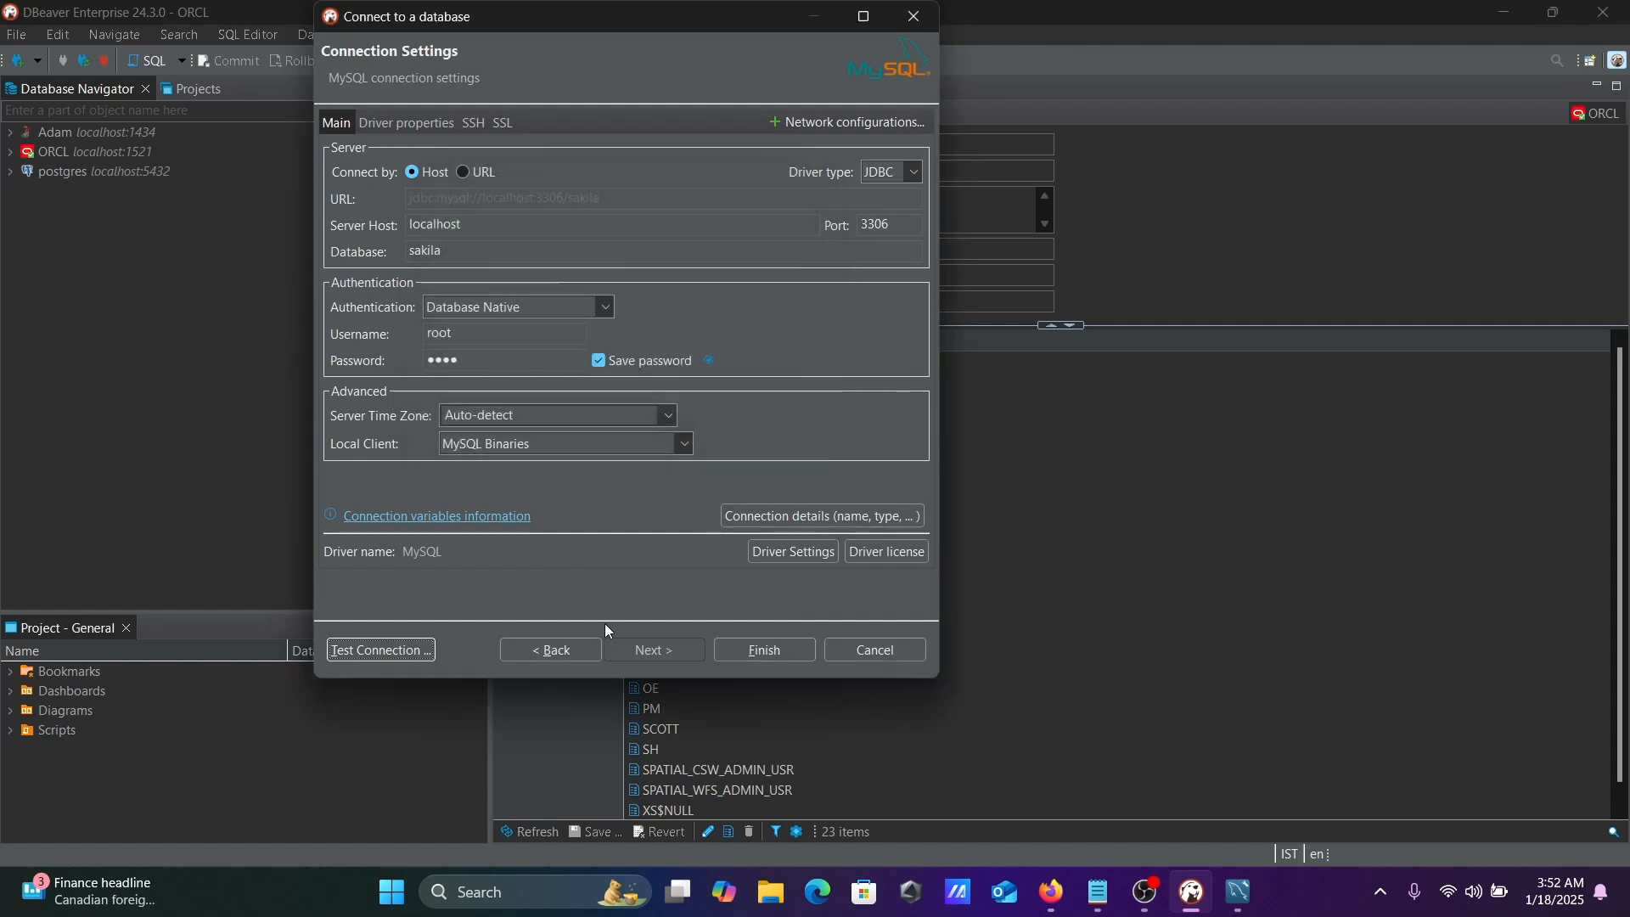
{"action": "left_click", "coordinate": [762, 651]}
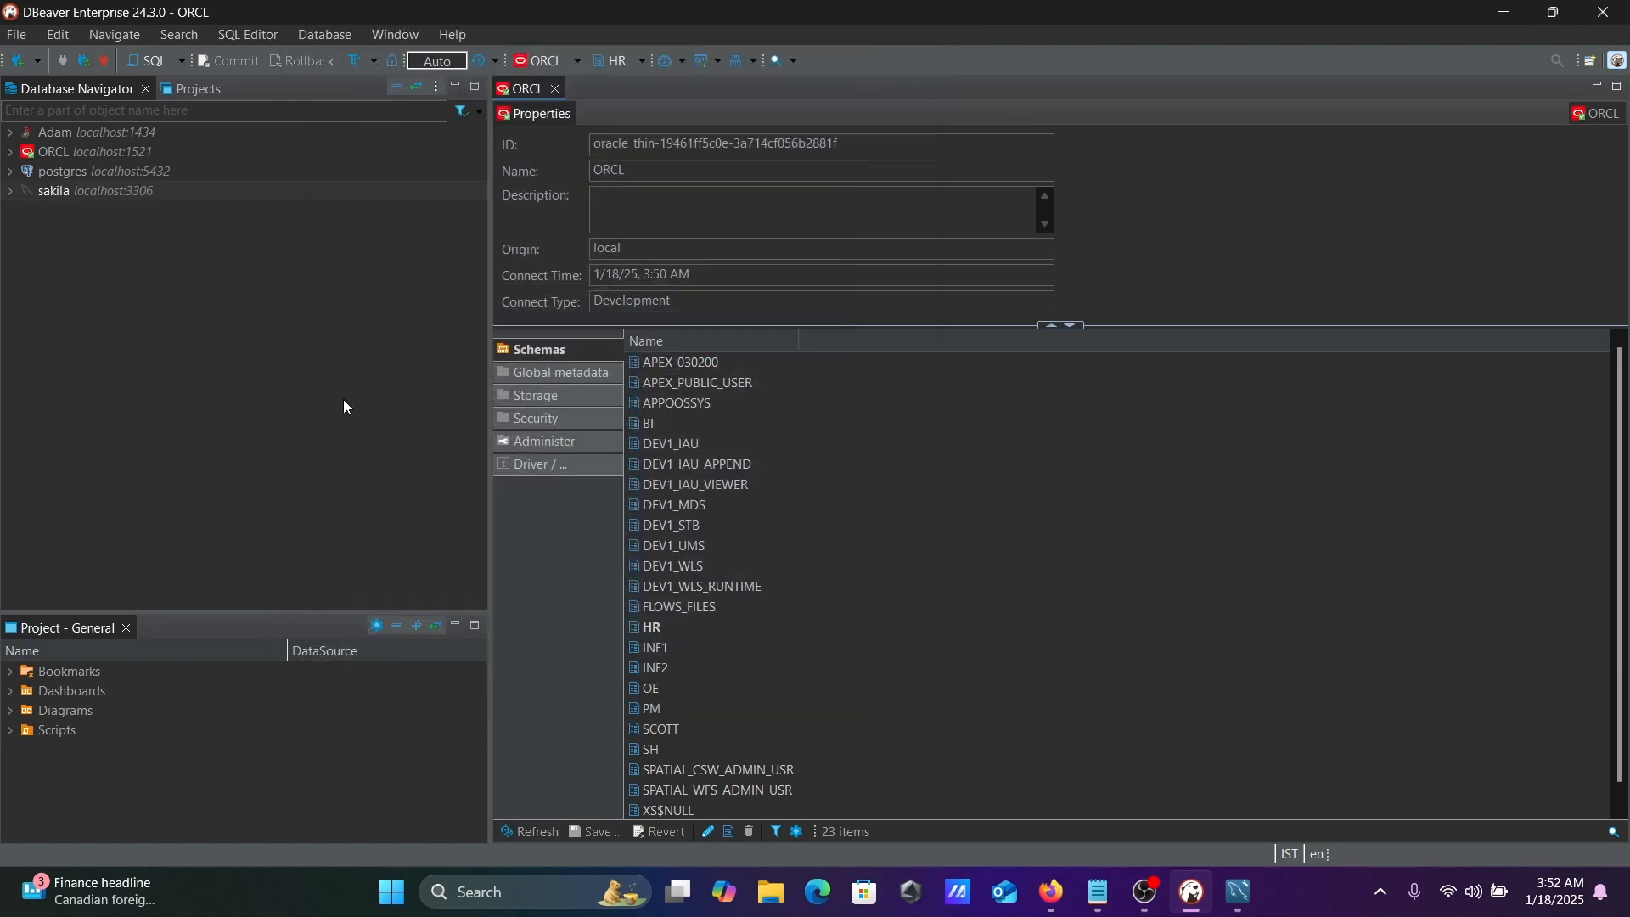
- Expand sakila > Databases > sakila > Tables and view the city table
{"action": "left_click", "coordinate": [10, 191]}
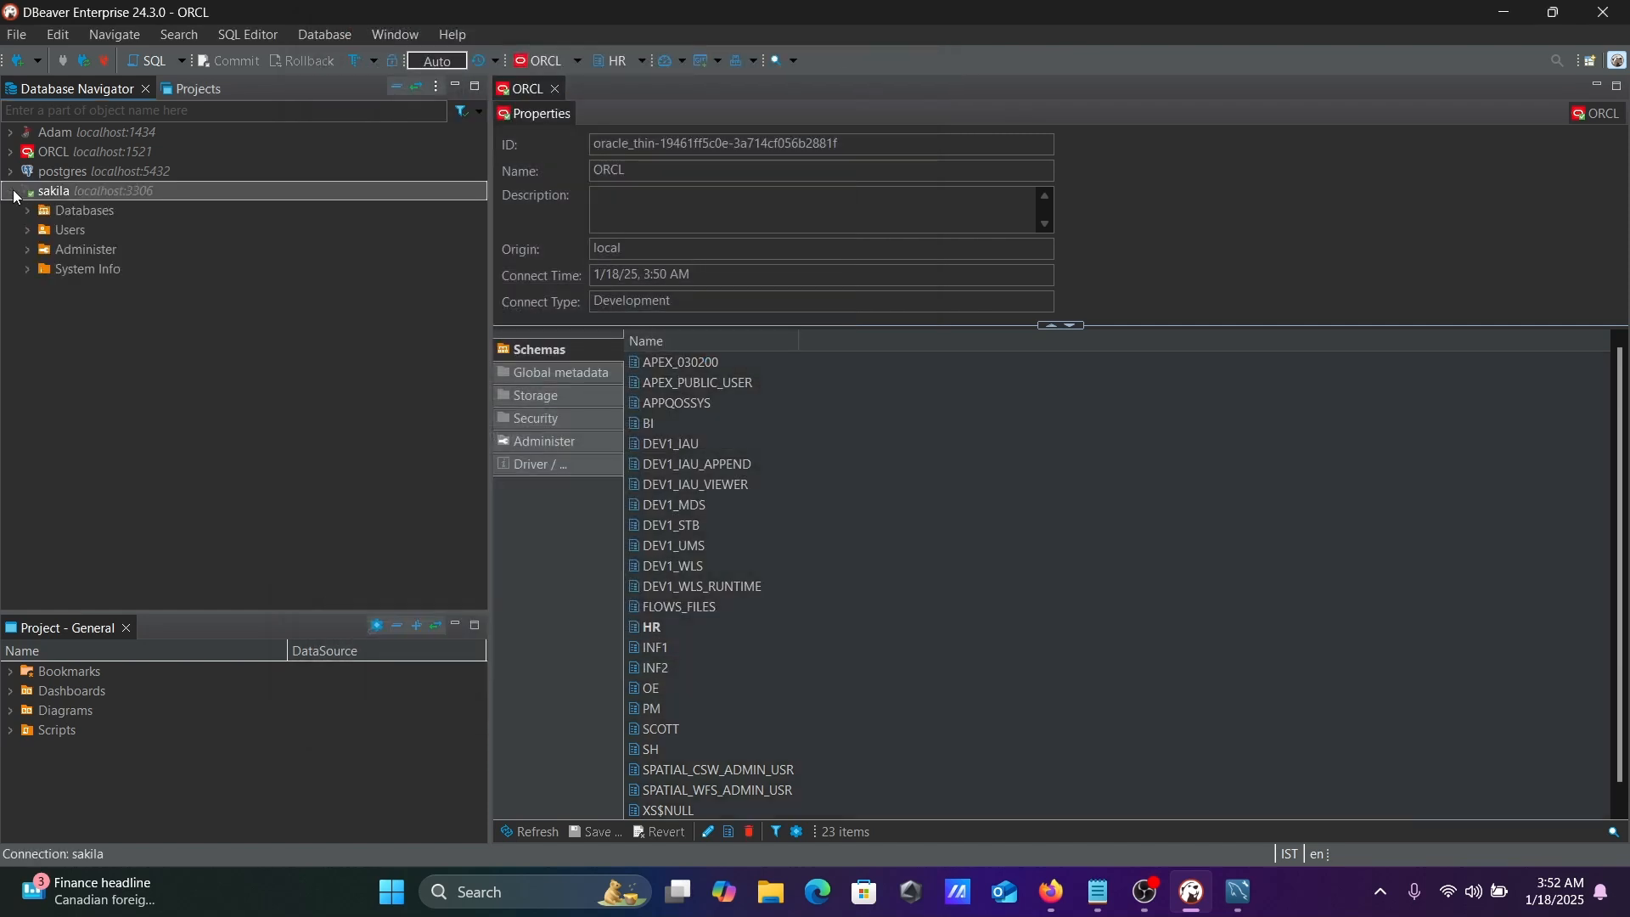
{"action": "left_click", "coordinate": [26, 214]}
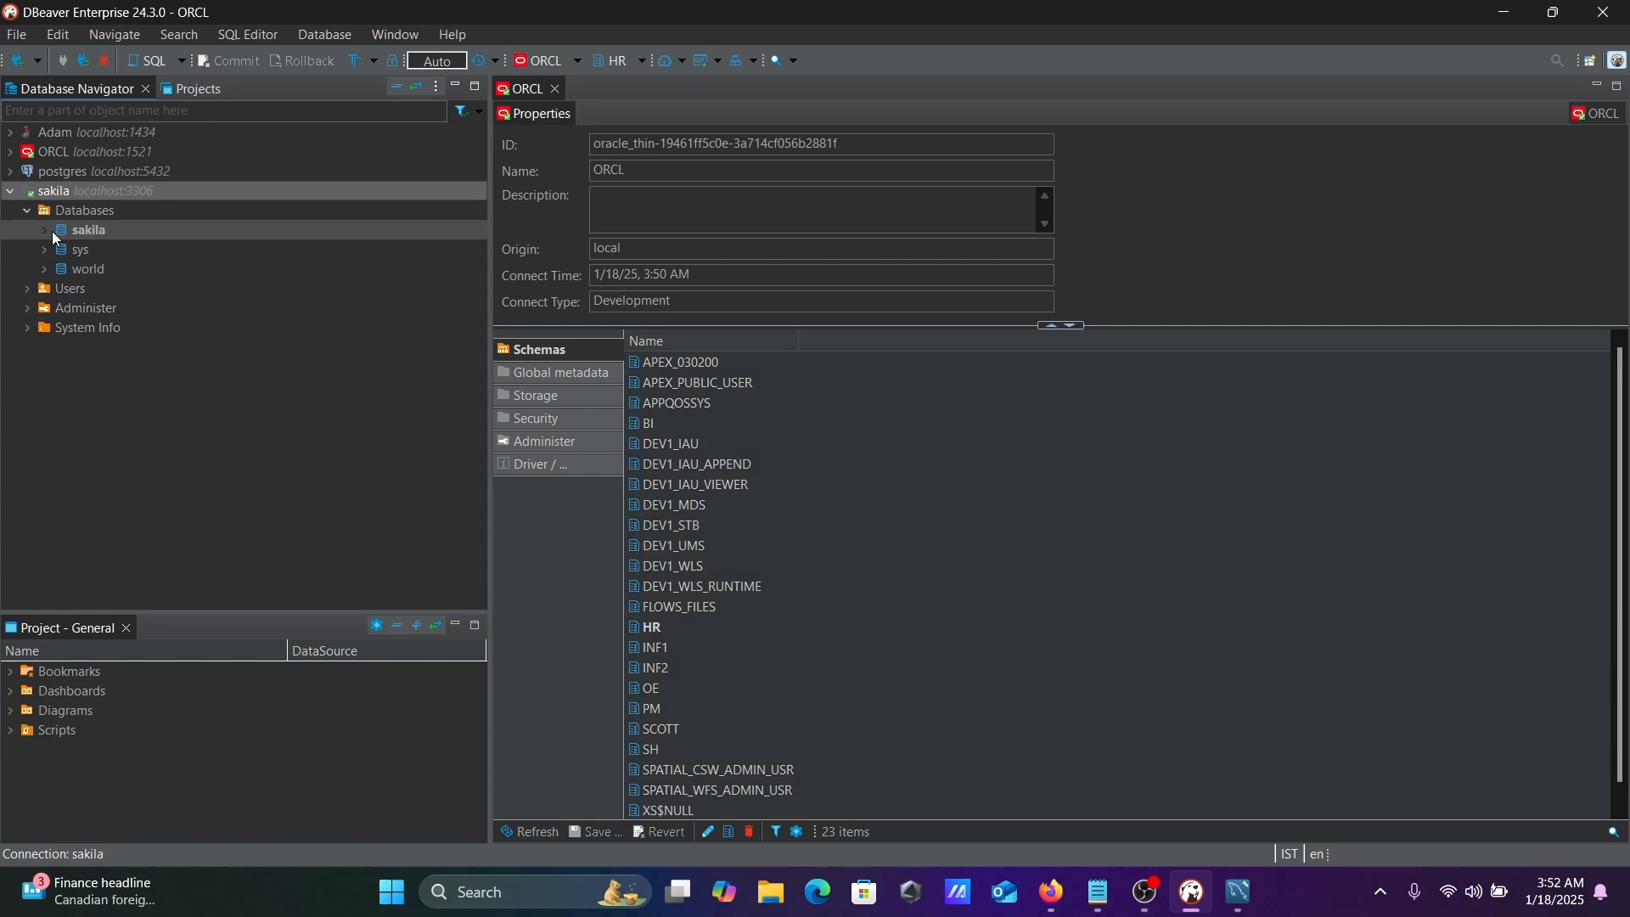
{"action": "left_click", "coordinate": [44, 231]}
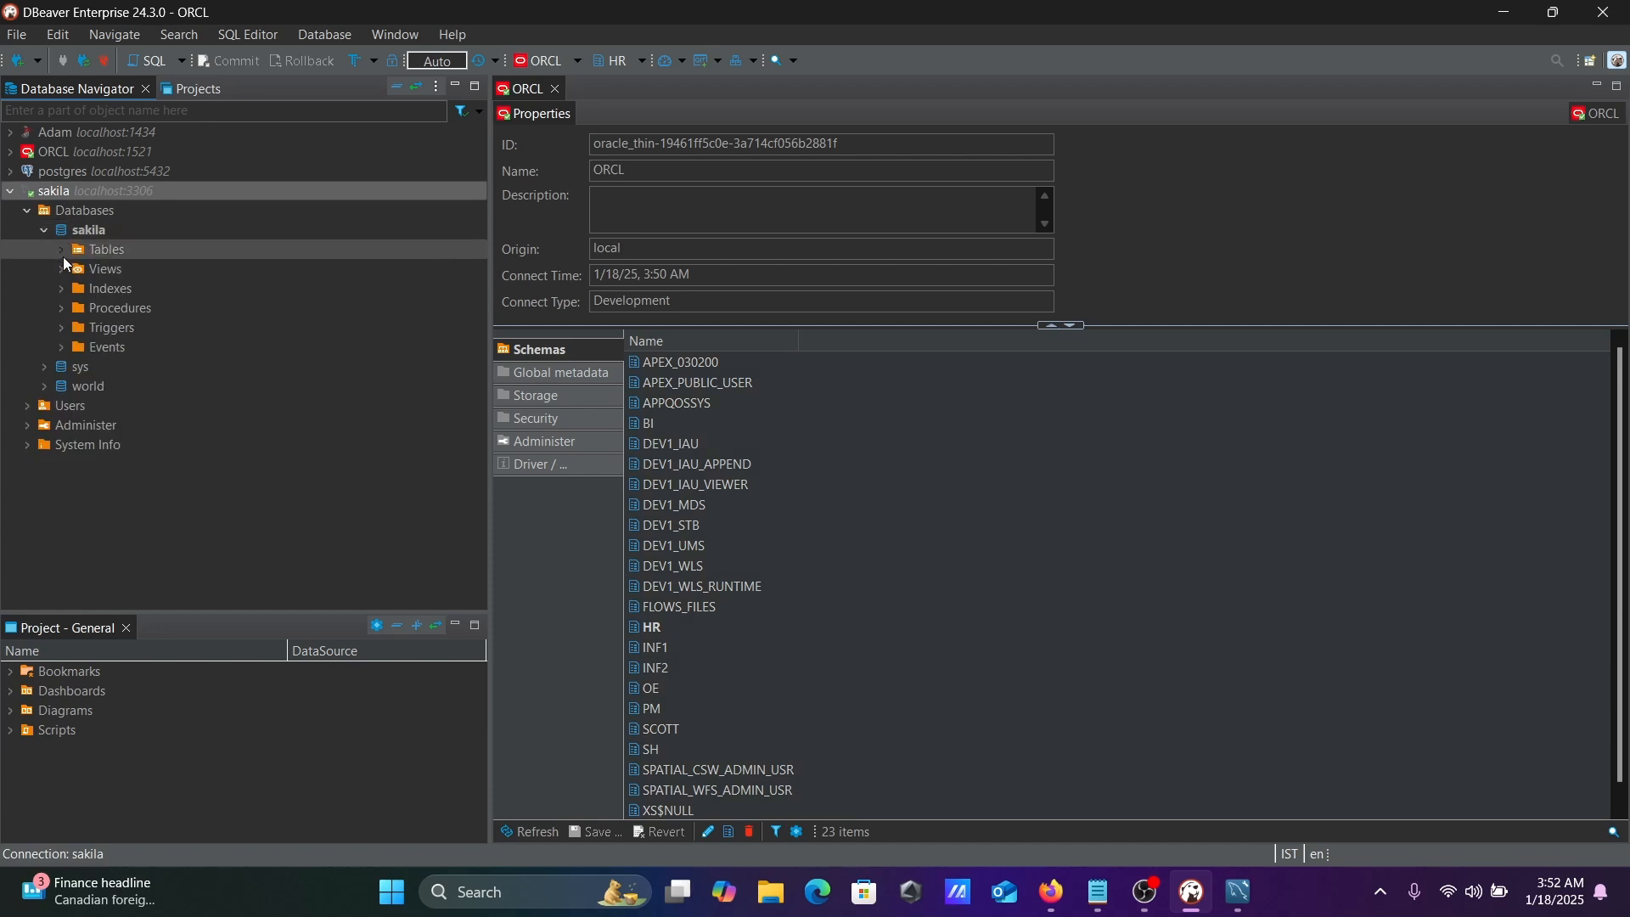
{"action": "left_click", "coordinate": [63, 251]}
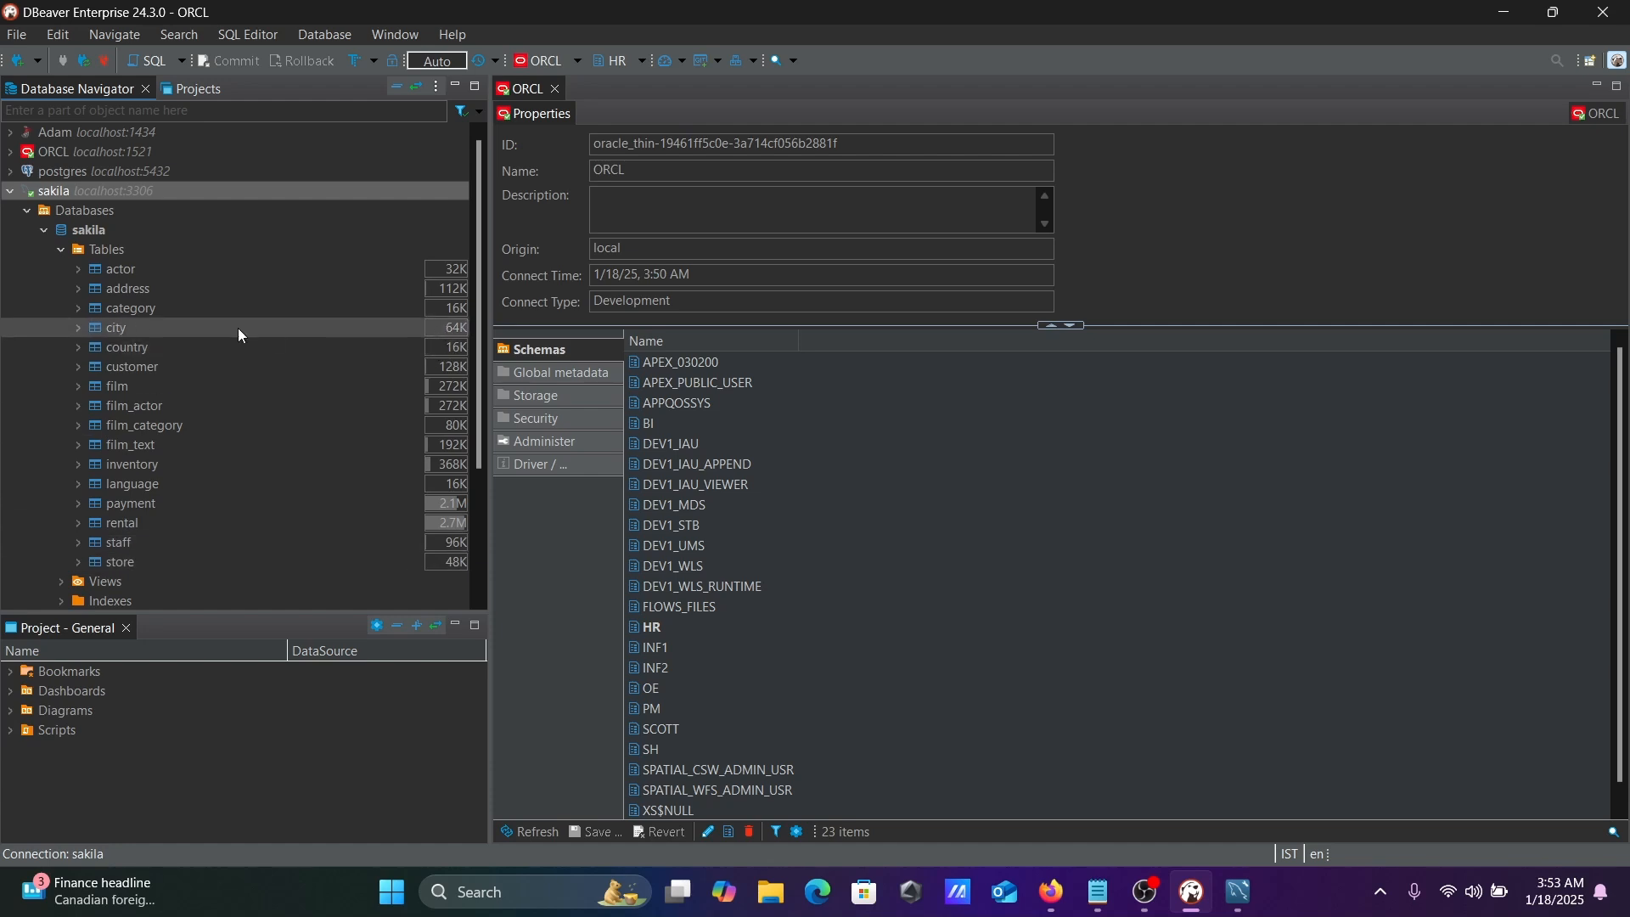
{"action": "right_click", "coordinate": [113, 328]}
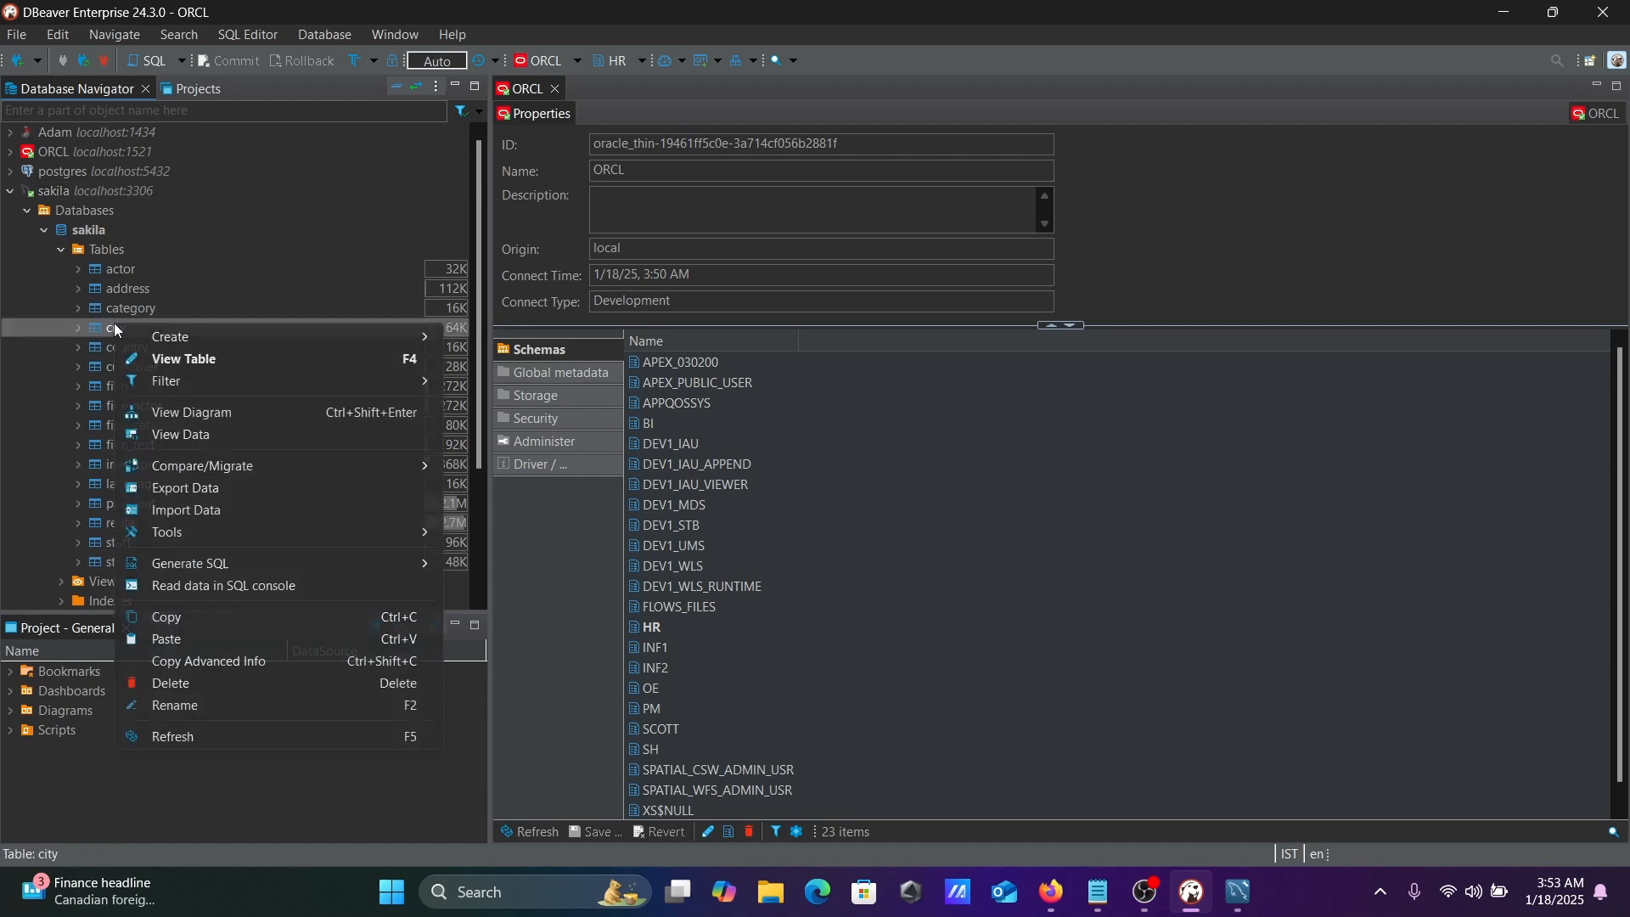
{"action": "left_click", "coordinate": [183, 360]}
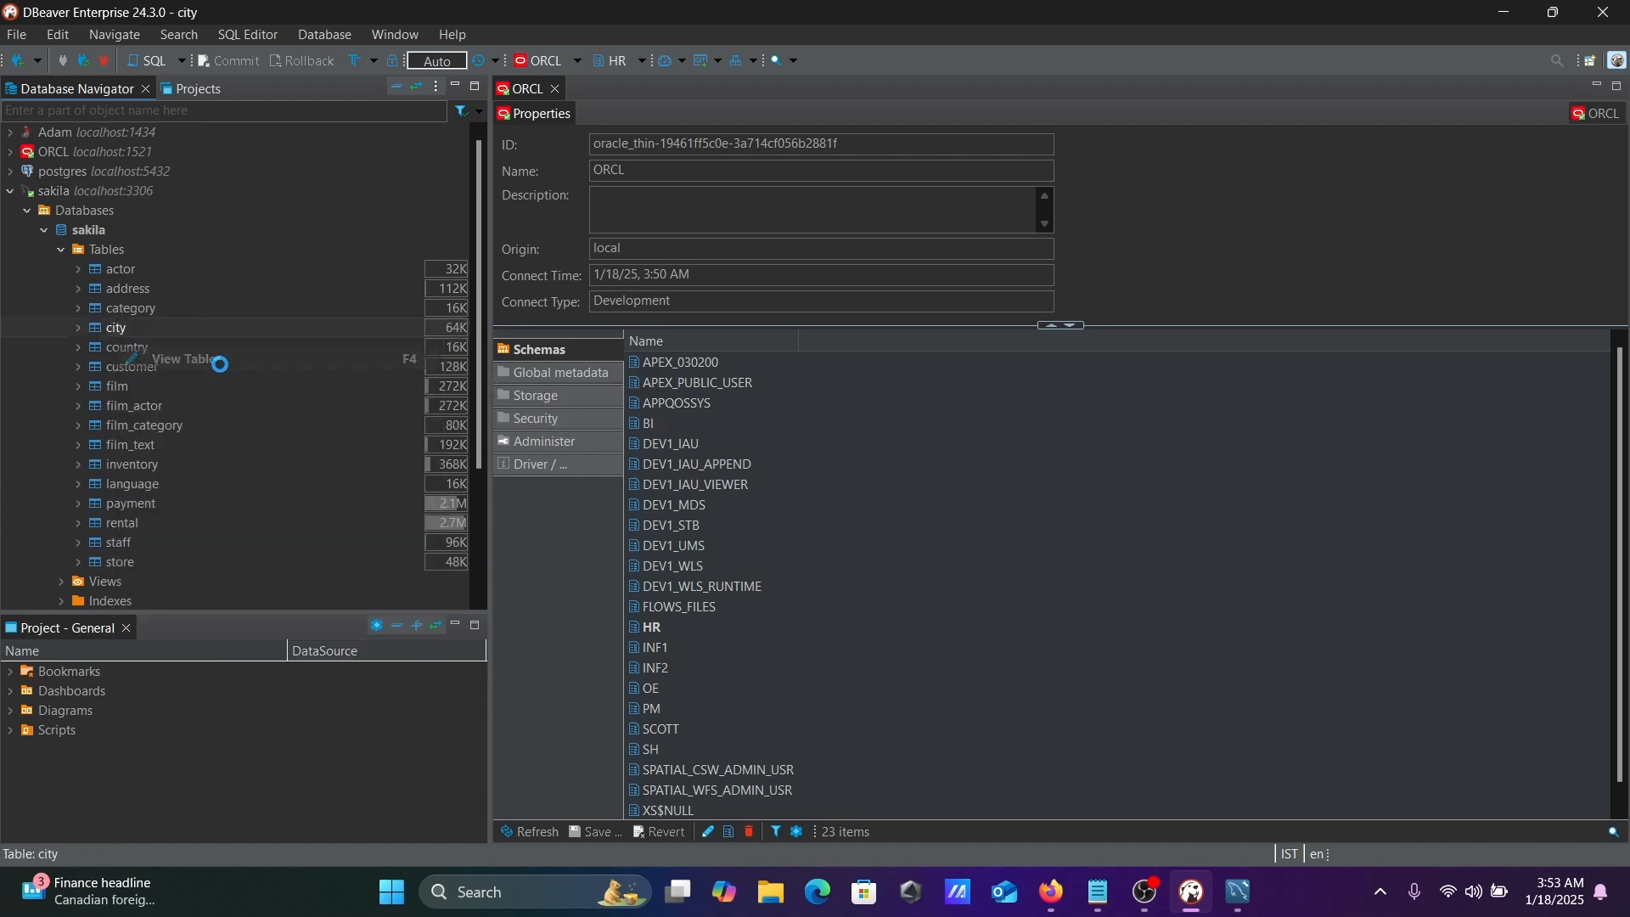
- Review the city table's data and ER diagram, then begin a new database connection
{"action": "double_click", "coordinate": [114, 327]}
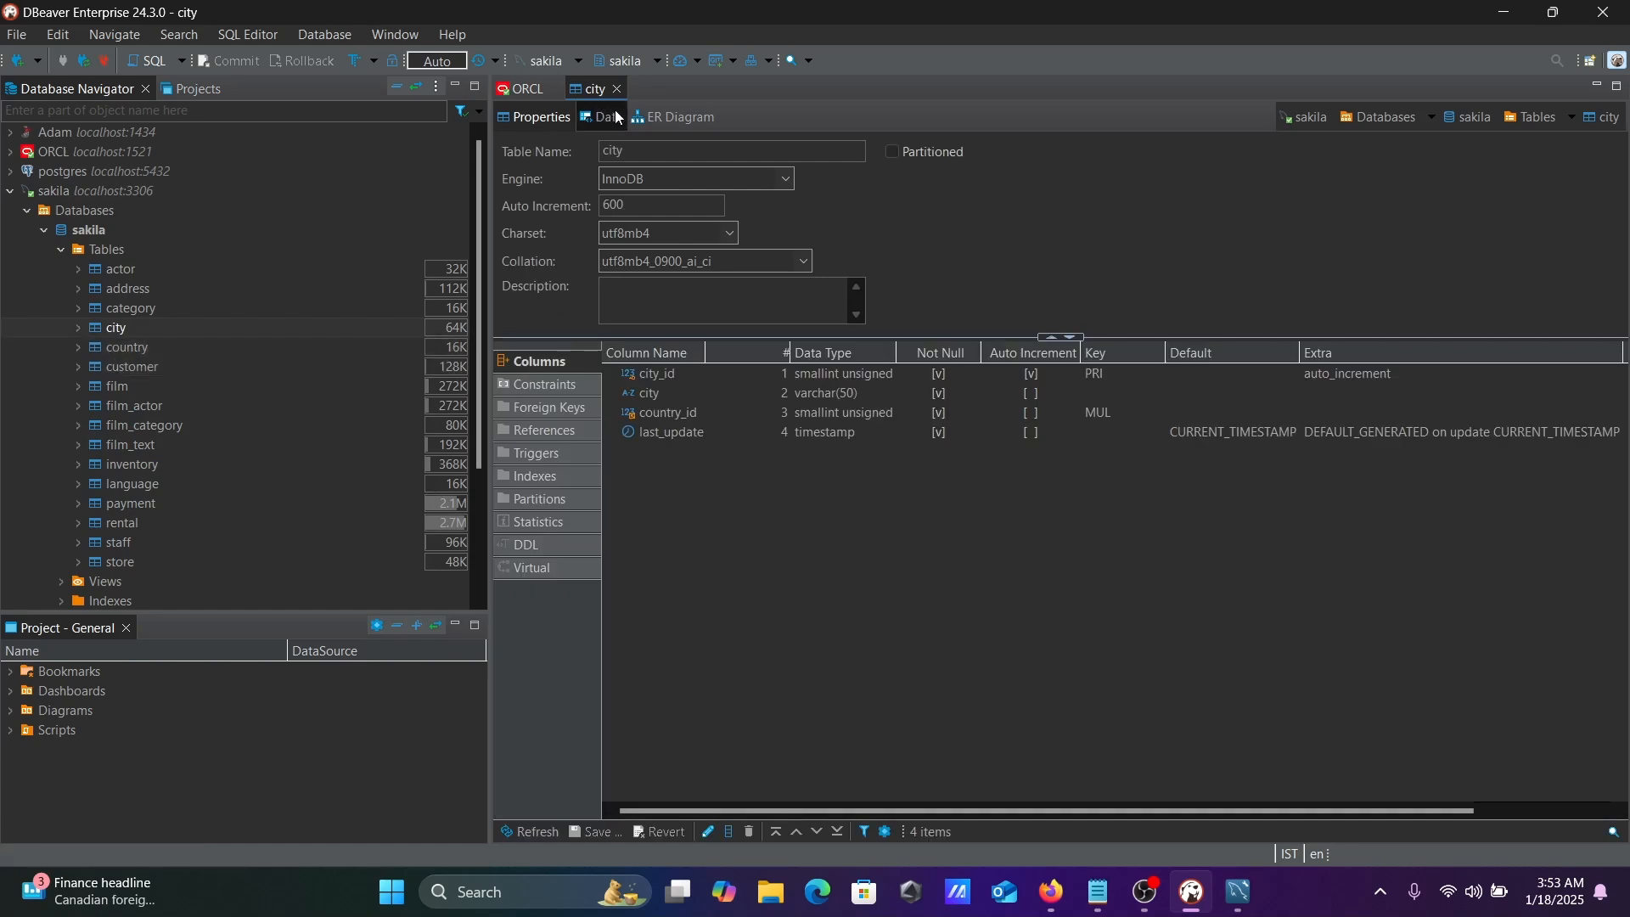
{"action": "left_click", "coordinate": [603, 118]}
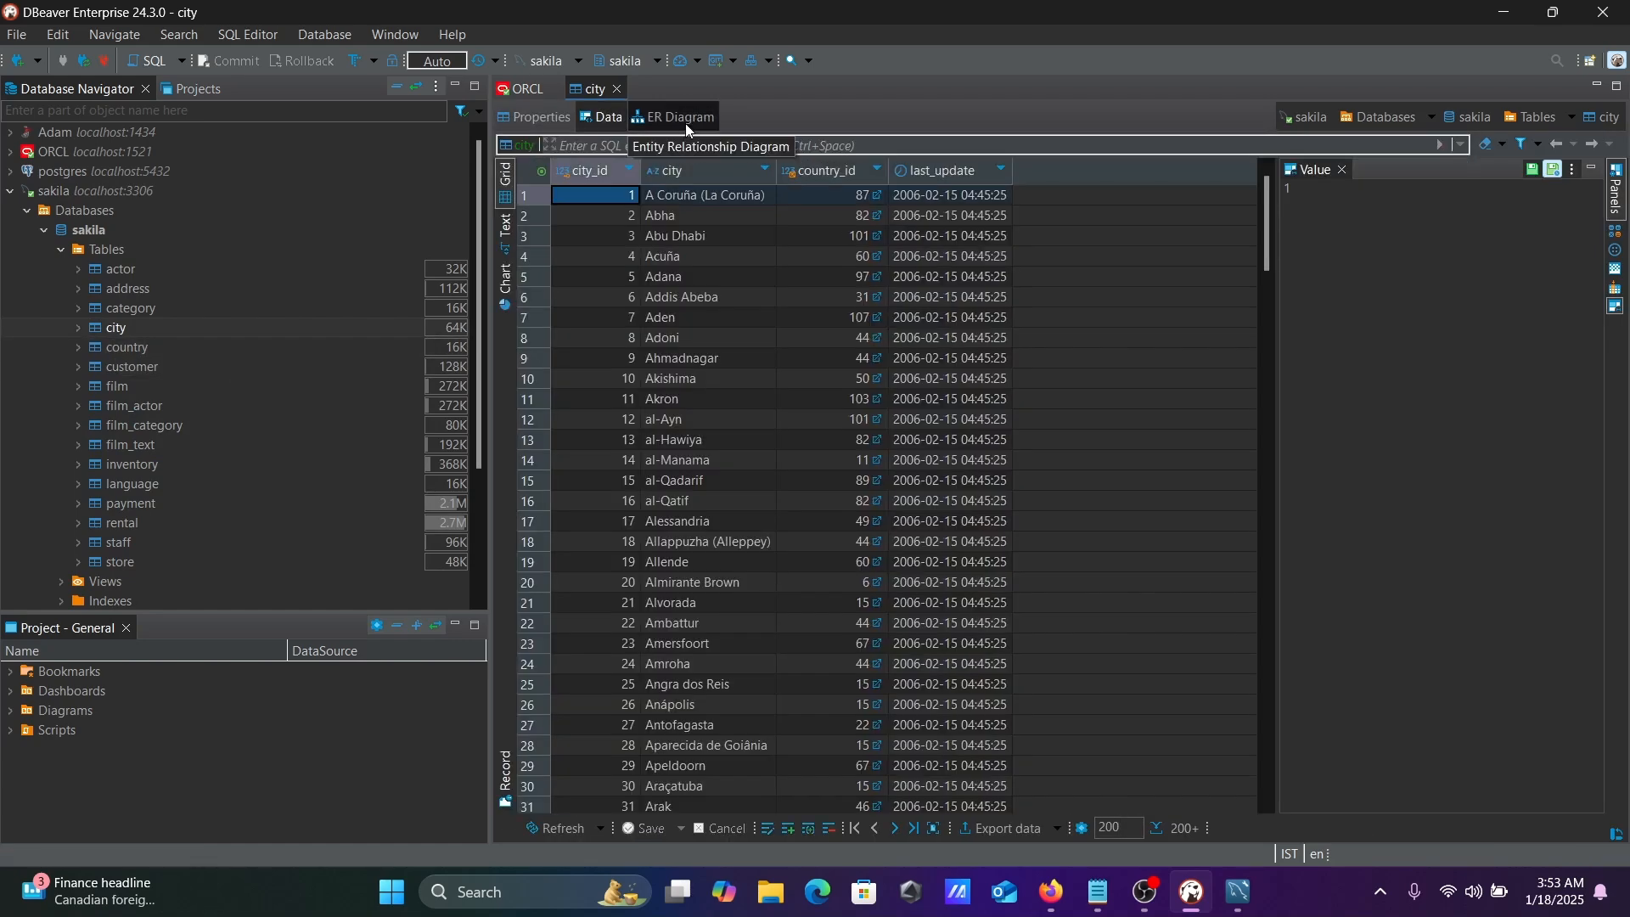
{"action": "left_click", "coordinate": [680, 118]}
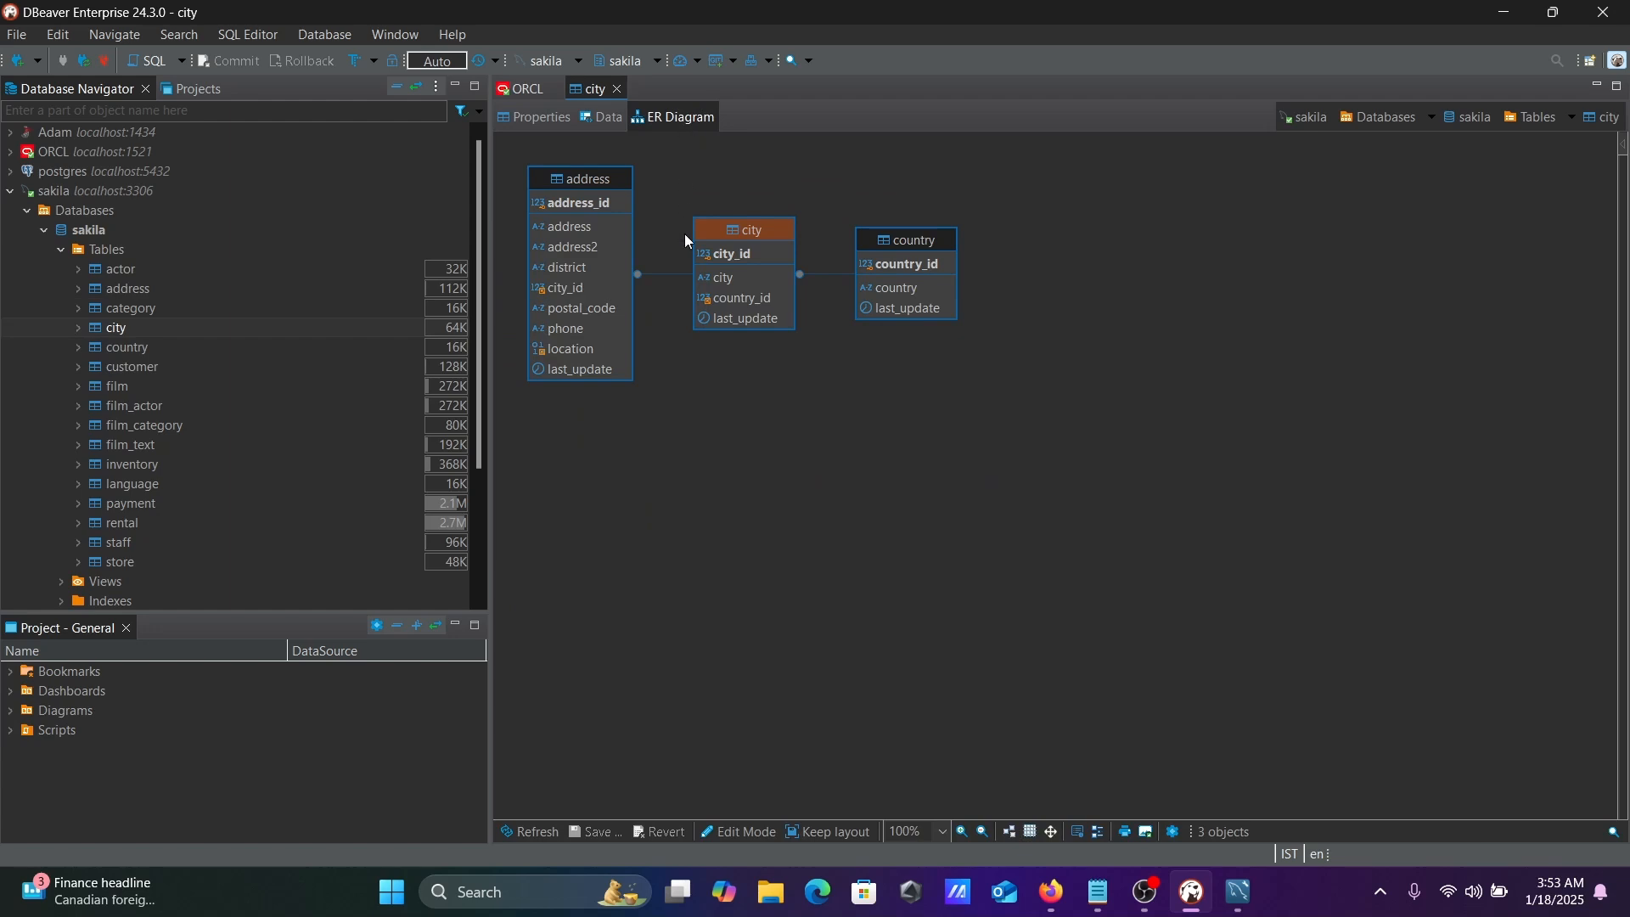
{"action": "left_click", "coordinate": [85, 214]}
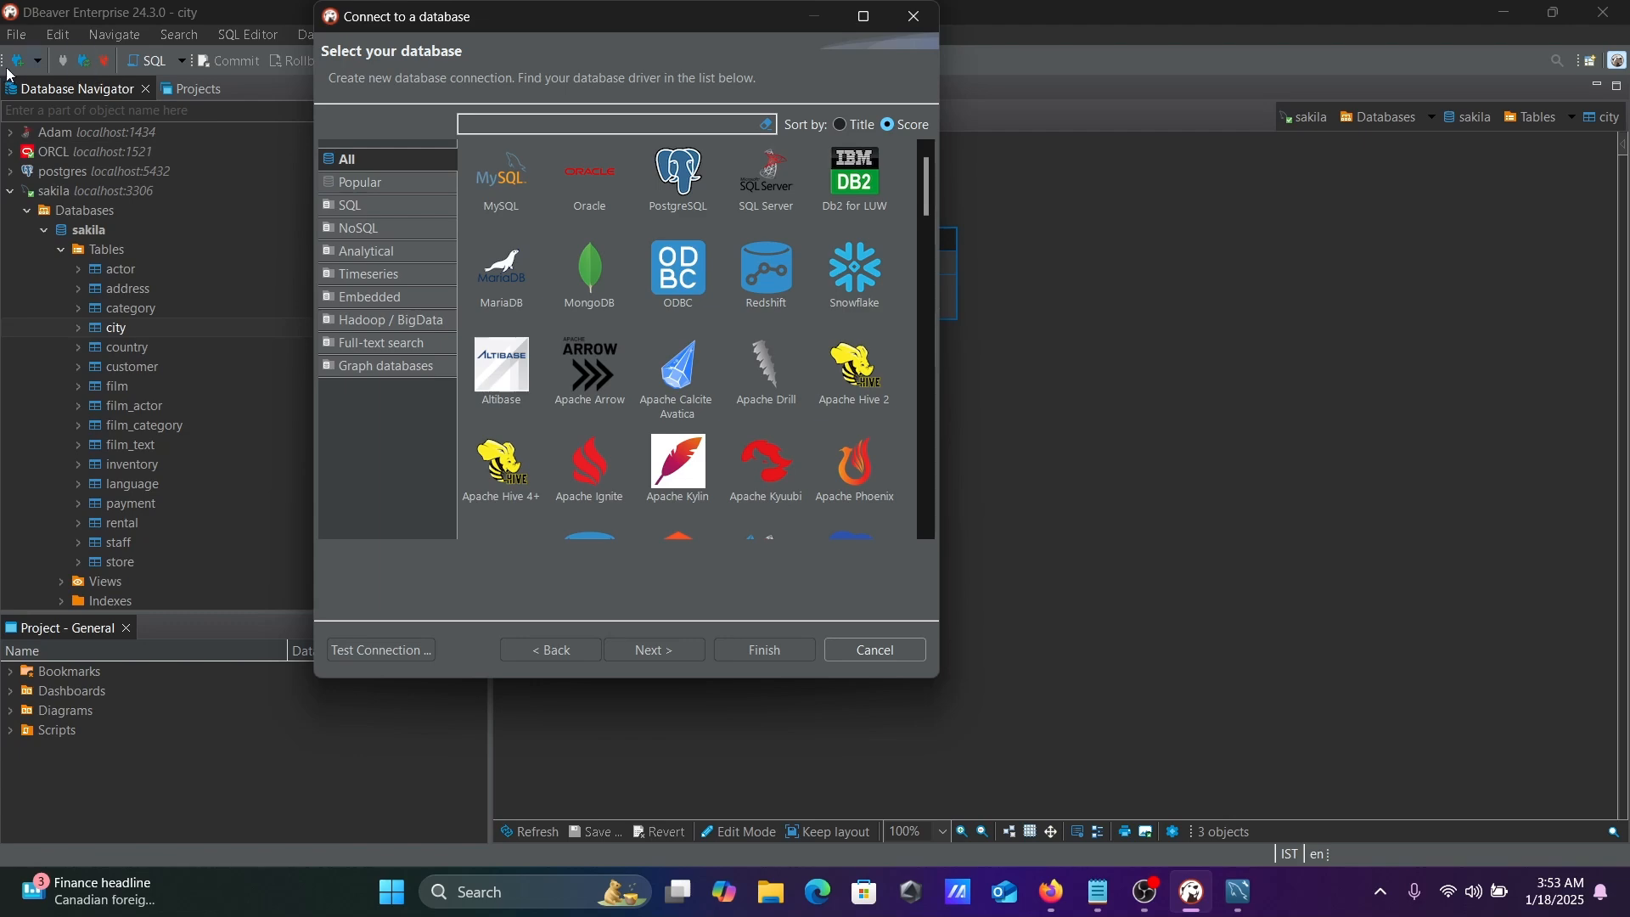
- Choose PostgreSQL in the driver gallery for the new connection
{"action": "left_click", "coordinate": [590, 177]}
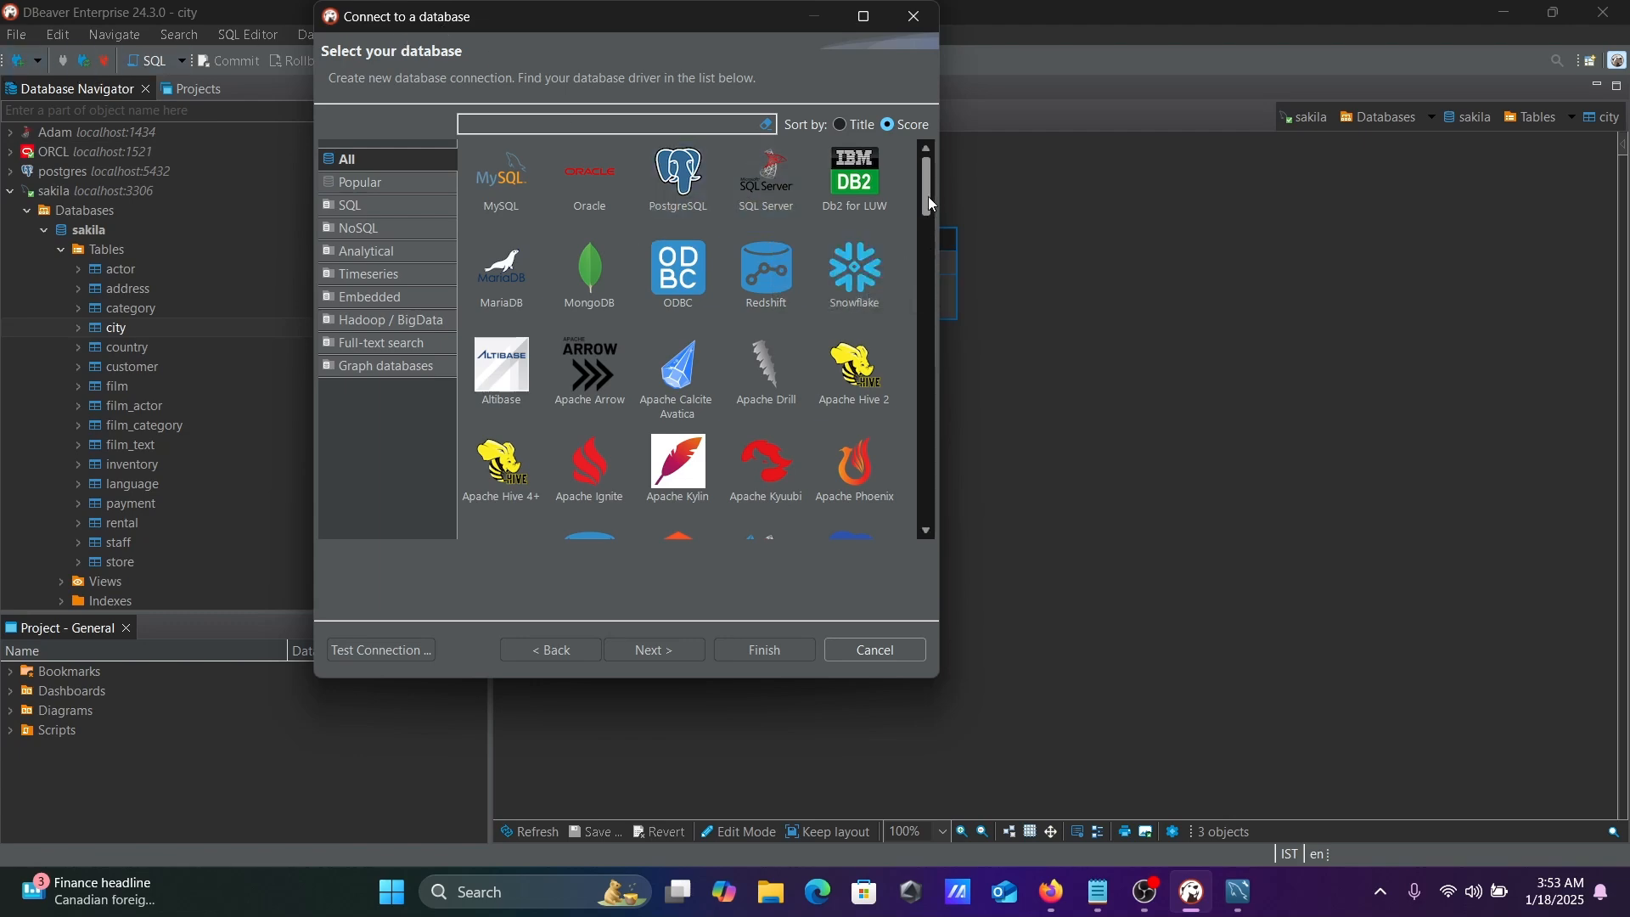
{"action": "scroll", "scroll_direction": "down", "scroll_amount": 3}
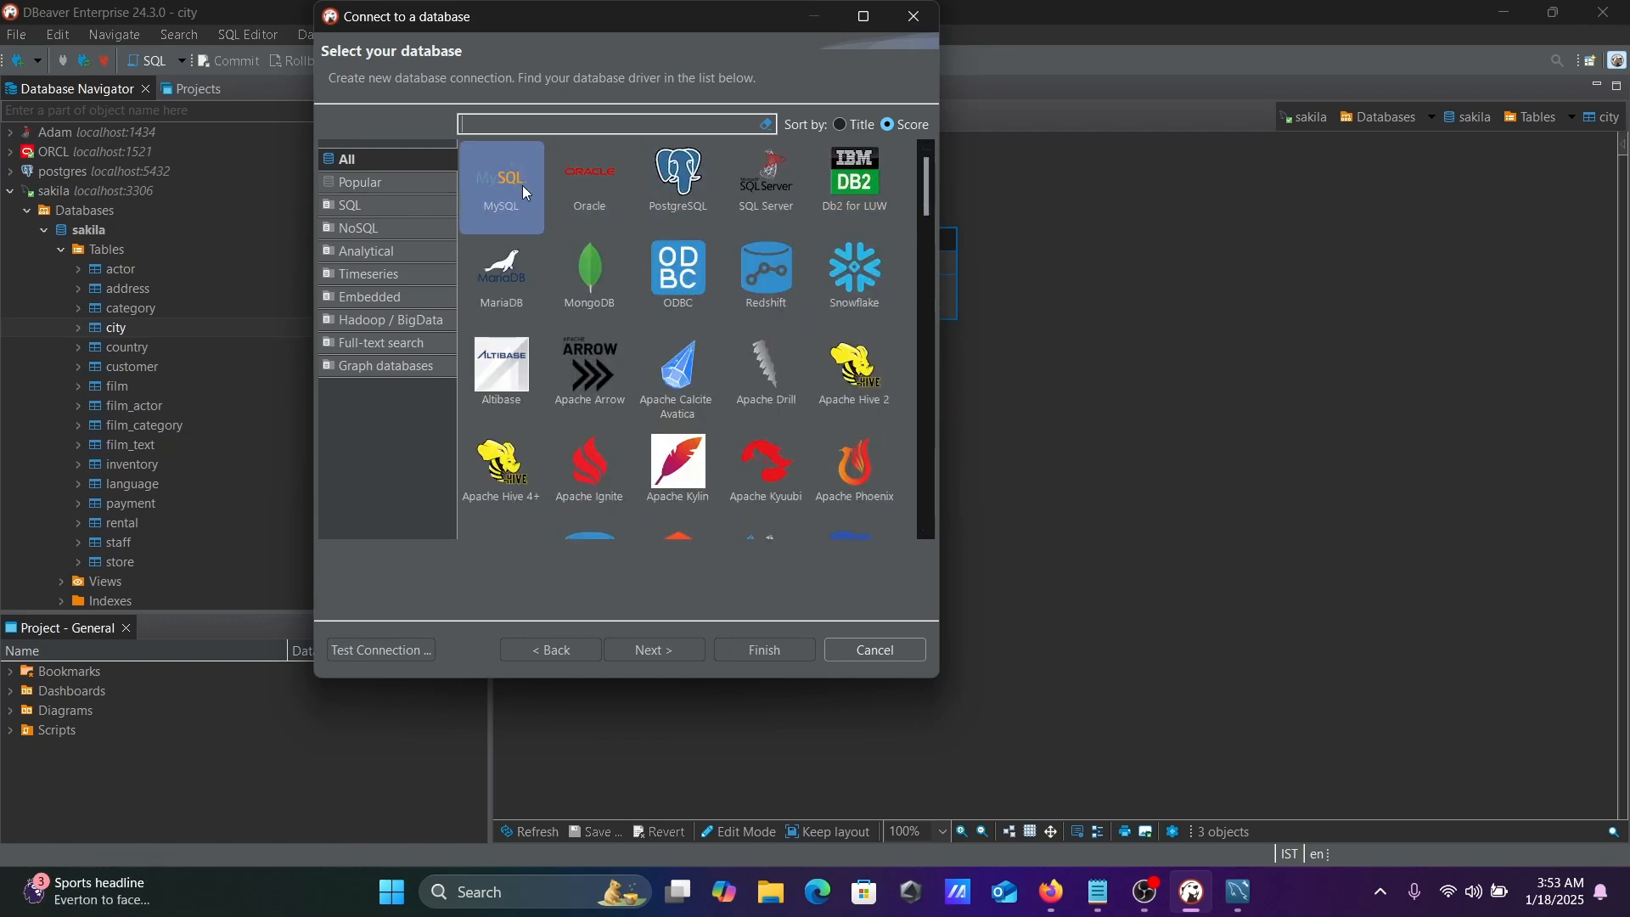
{"action": "left_click", "coordinate": [677, 177]}
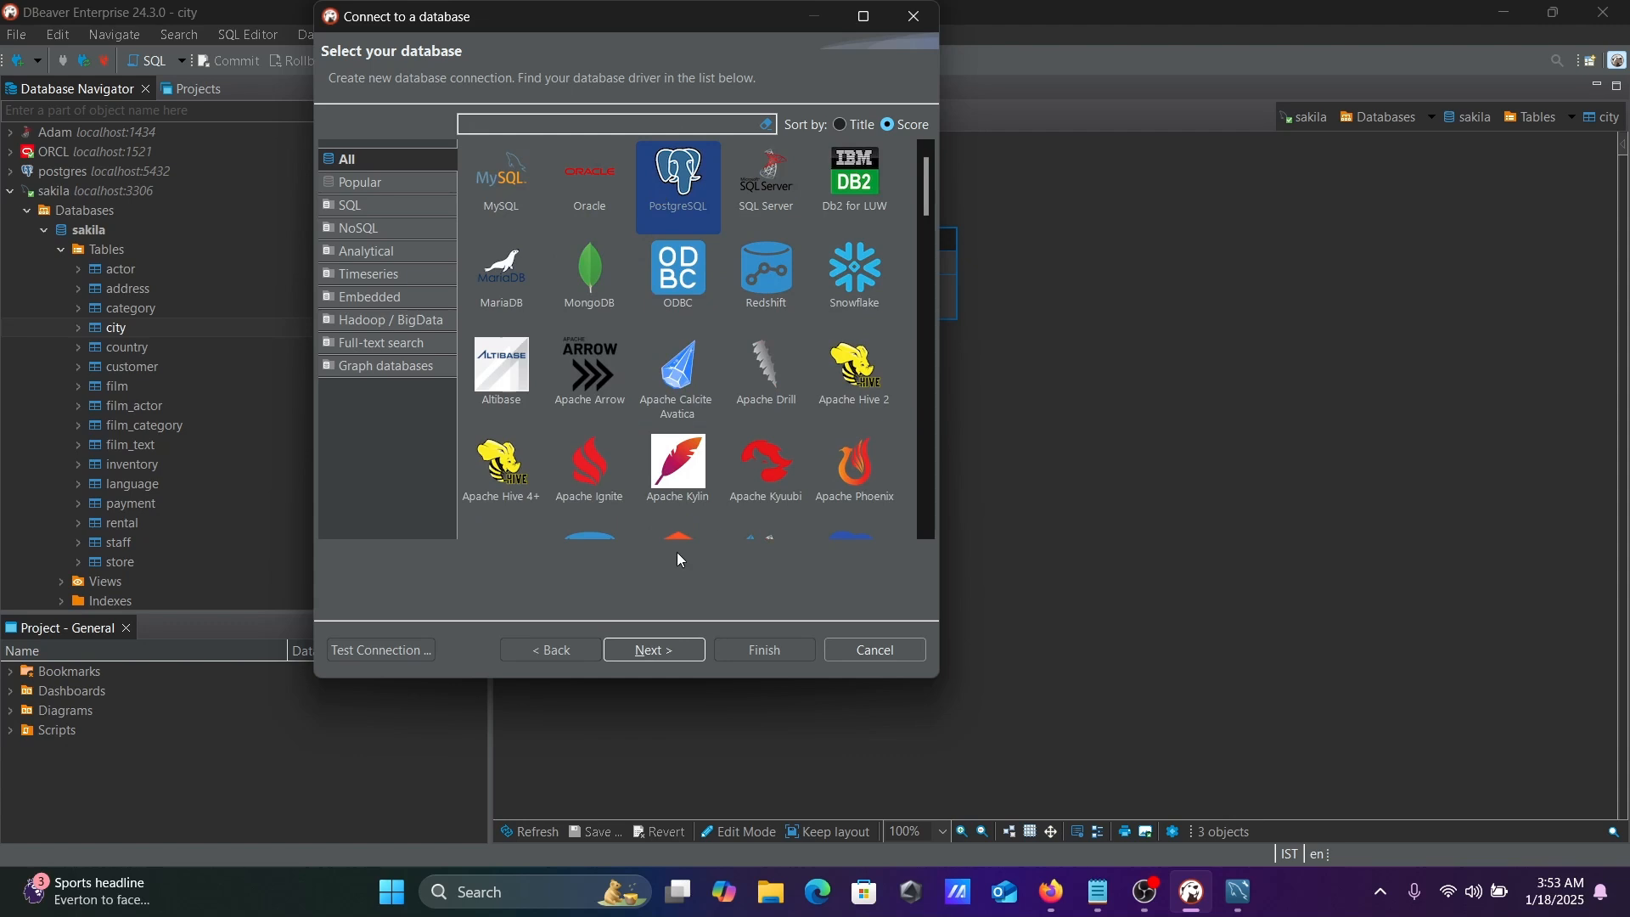
- Test and create the postgres 2 connection at localhost:5432
{"action": "left_click", "coordinate": [652, 651]}
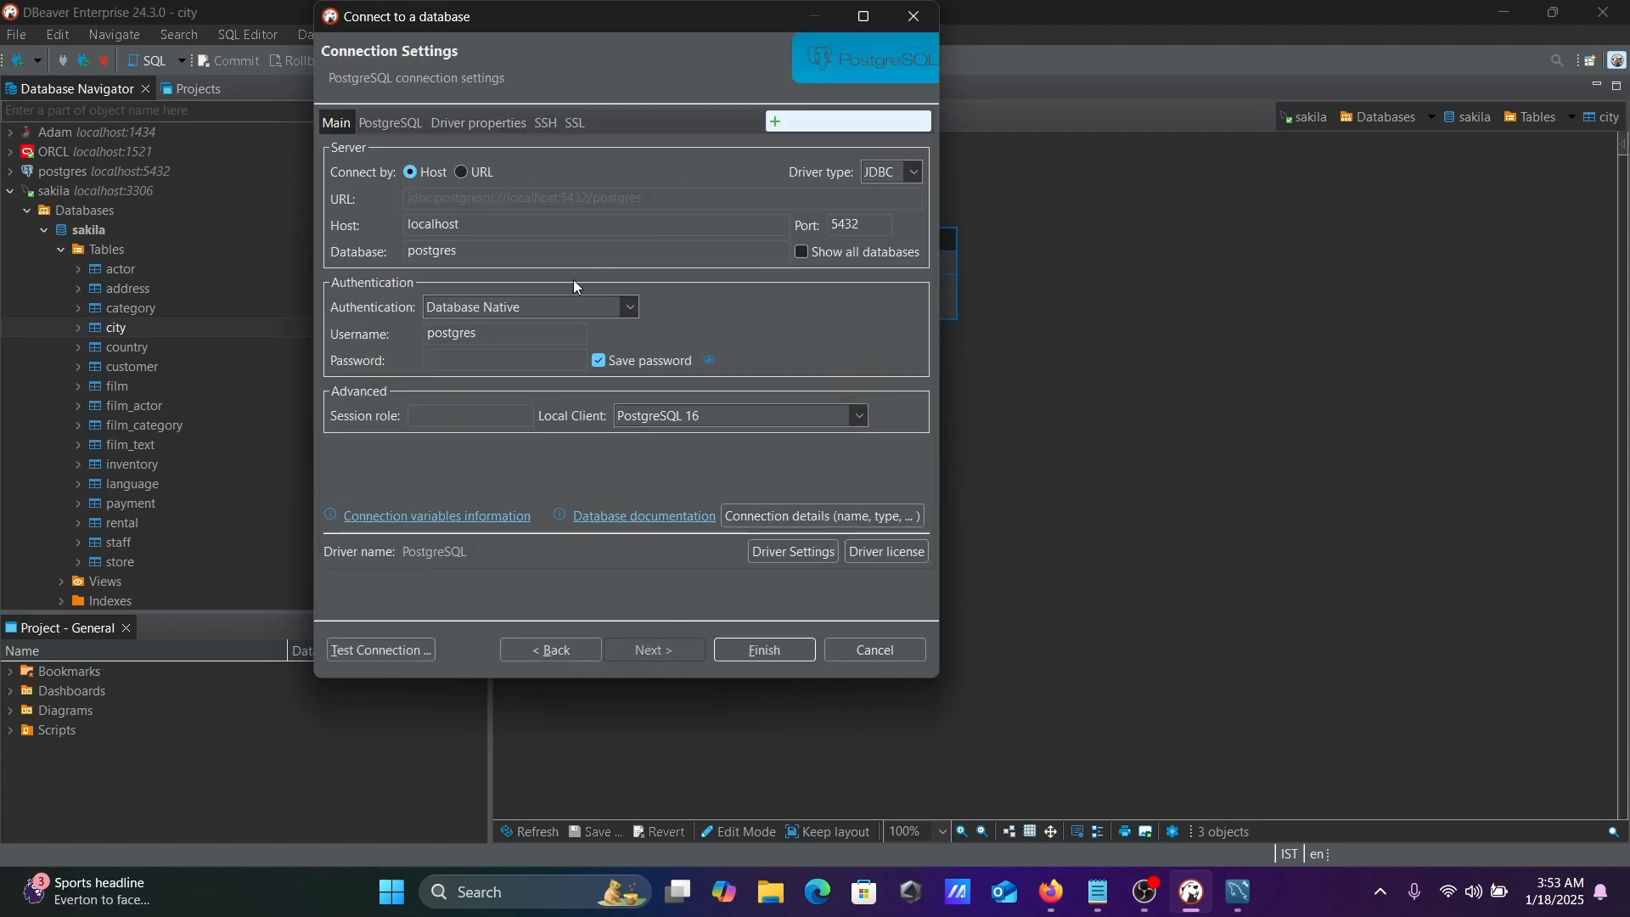
{"action": "mouse_move", "coordinate": [751, 248]}
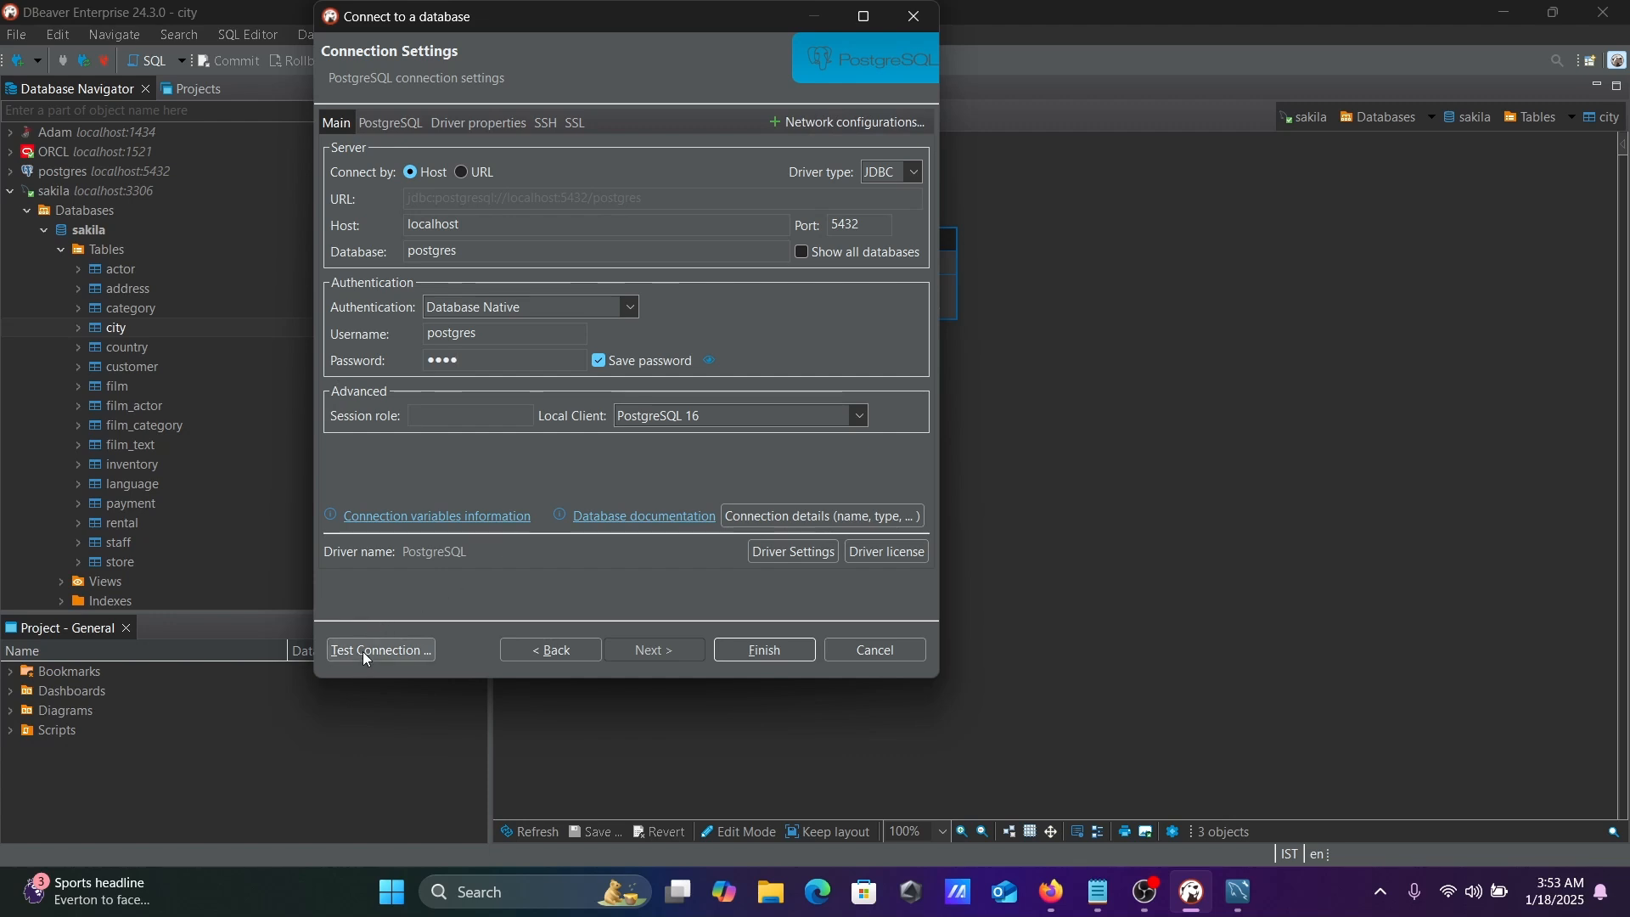
{"action": "left_click", "coordinate": [379, 651]}
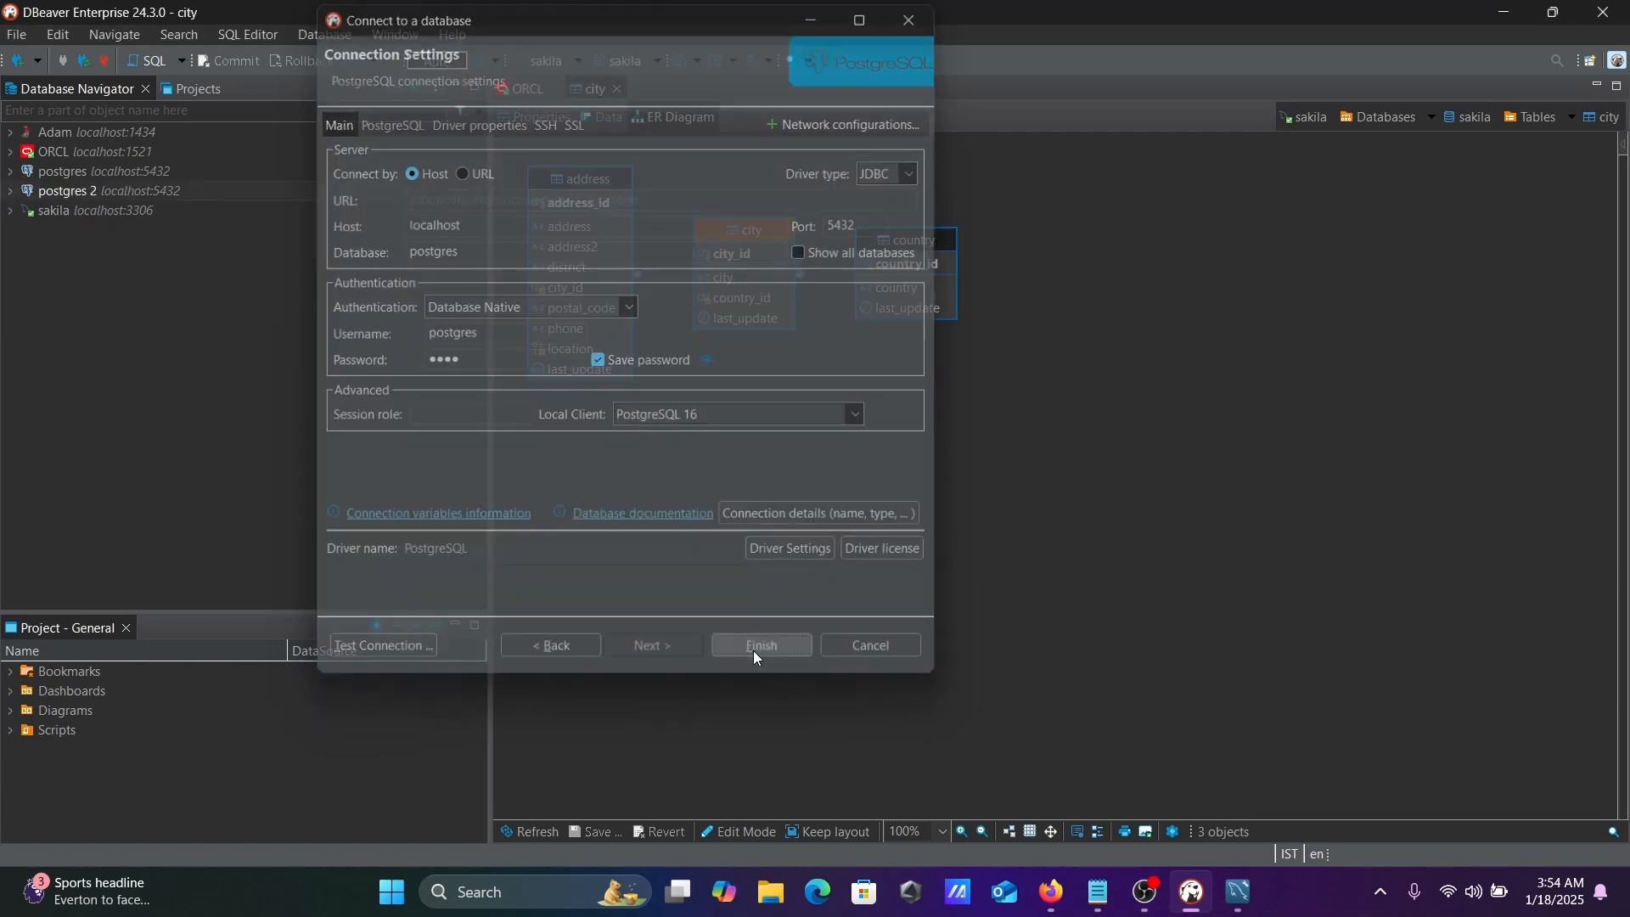
{"action": "left_click", "coordinate": [761, 645]}
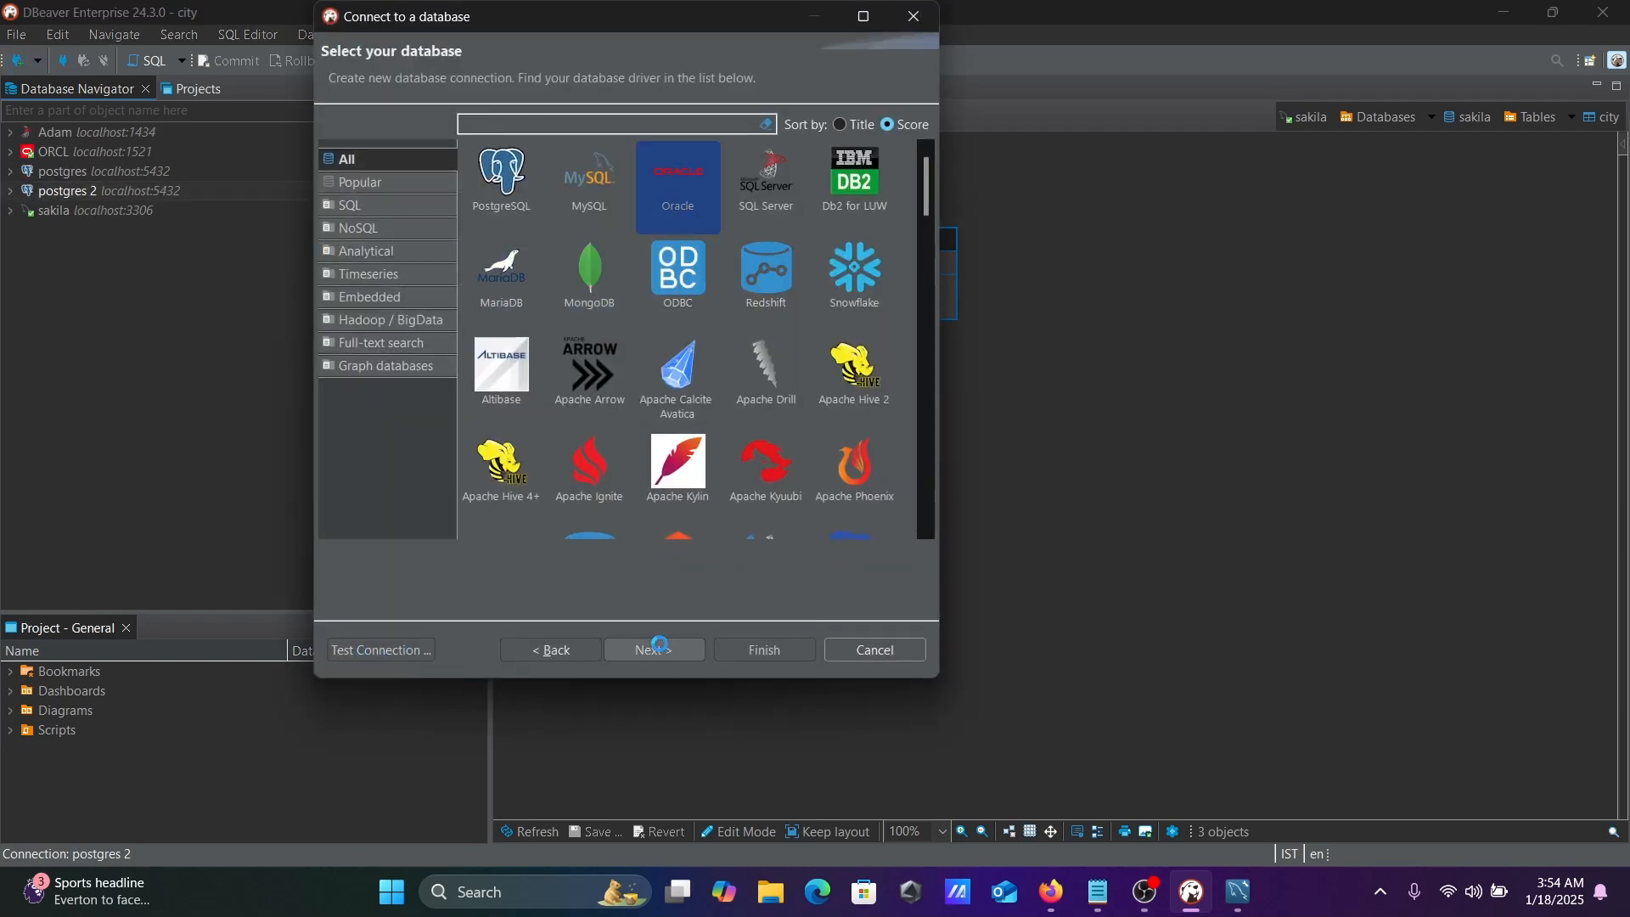
- Enter scott's password in the Oracle connection settings for localhost
{"action": "left_click", "coordinate": [652, 650]}
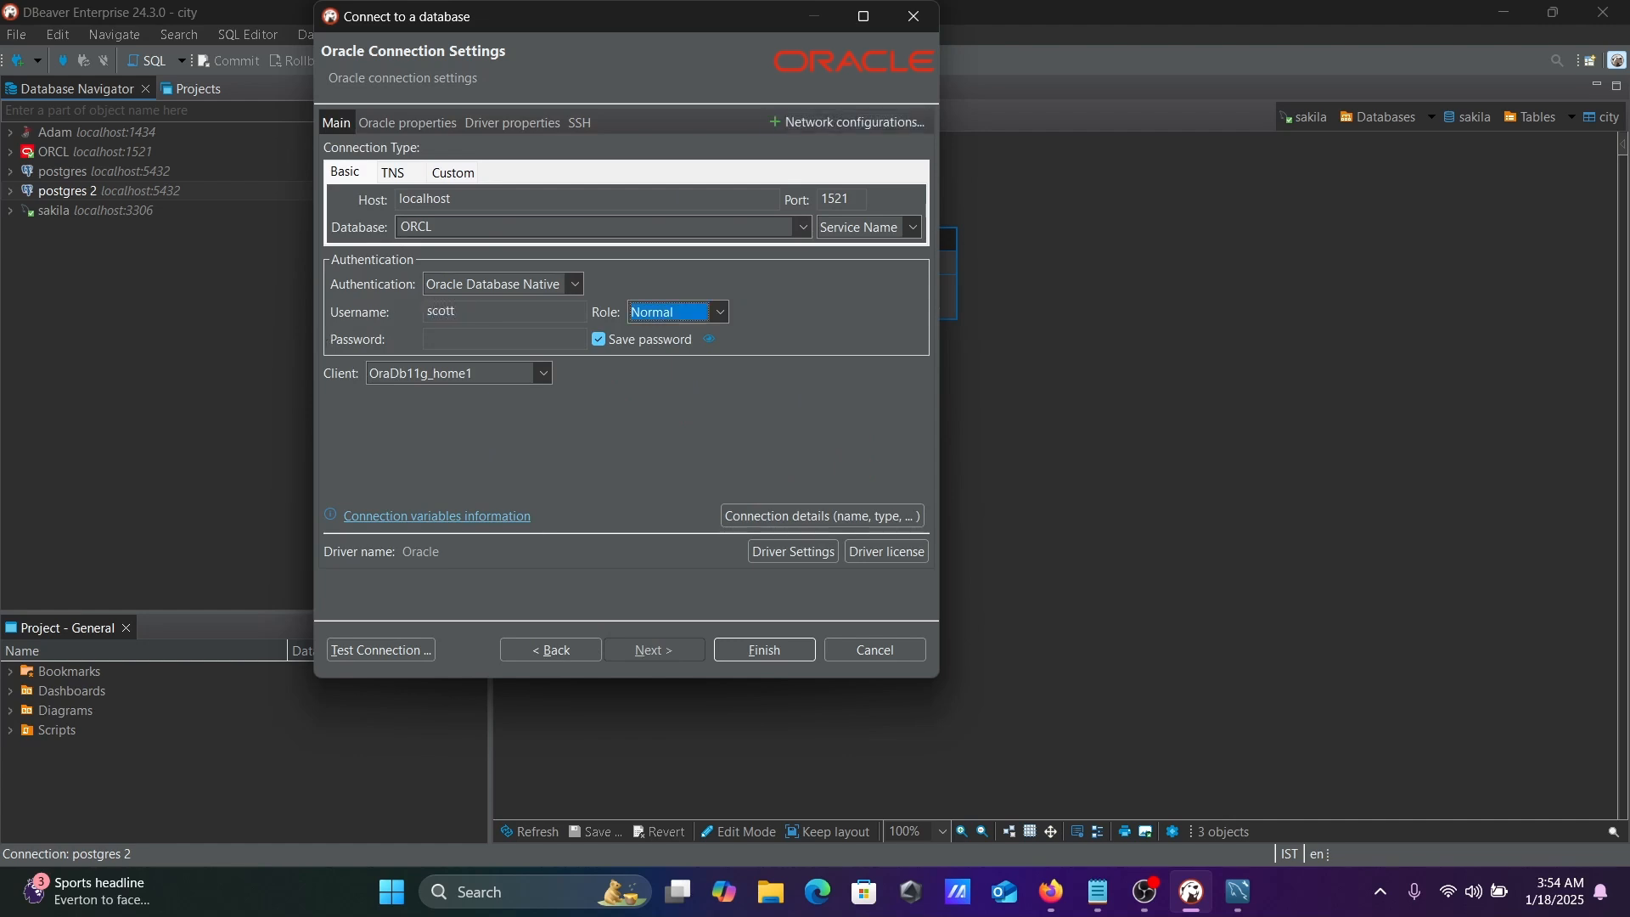
{"action": "left_click", "coordinate": [504, 340]}
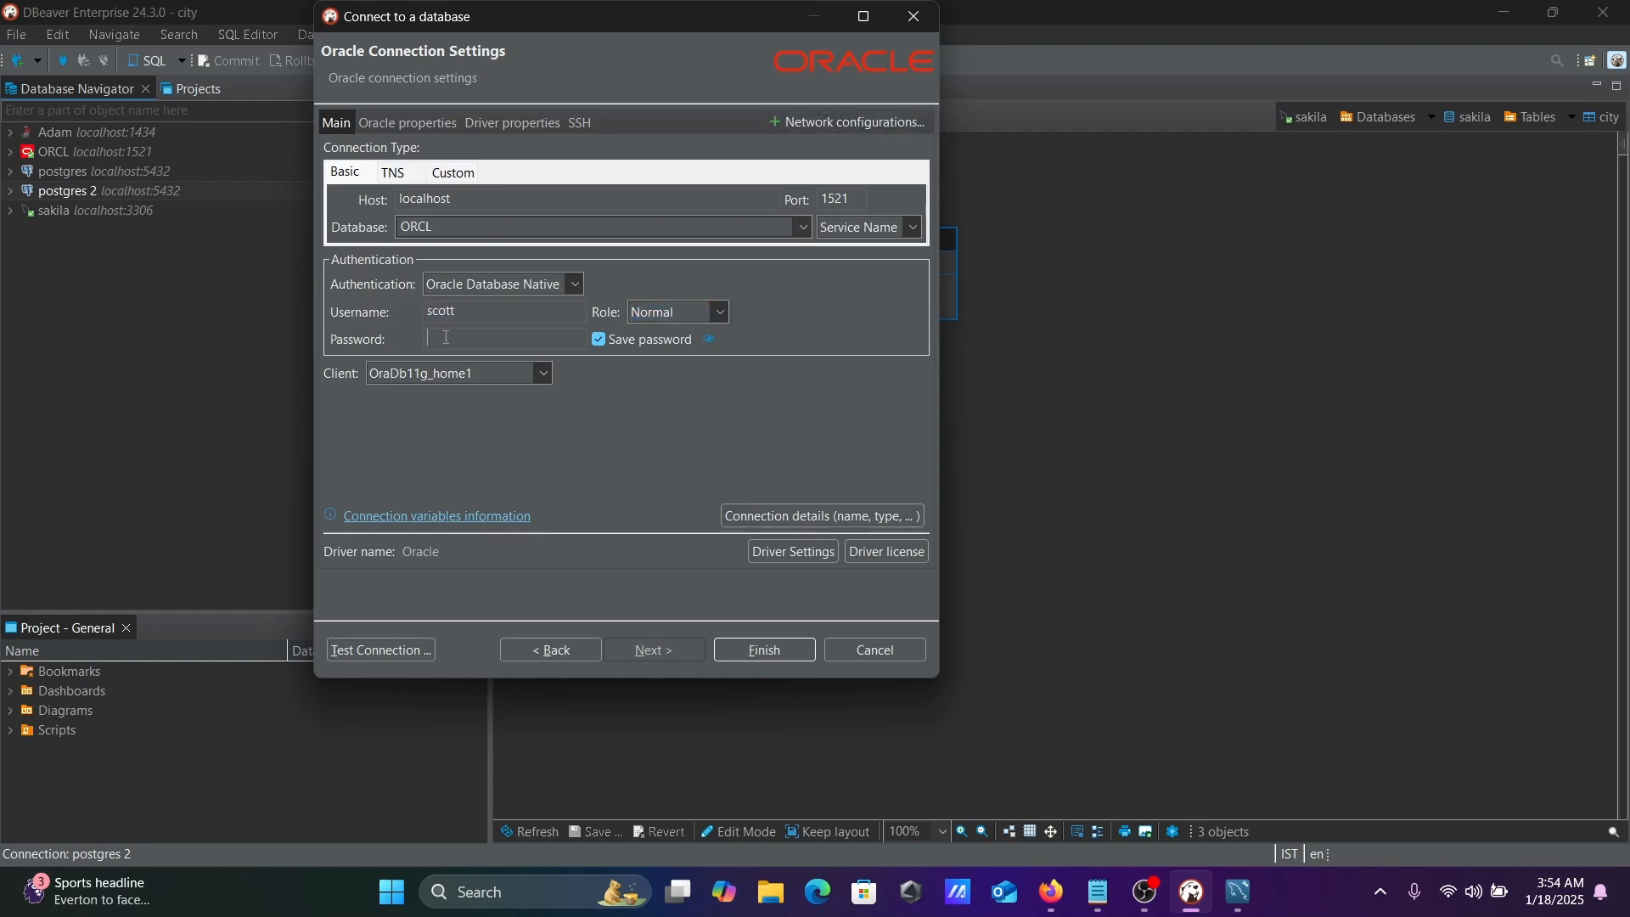
{"action": "type", "text": "•••••"}
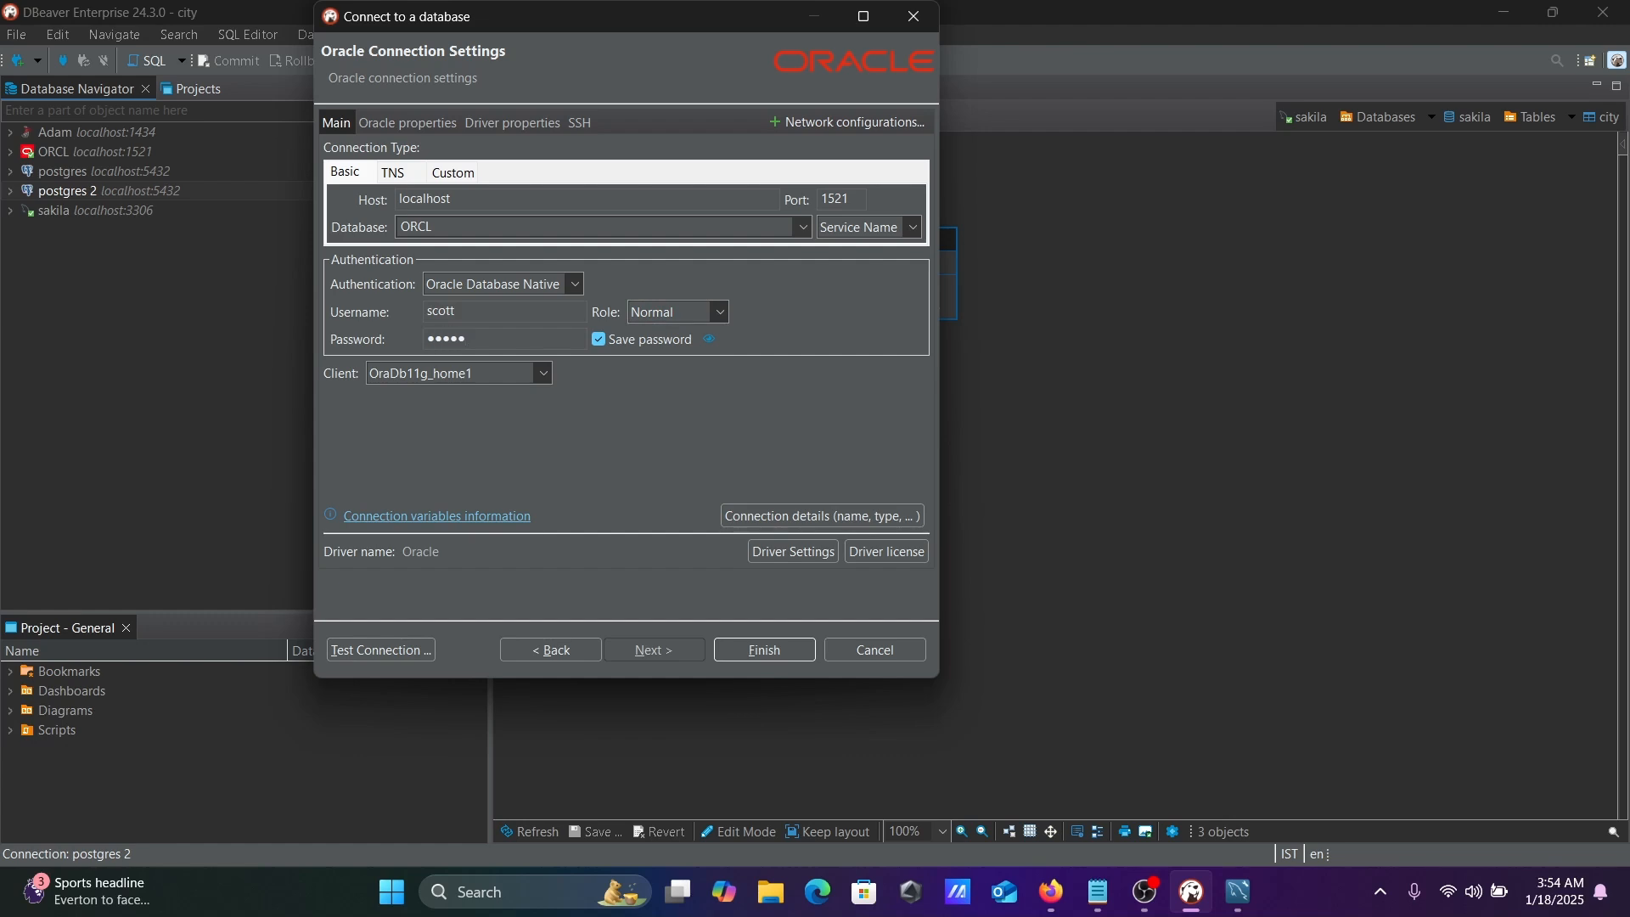
{"action": "left_click", "coordinate": [593, 226]}
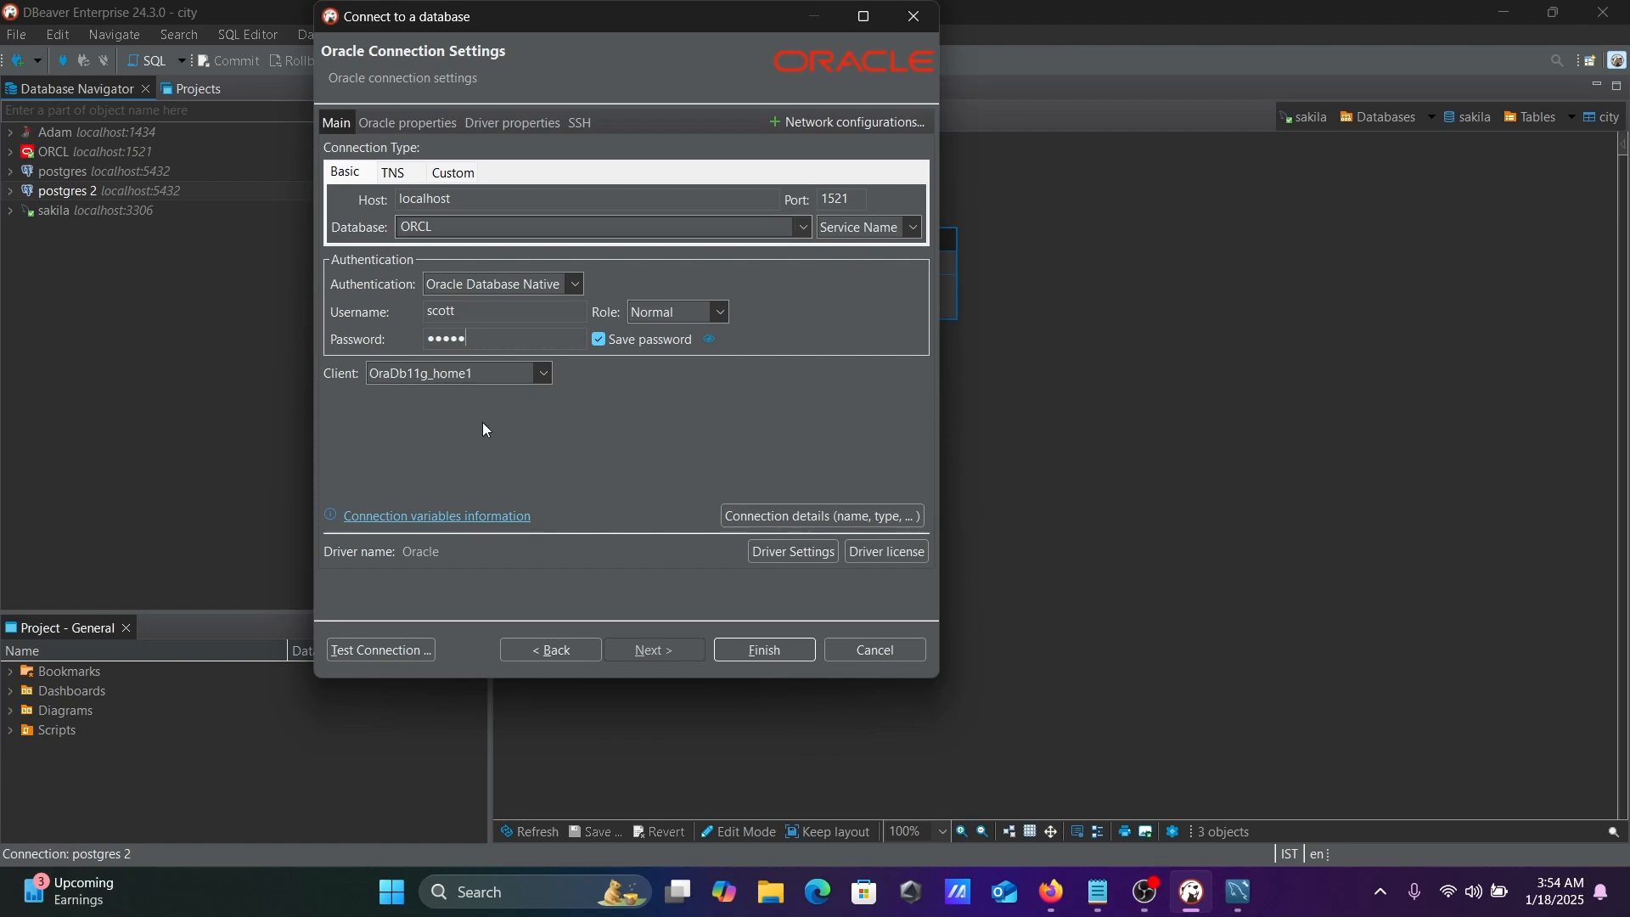
- Keep the OraDb11g_home1 client and dismiss the password-expiry warning to create ORCL 2
{"action": "left_click", "coordinate": [540, 373]}
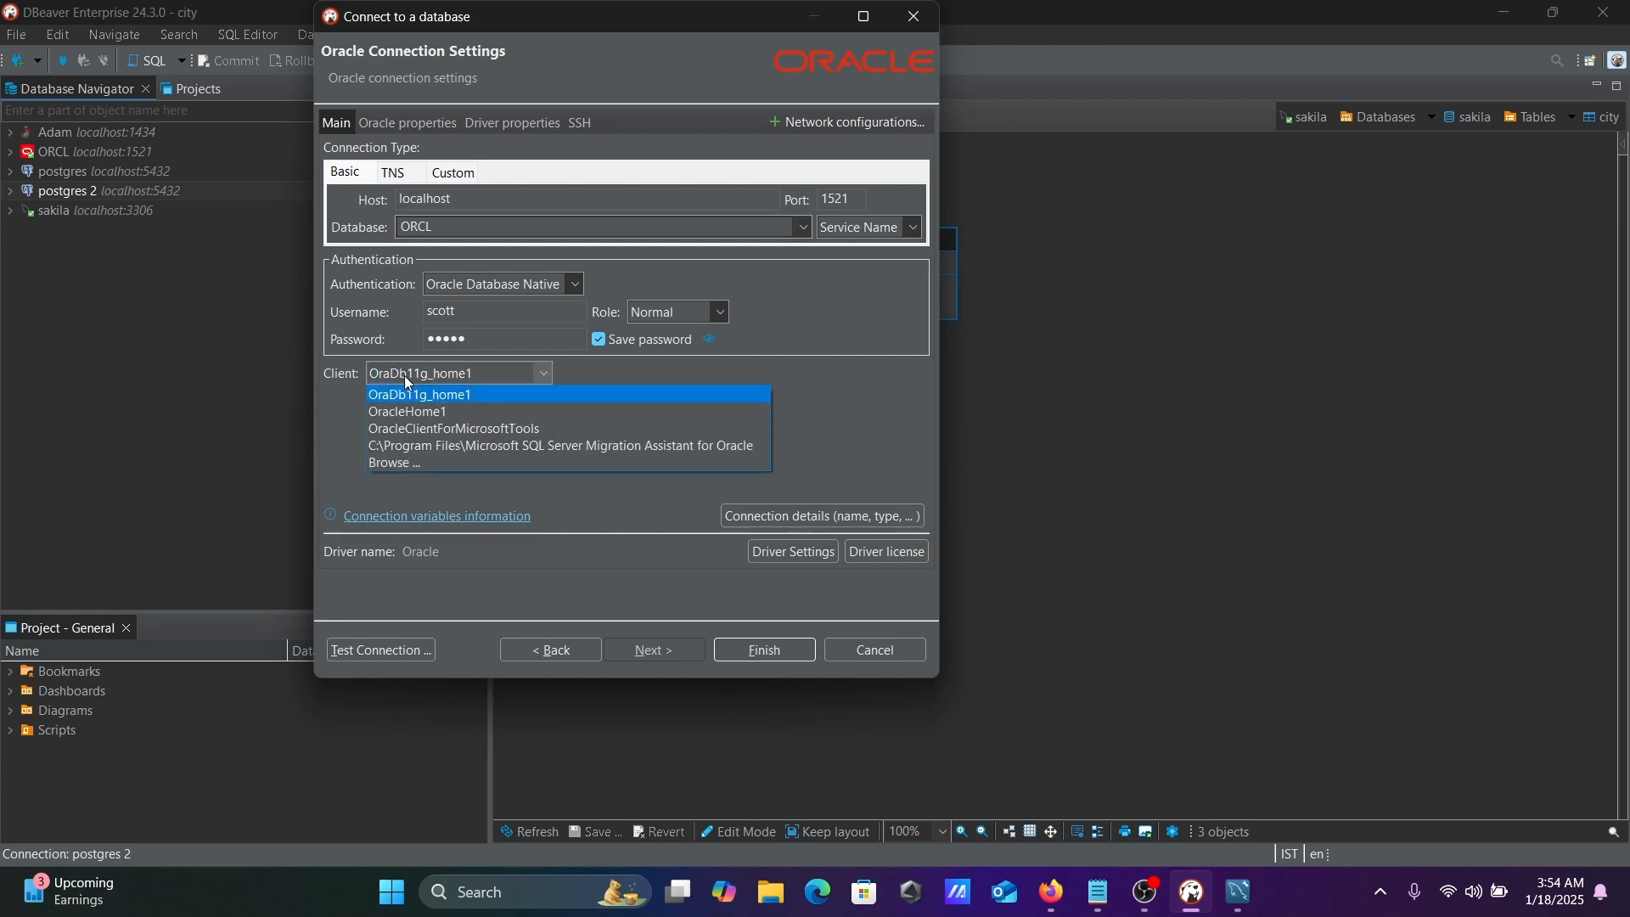
{"action": "left_click", "coordinate": [420, 396]}
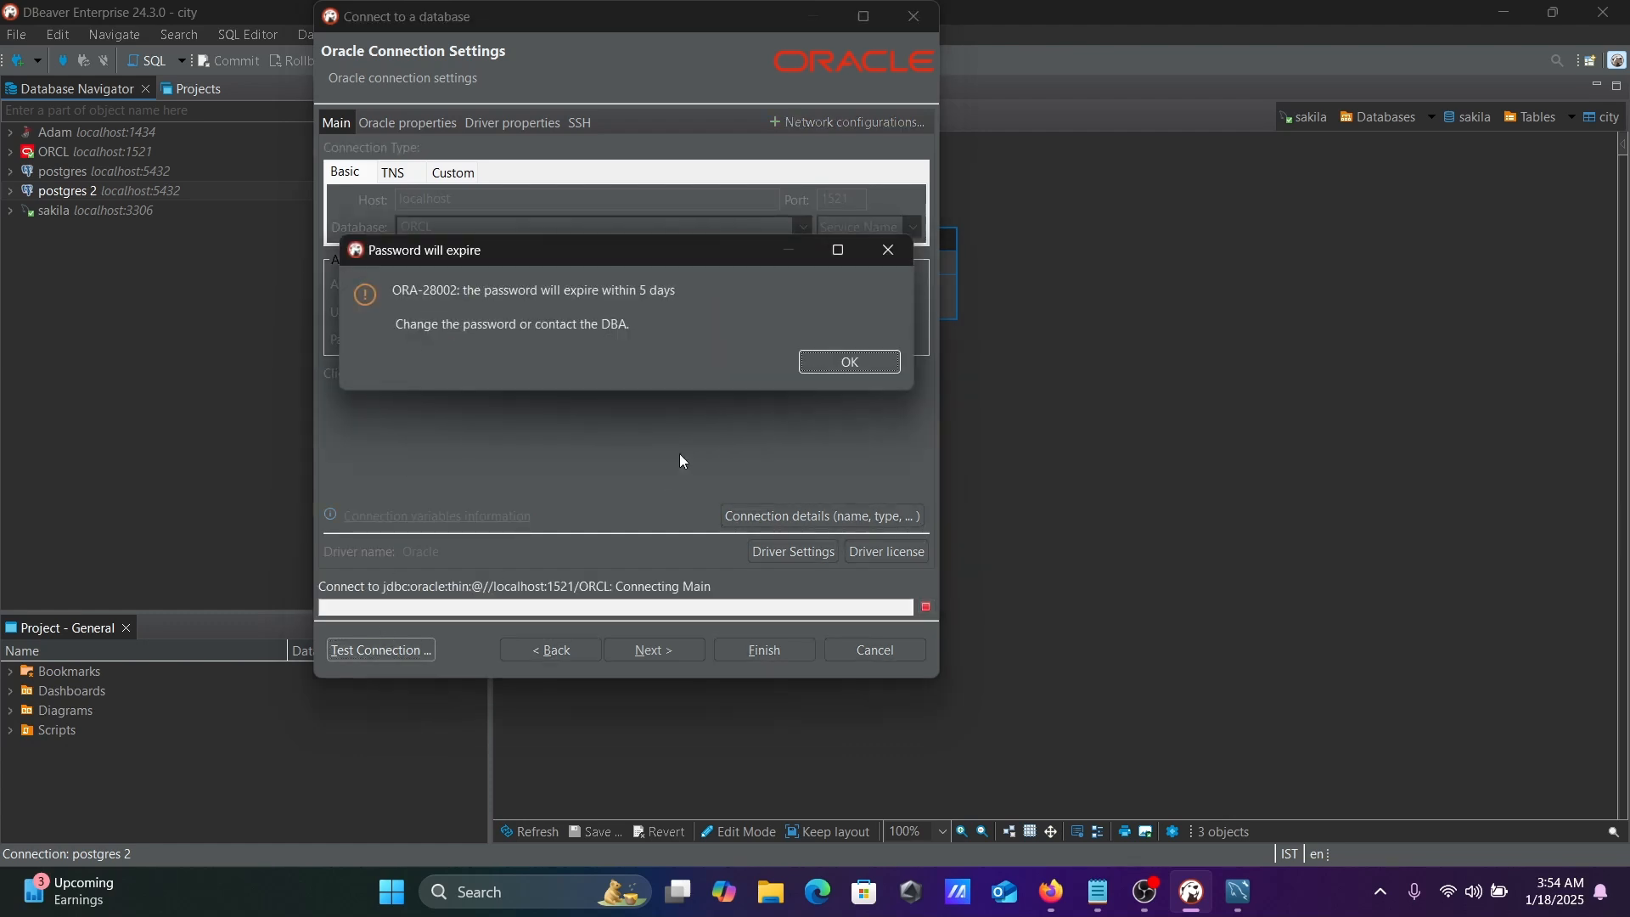
{"action": "left_click", "coordinate": [849, 362]}
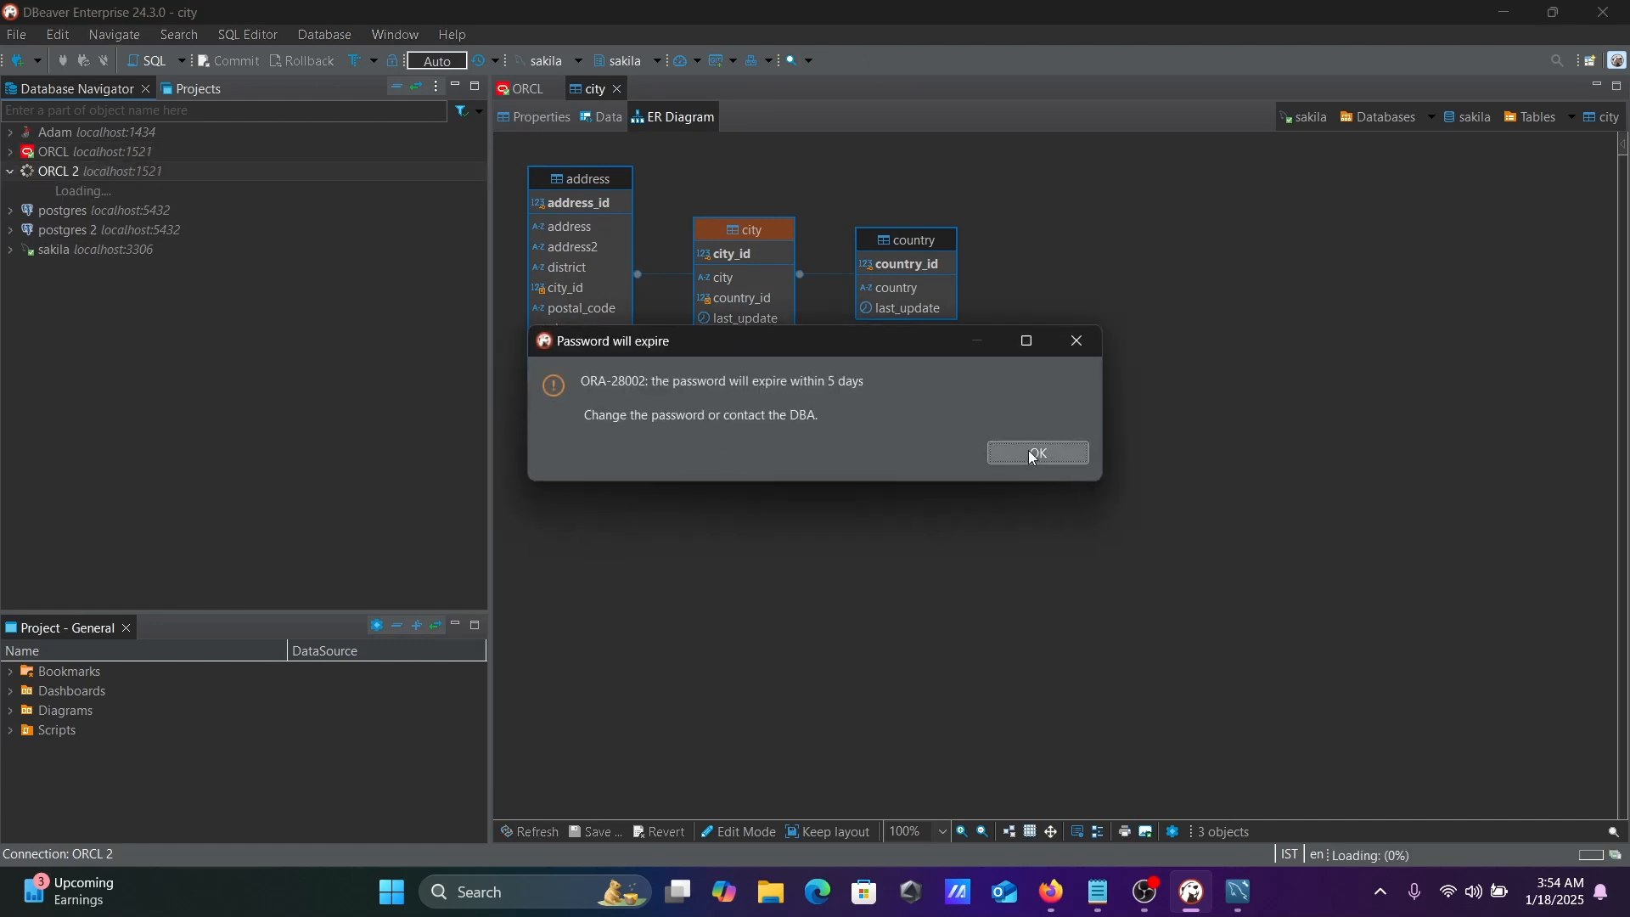
- Filter ORCL 2 schemas to SCOTT only and expand its tables (EMP, DEPT, SALGRADE)
{"action": "left_click", "coordinate": [1036, 455]}
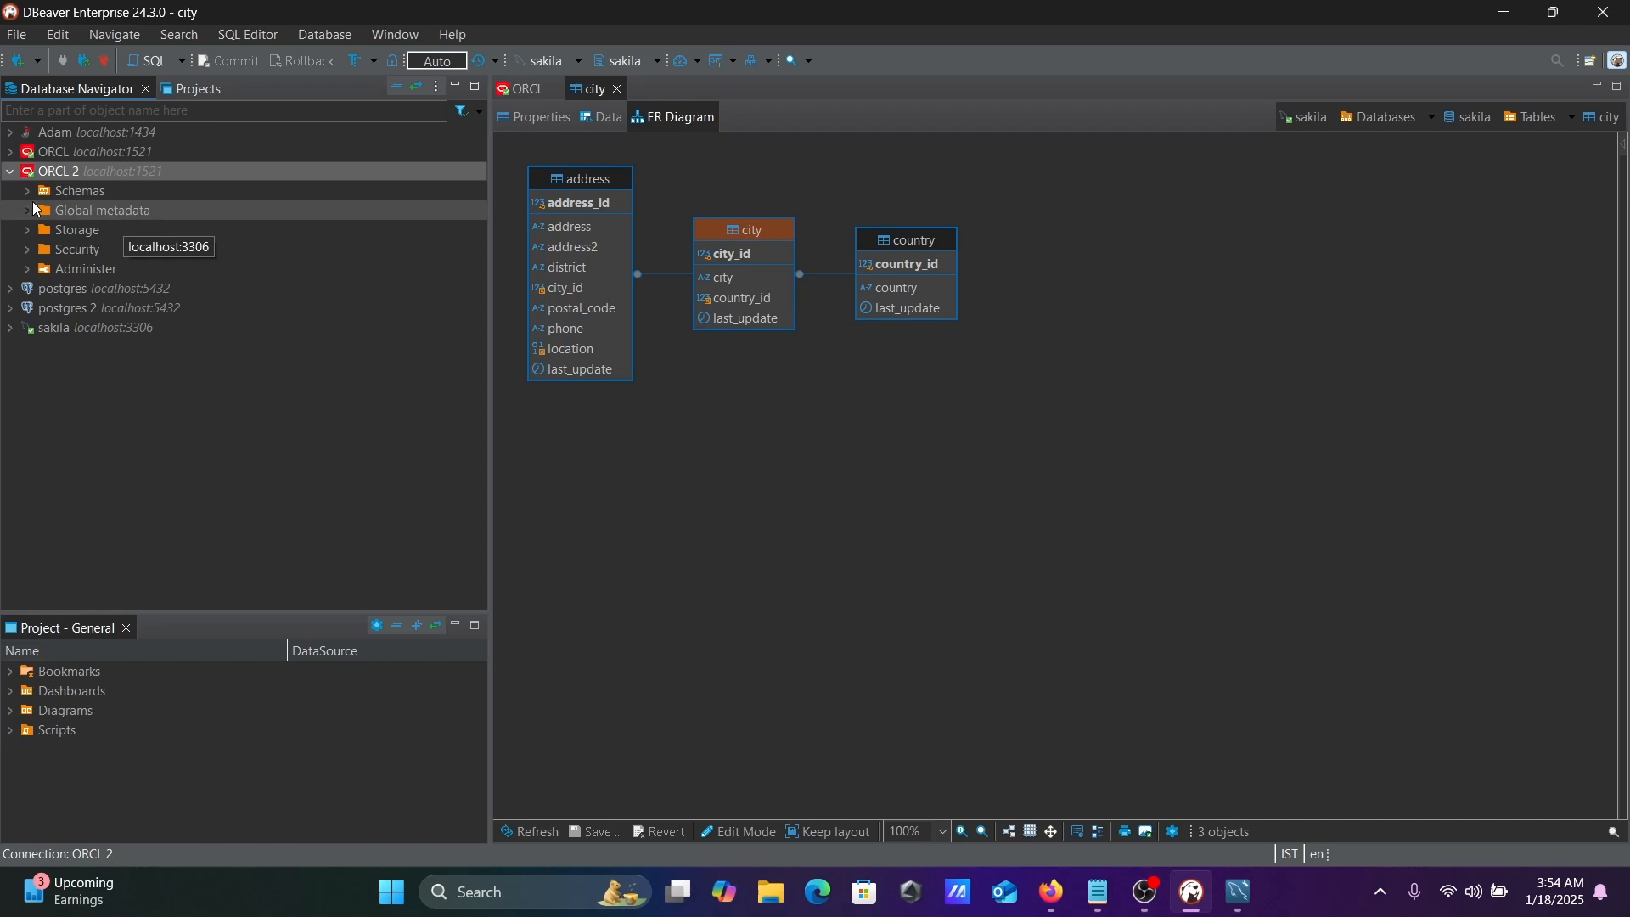
{"action": "left_click", "coordinate": [25, 192]}
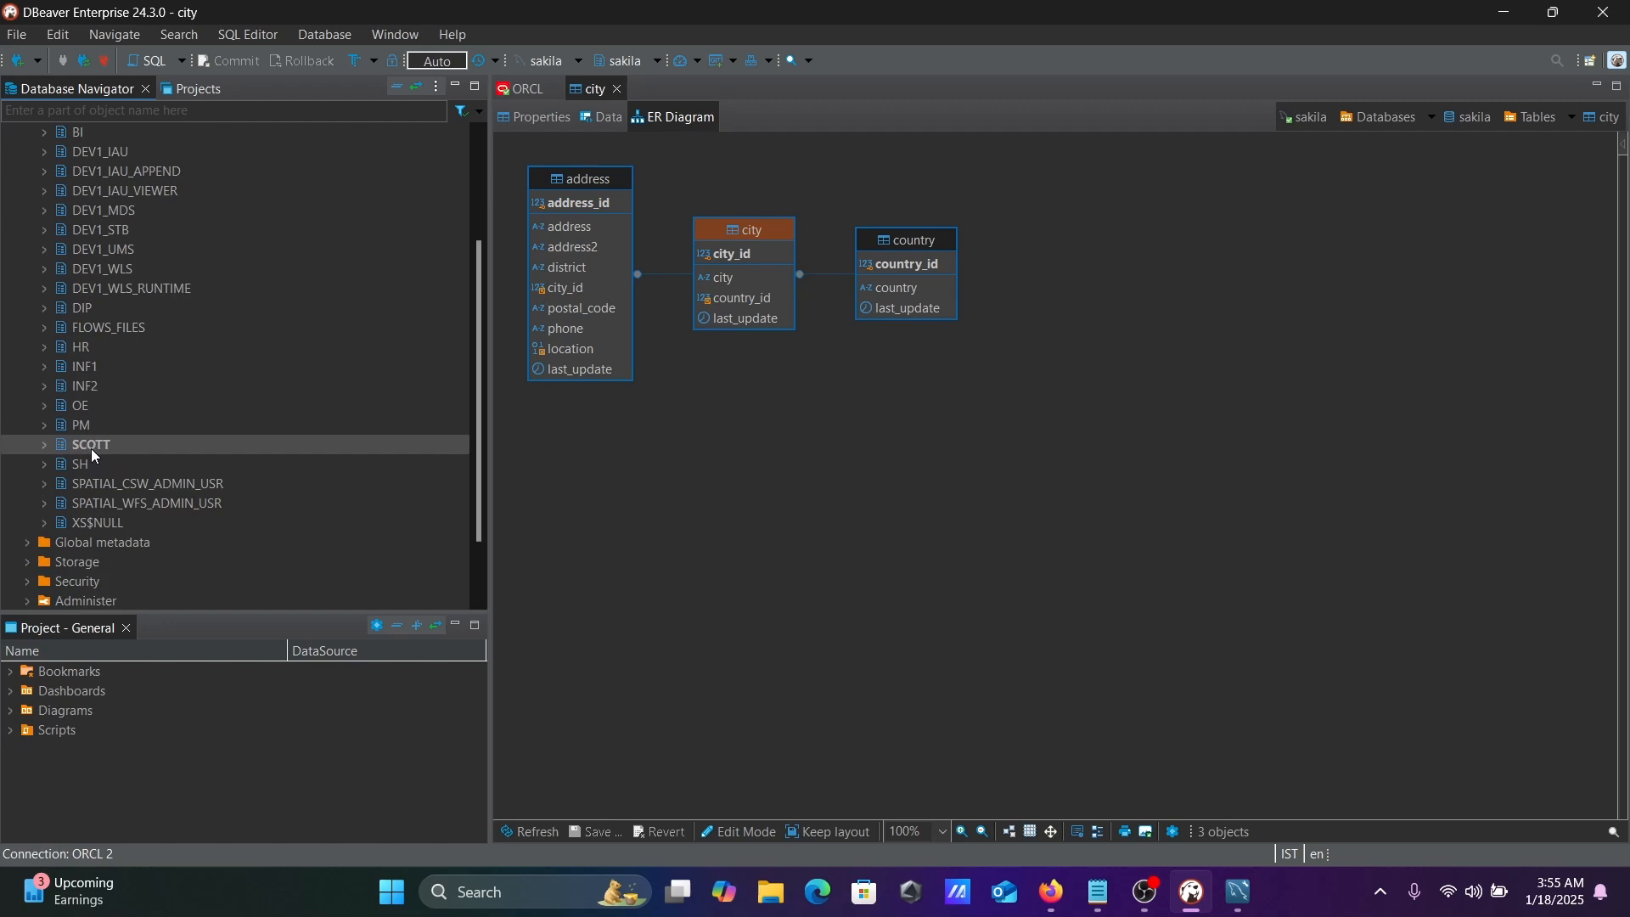
{"action": "right_click", "coordinate": [90, 443]}
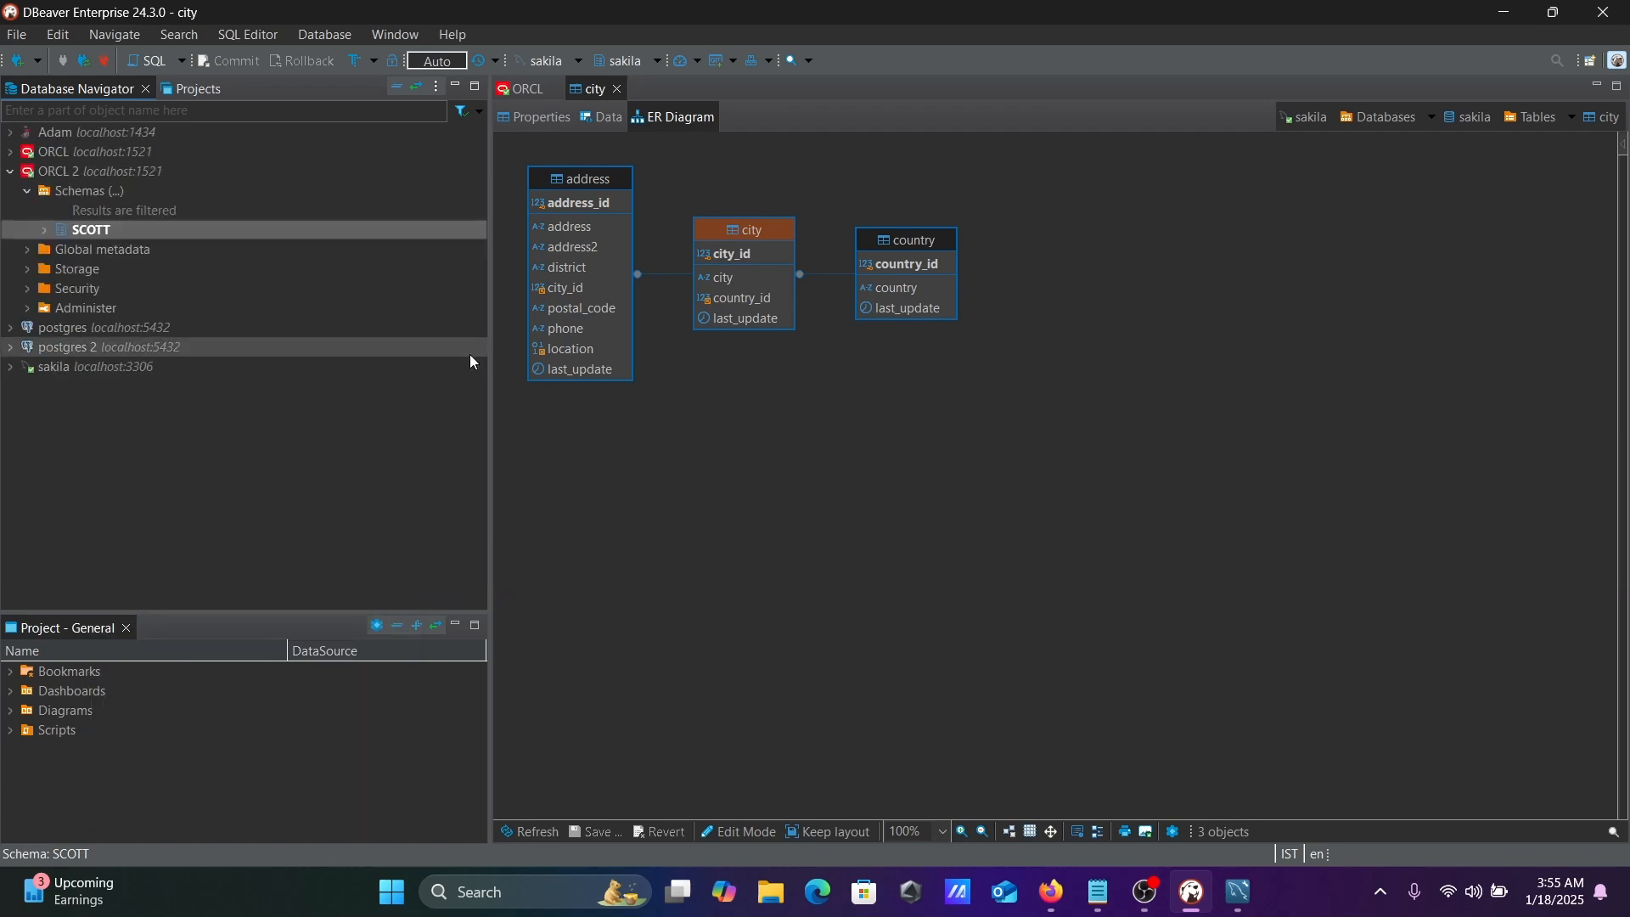
{"action": "left_click", "coordinate": [90, 229]}
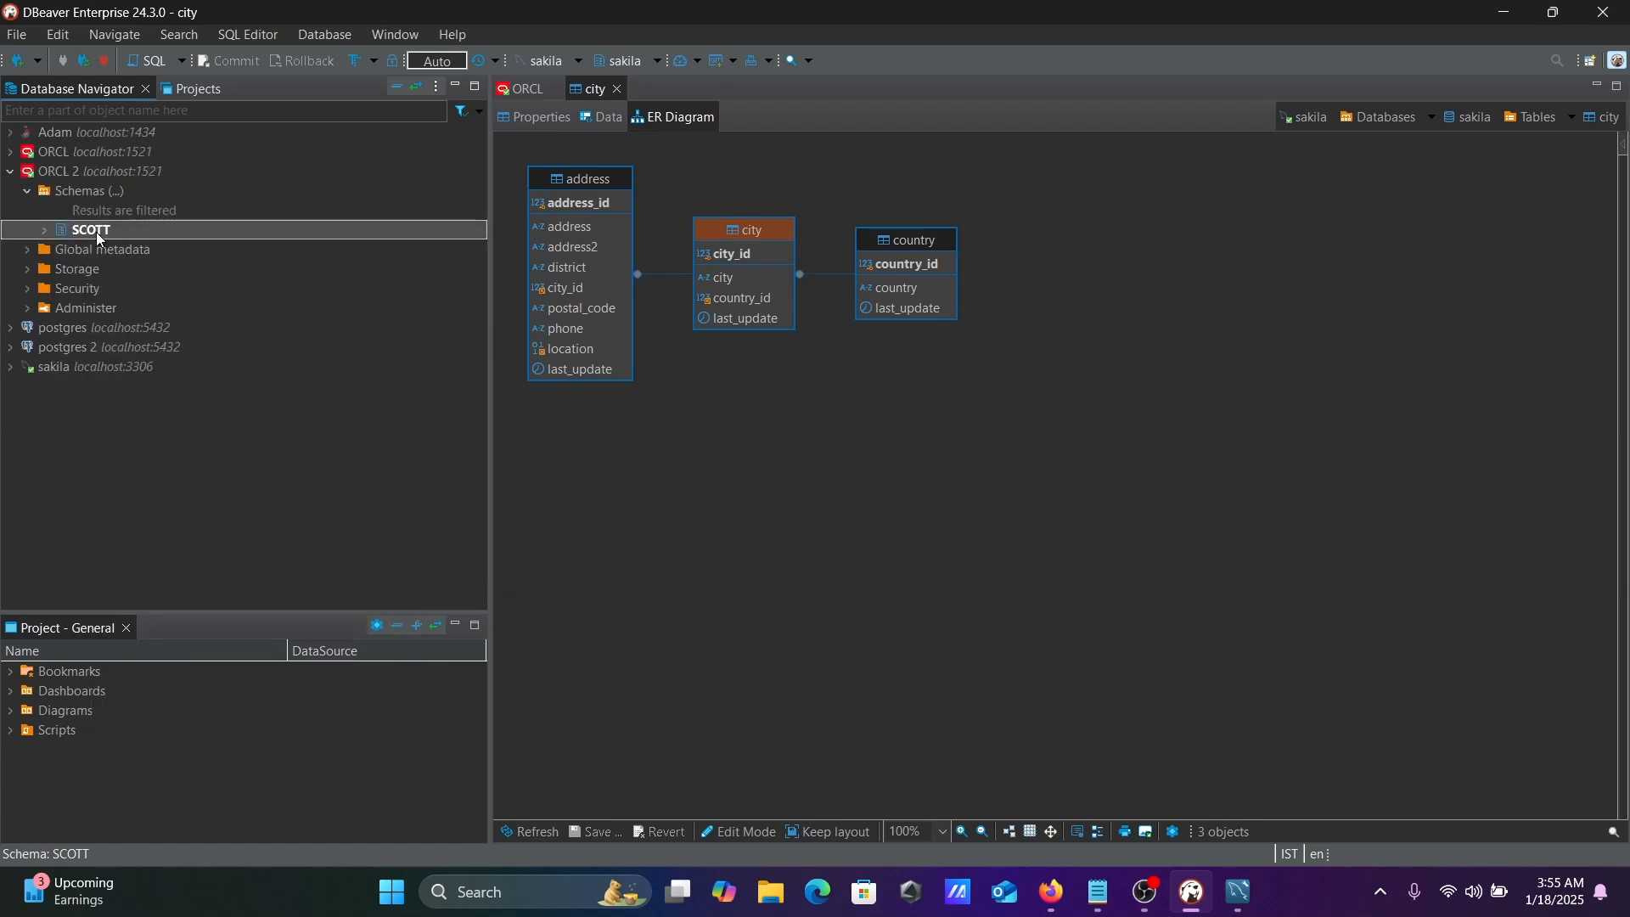
{"action": "left_click", "coordinate": [46, 230]}
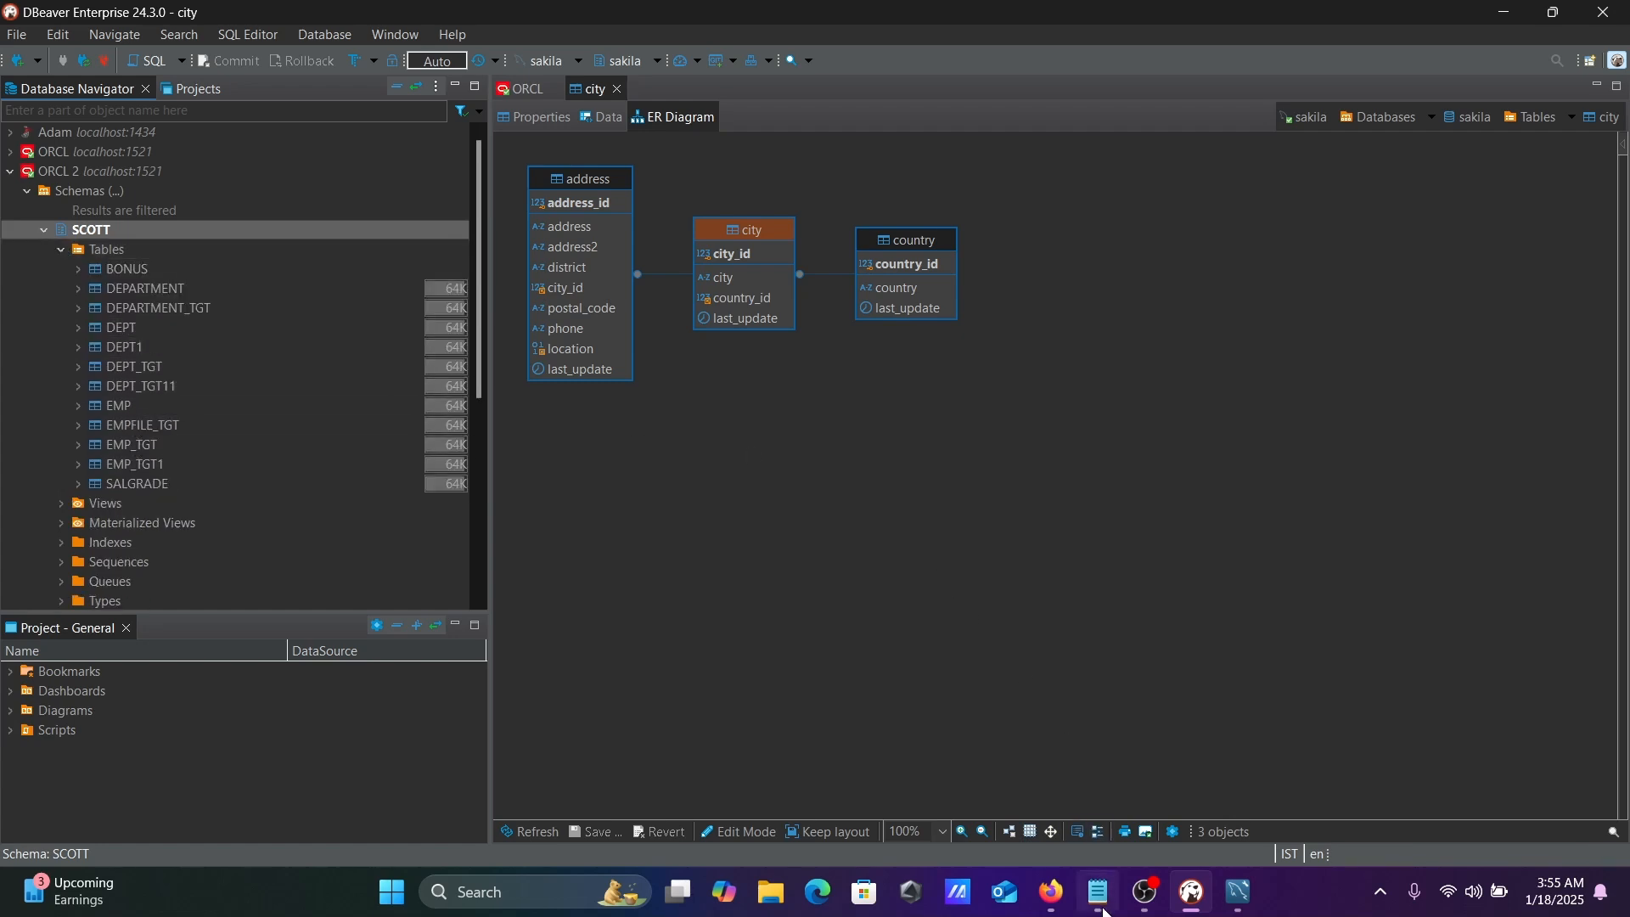
- Bring Notes.txt in Notepad to the front showing the new-database-connection heading
{"action": "left_click", "coordinate": [1094, 891]}
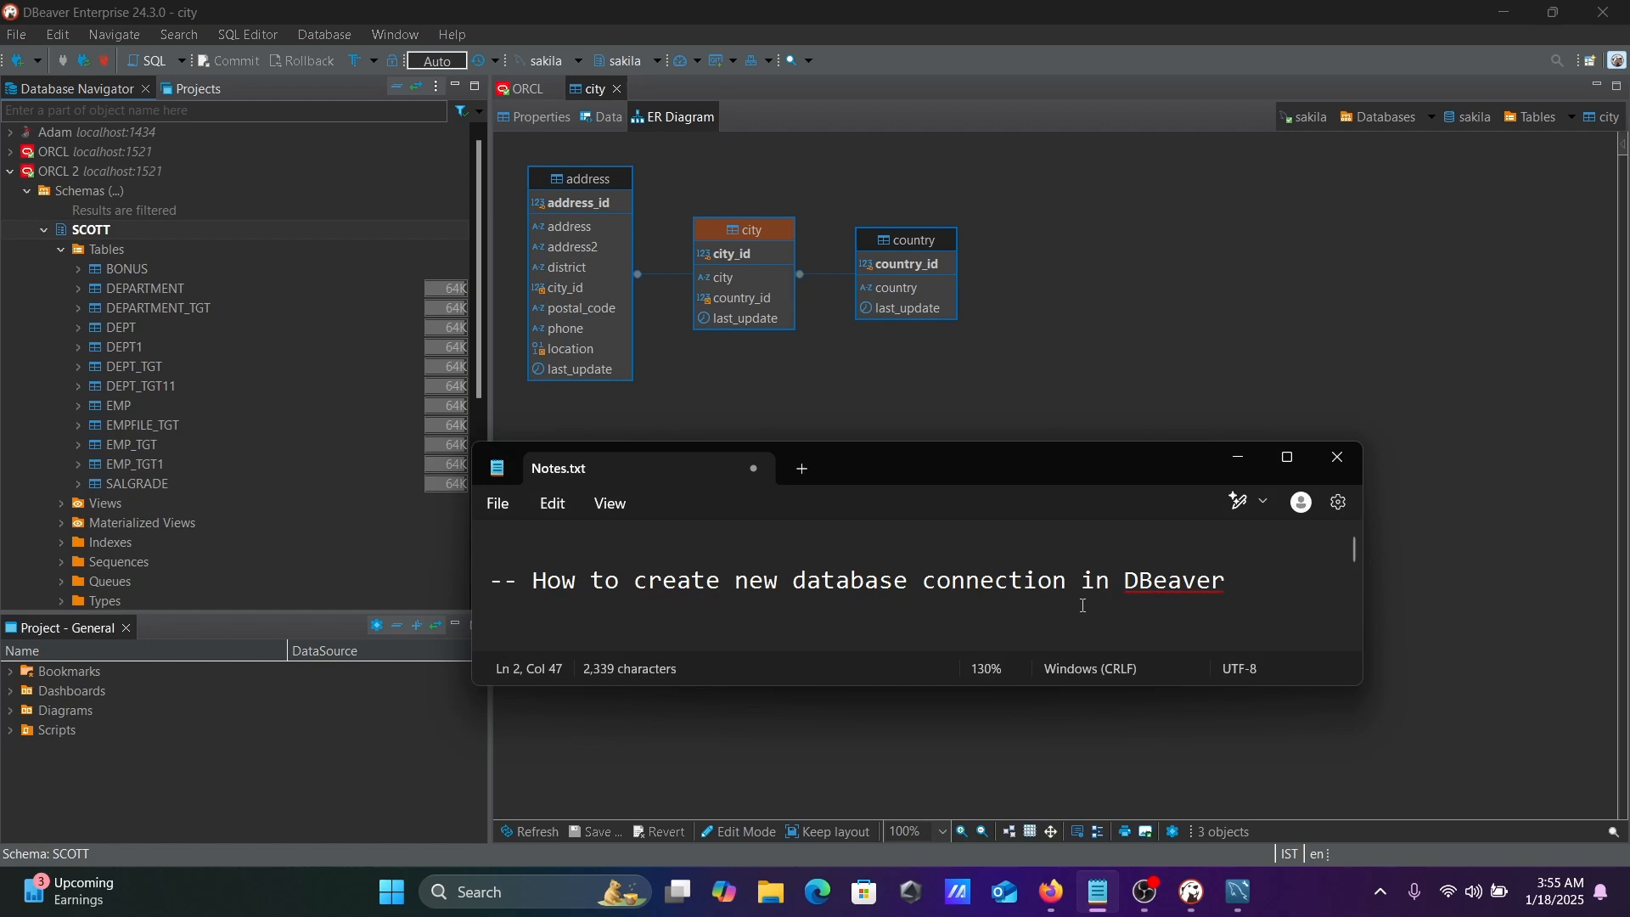
{"action": "mouse_move", "coordinate": [1175, 548]}
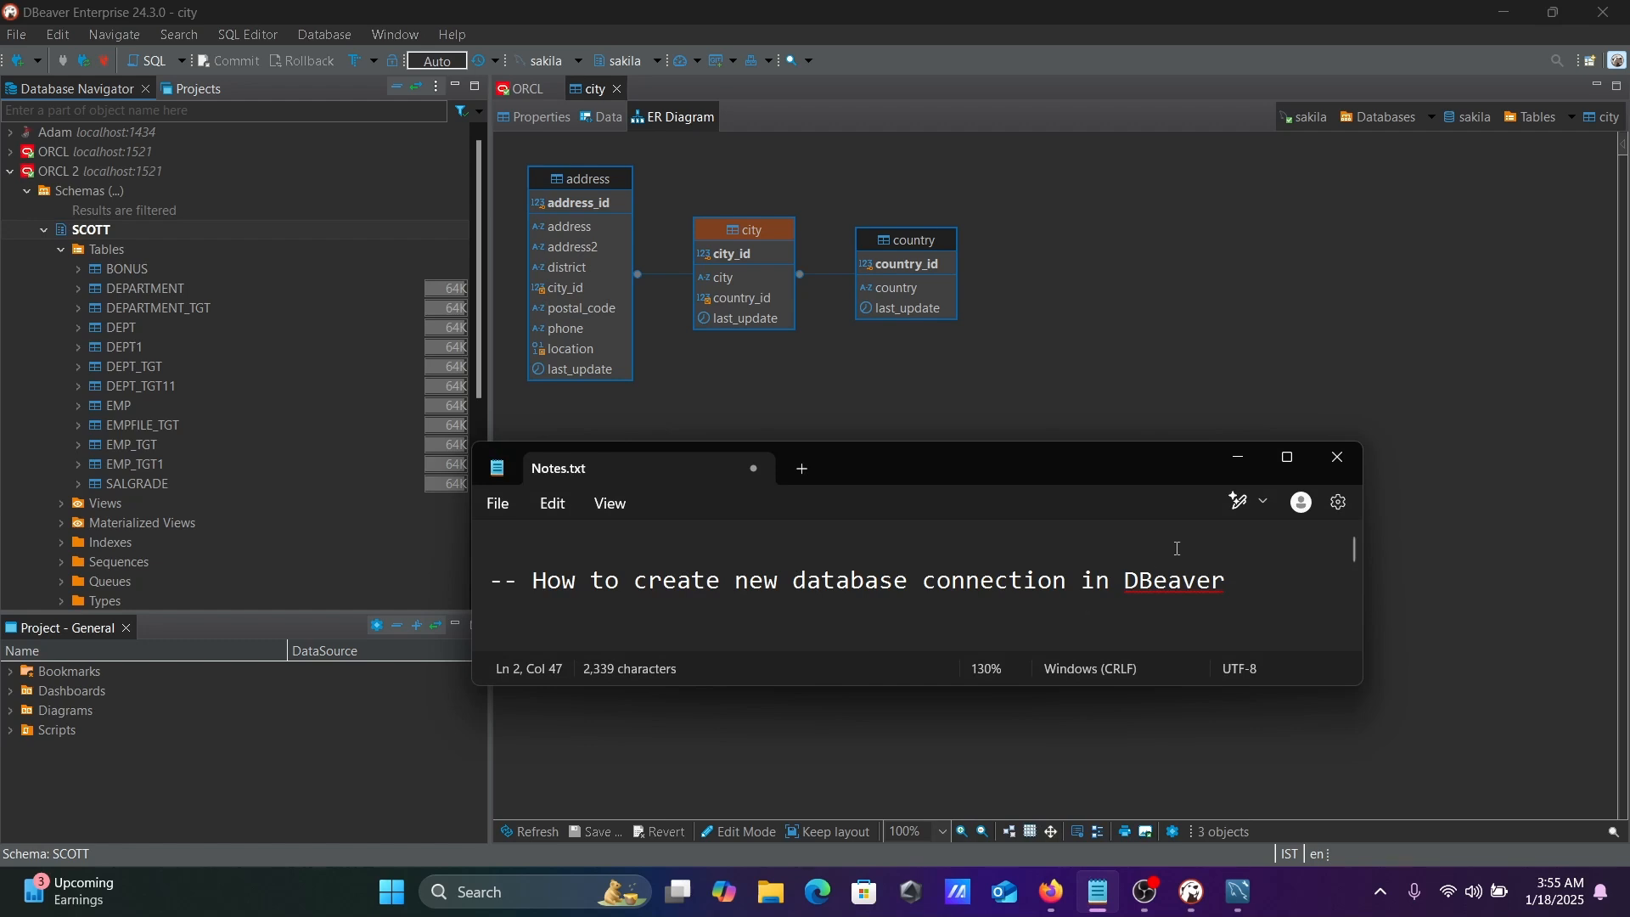
{"action": "mouse_move", "coordinate": [1238, 457]}
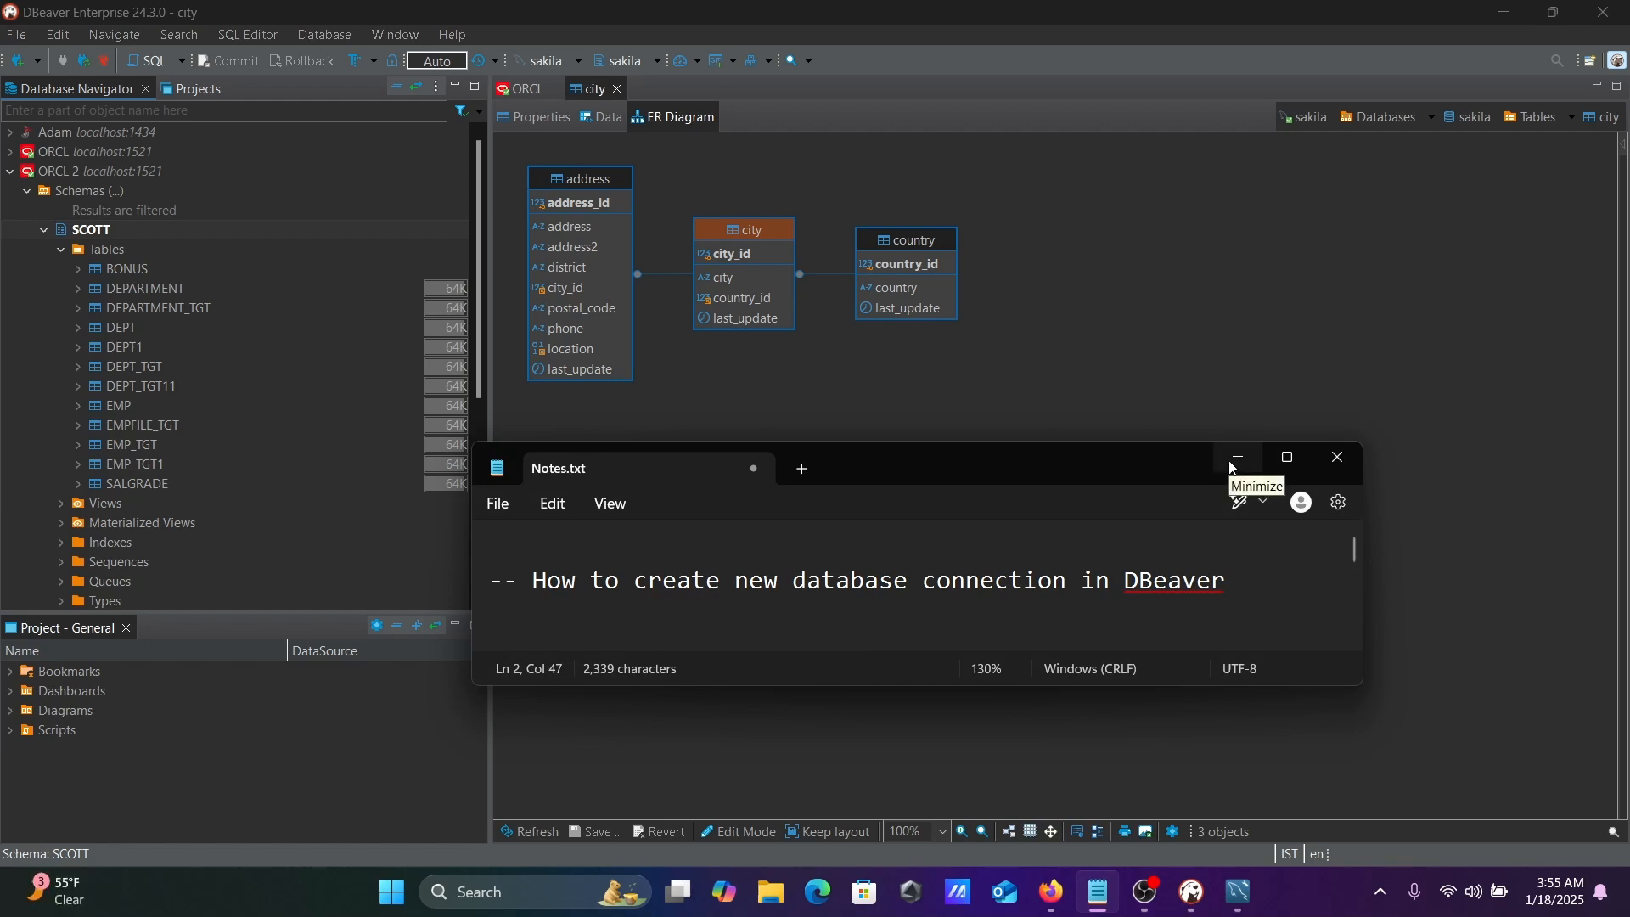